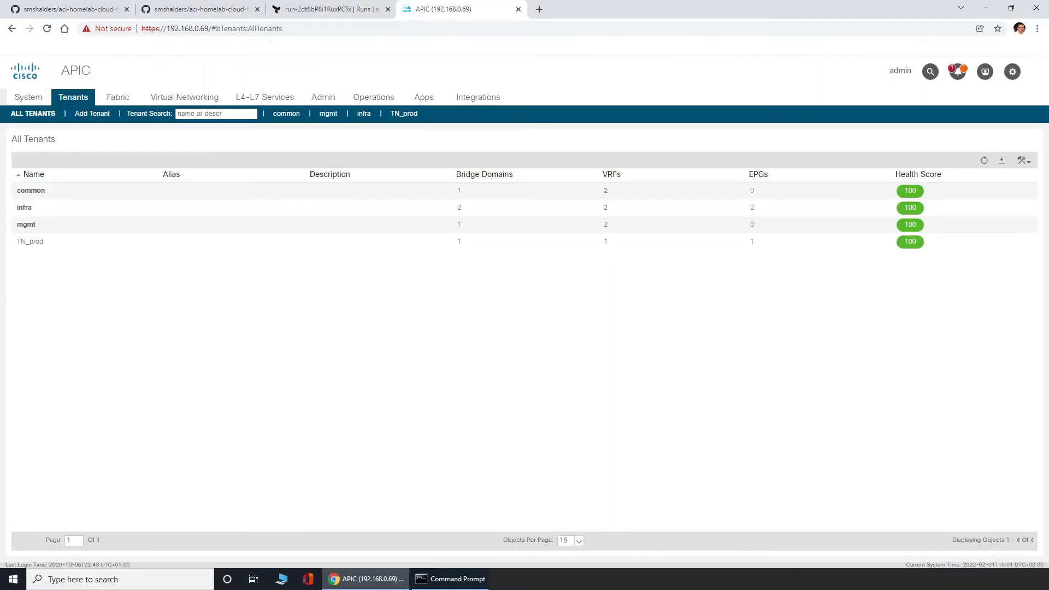
Review every epg_variables sheet, from tenant_name through physical_domains, in Excel
click(363, 579)
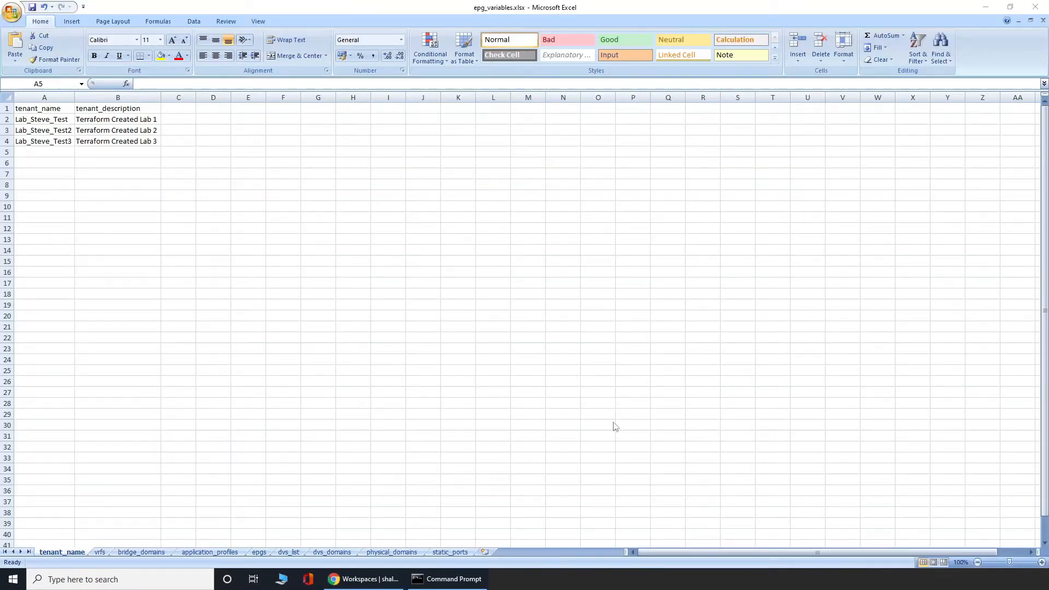
mouse_move(242, 505)
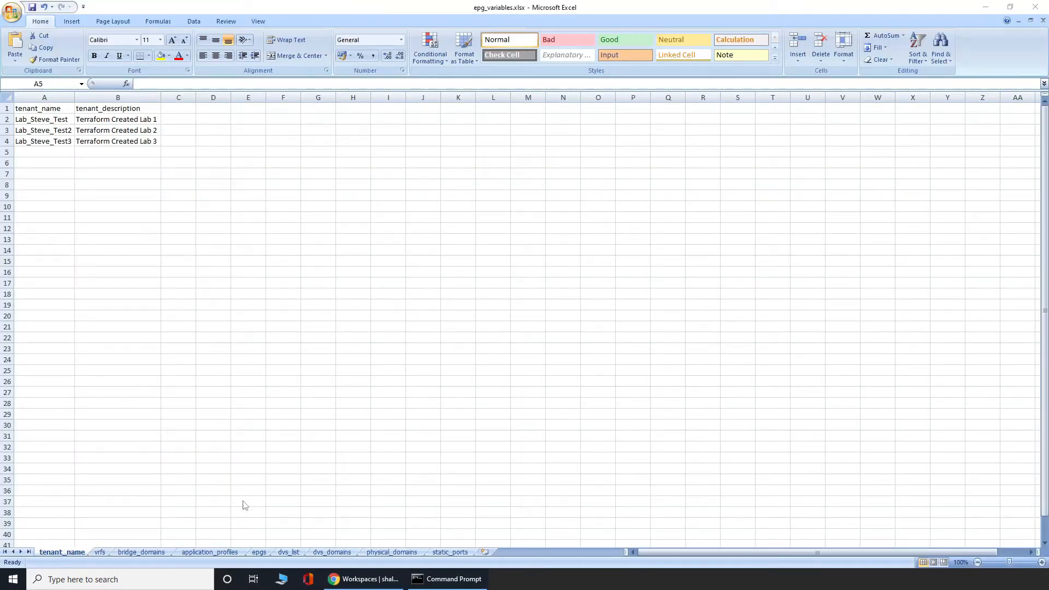
mouse_move(79, 544)
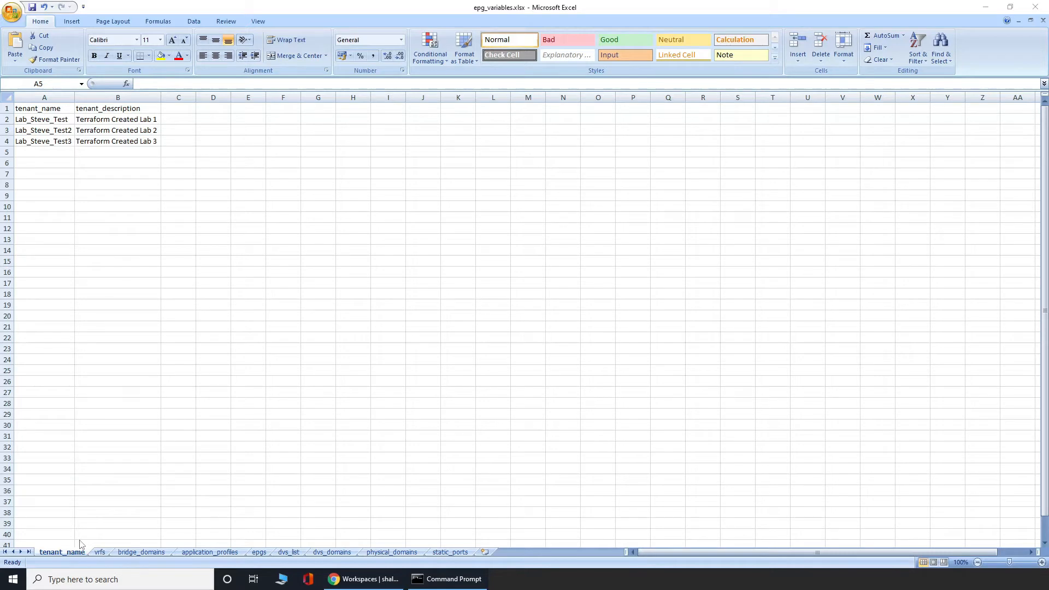
mouse_move(101, 552)
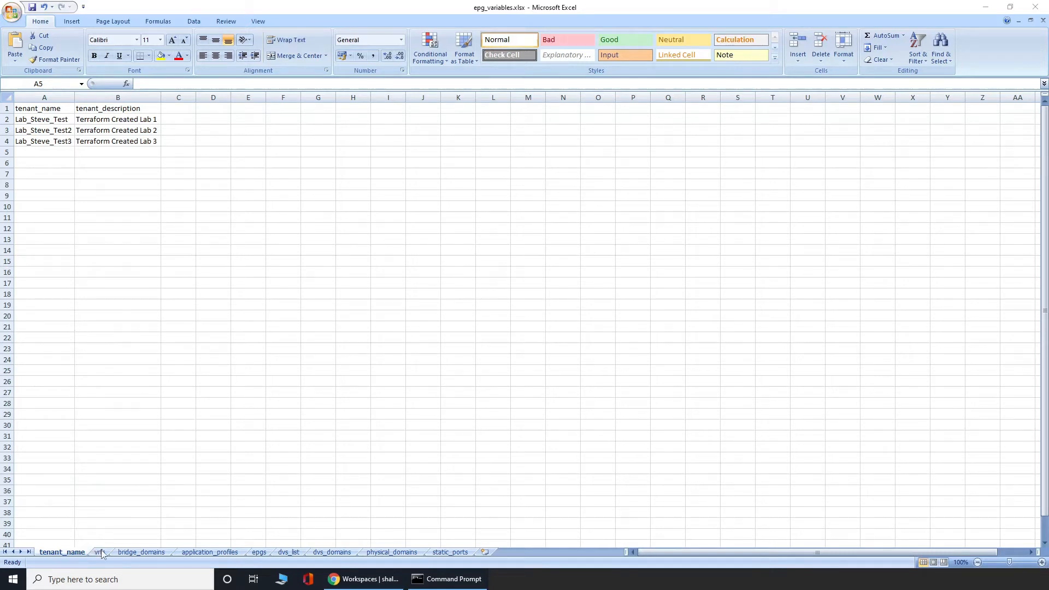
click(44, 152)
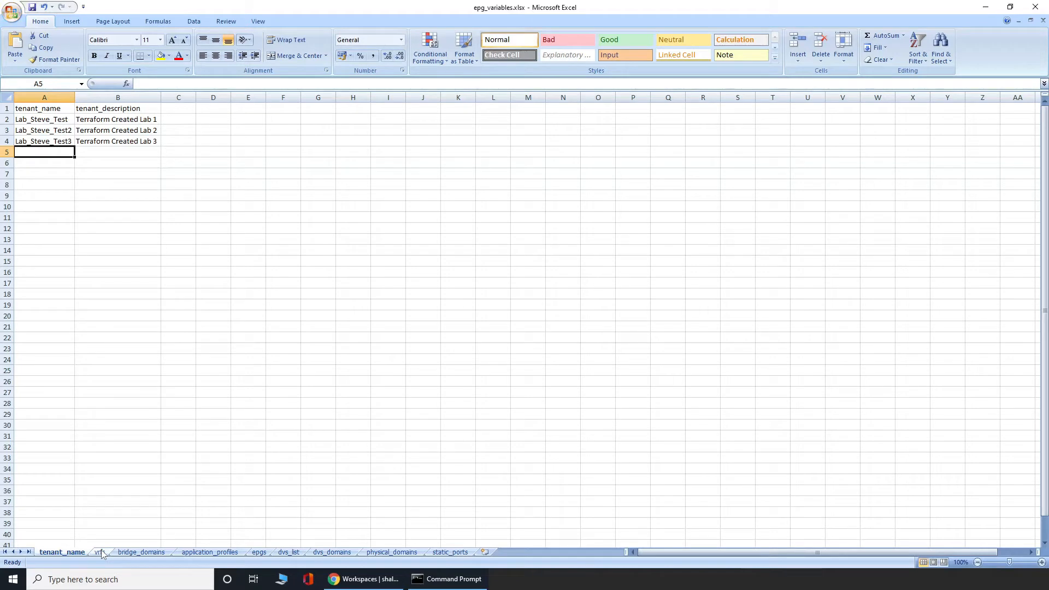
click(99, 552)
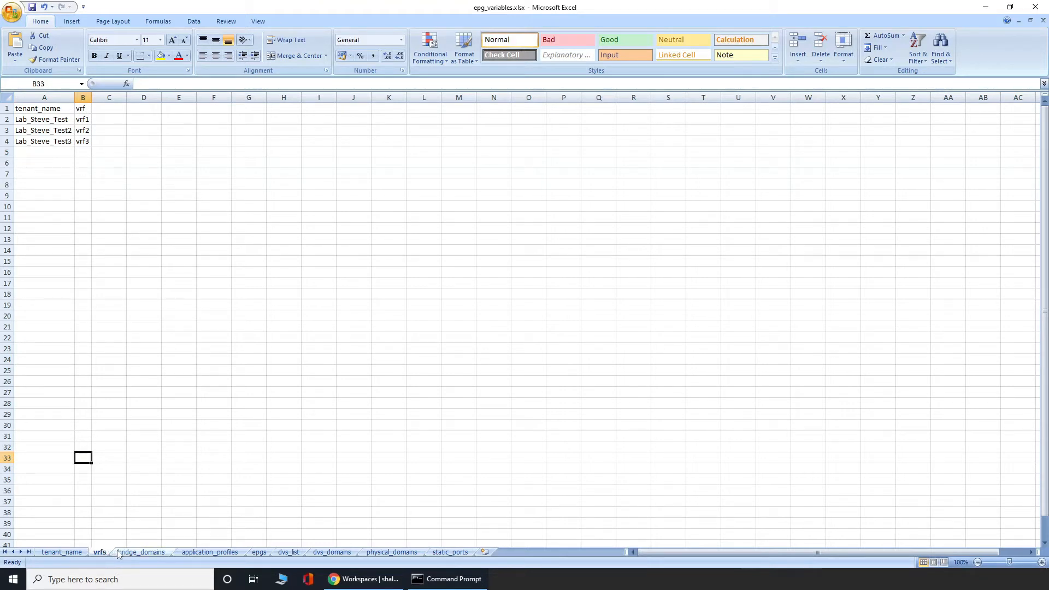
click(140, 552)
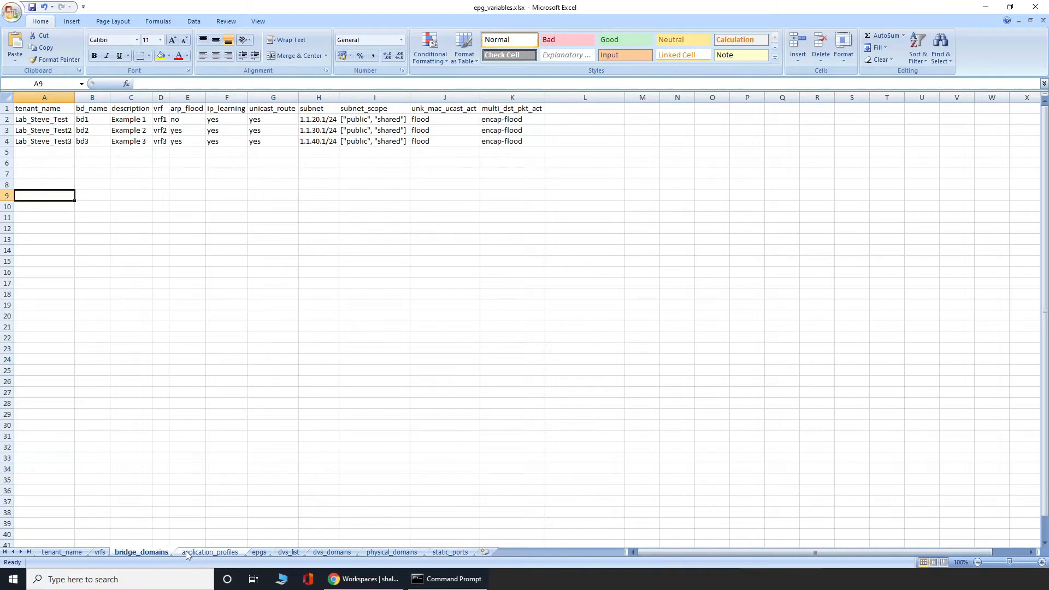
click(210, 552)
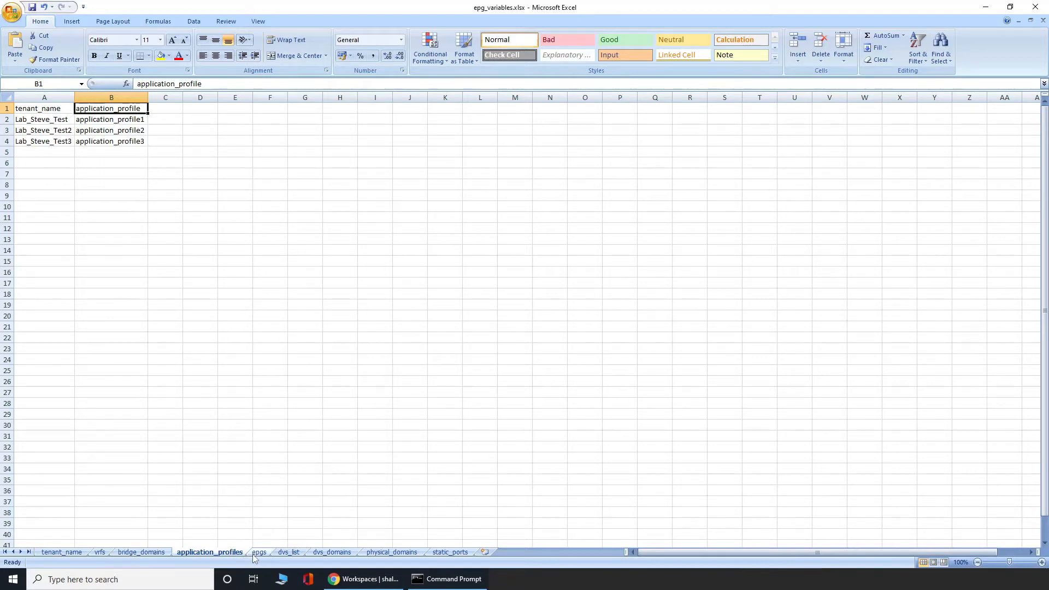
click(259, 551)
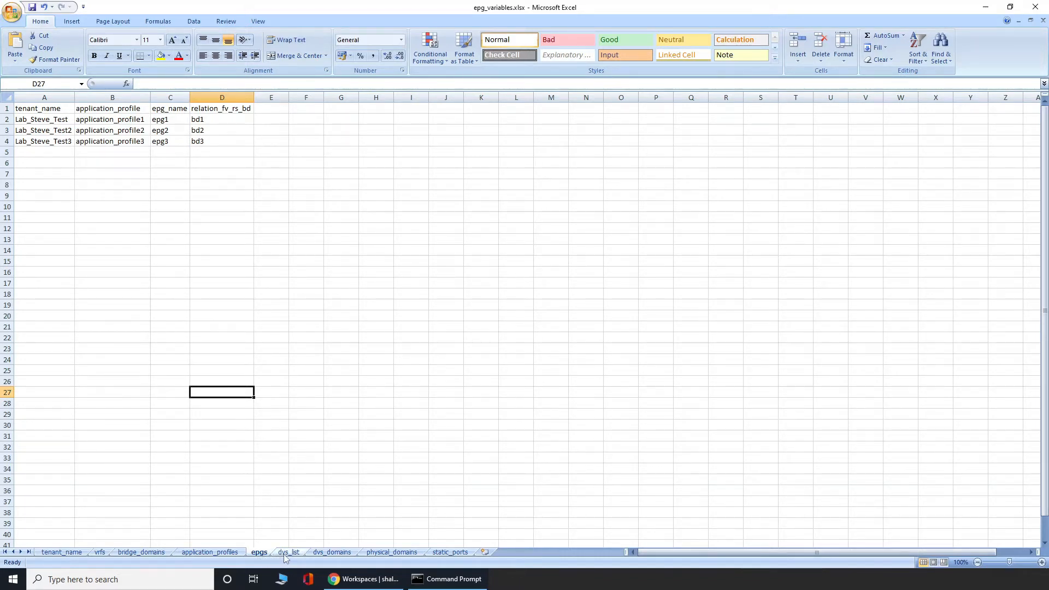
click(288, 552)
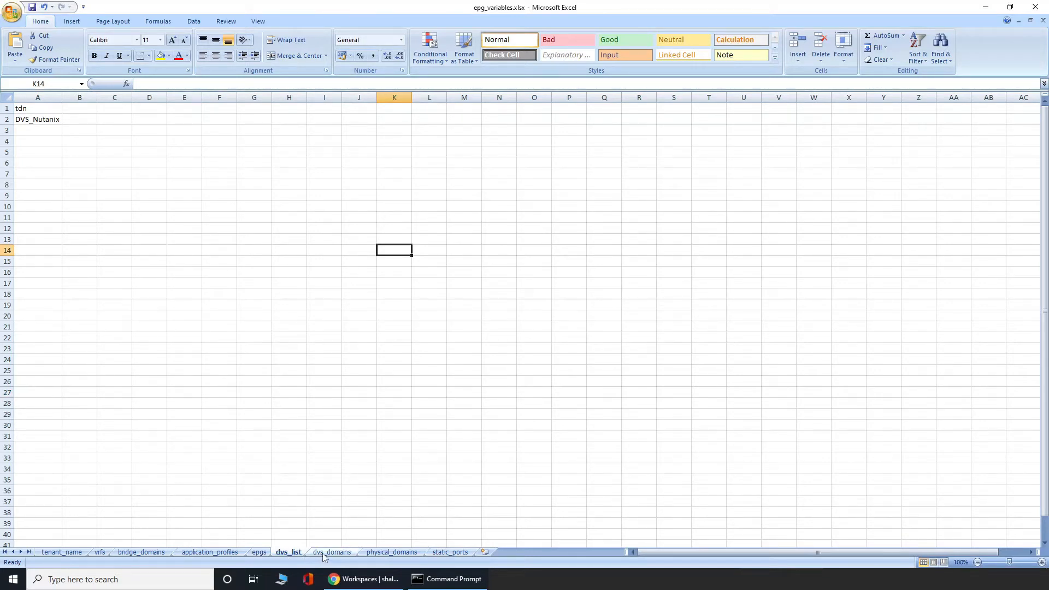
click(332, 552)
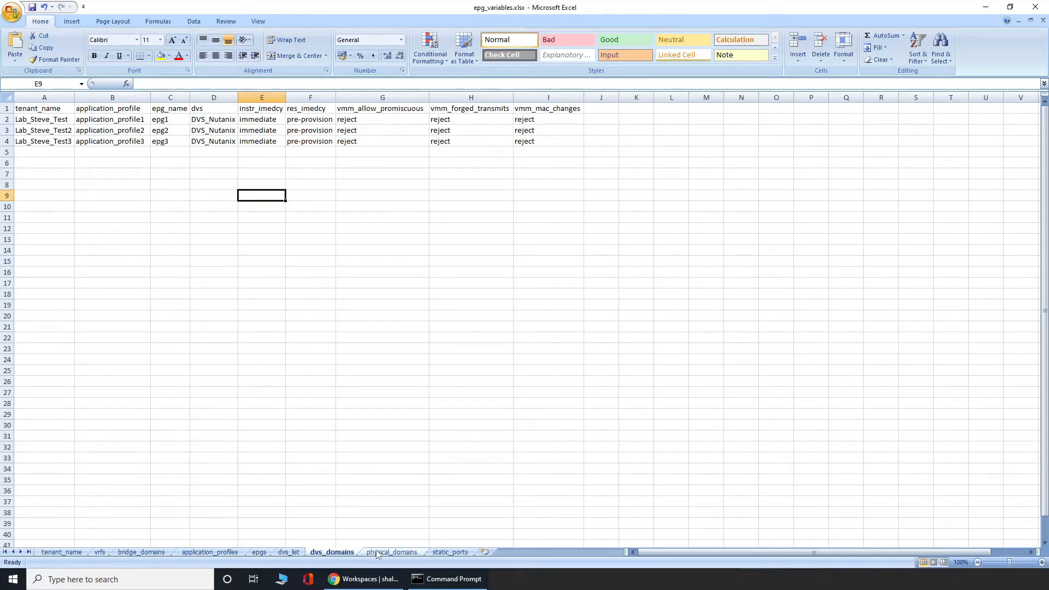
click(391, 552)
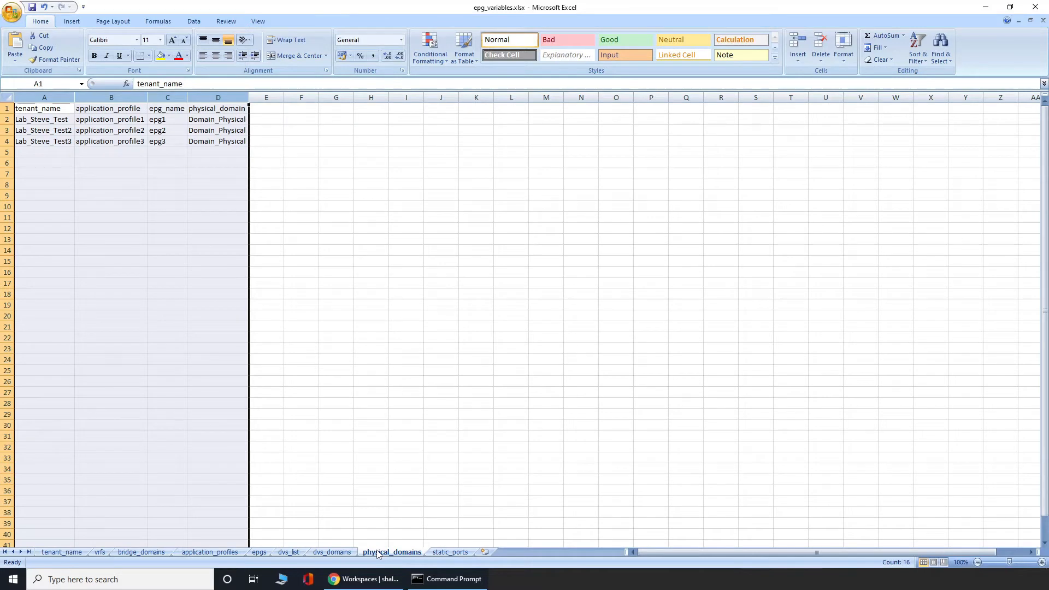
mouse_move(361, 514)
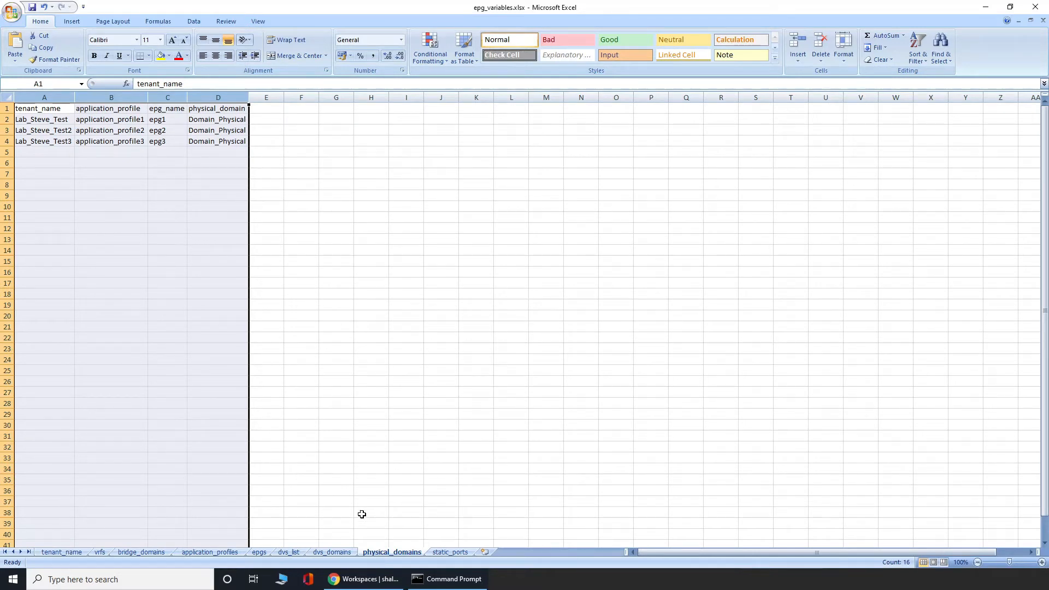
click(370, 513)
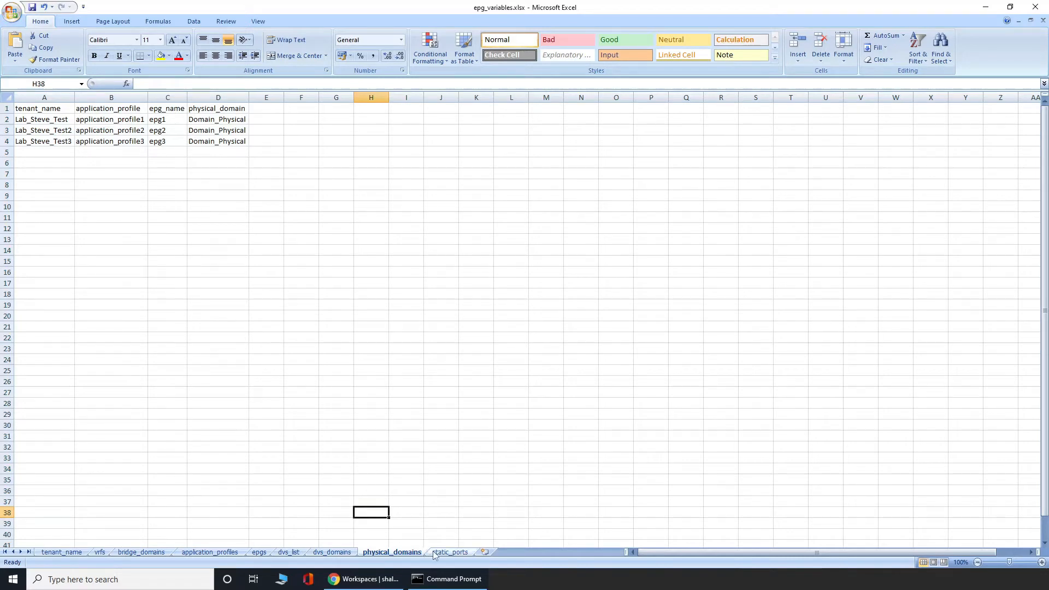
Run configure_variables.py to generate variables.tf, listing the folder before and after
click(450, 551)
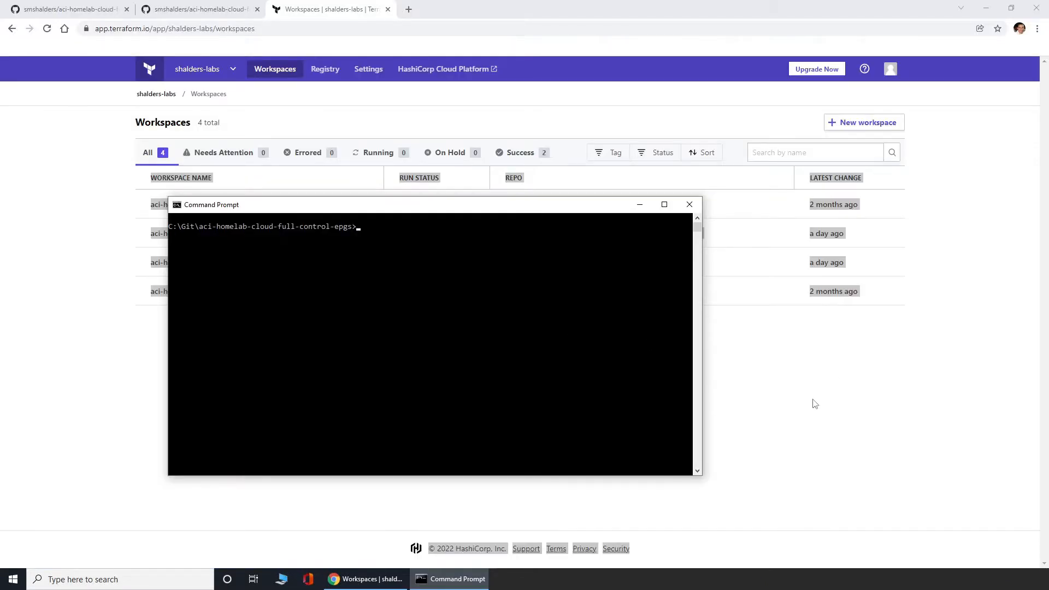
text(ls)
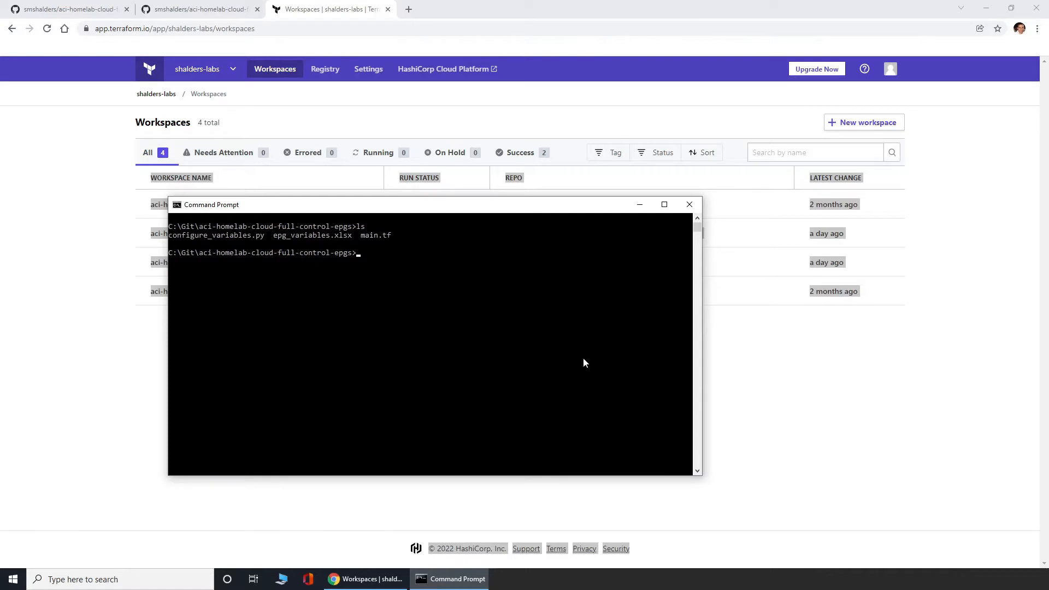
mouse_move(534, 359)
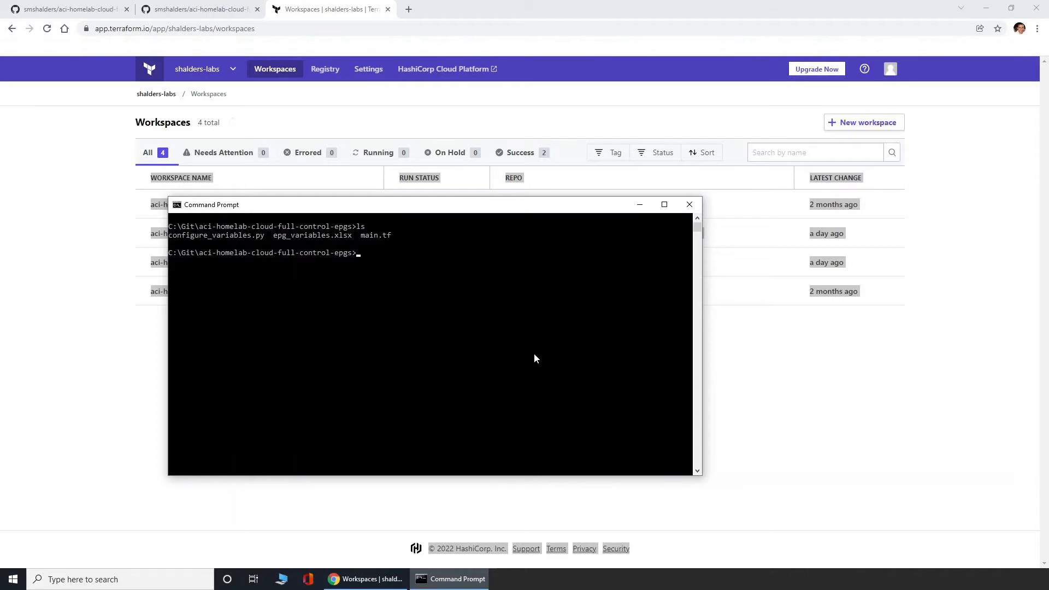
text(configure_variables.py)
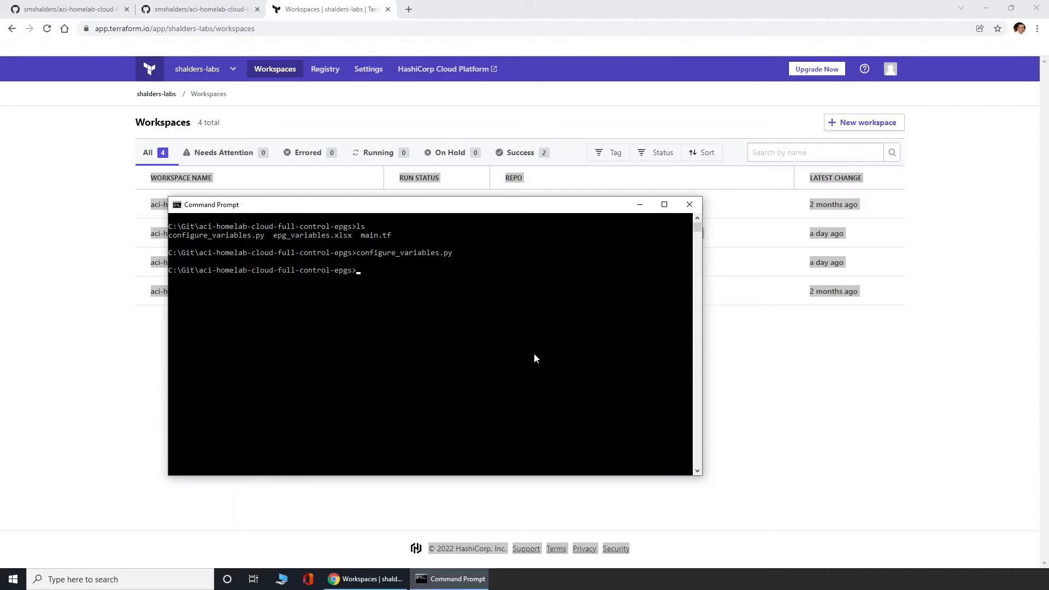
text(ls)
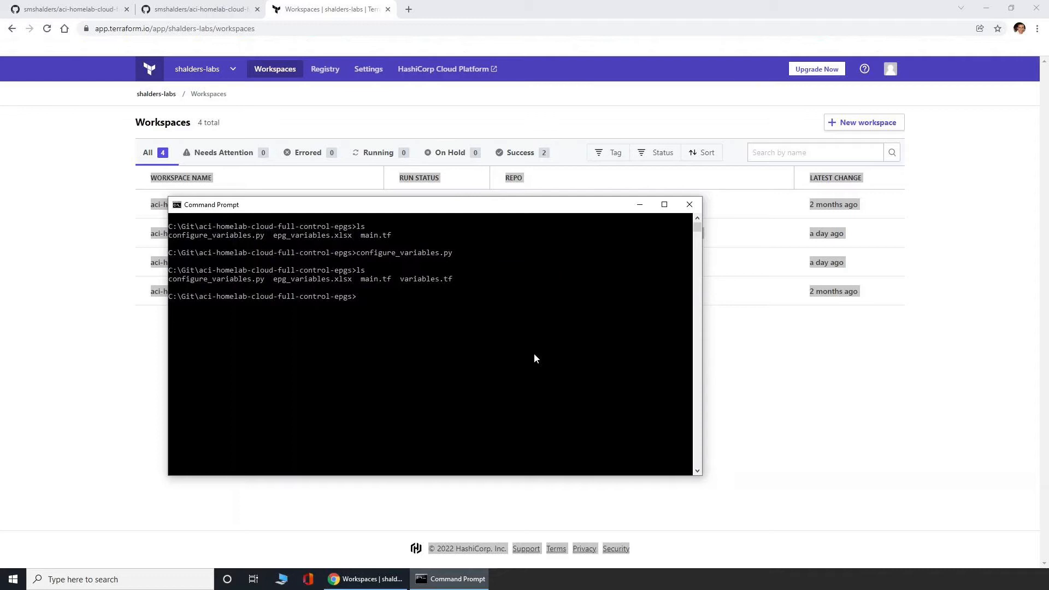
Commit all changes as 'Create Tenants AP EPGs VRFs BDs Domains and Static Ports' and push
text(git add .)
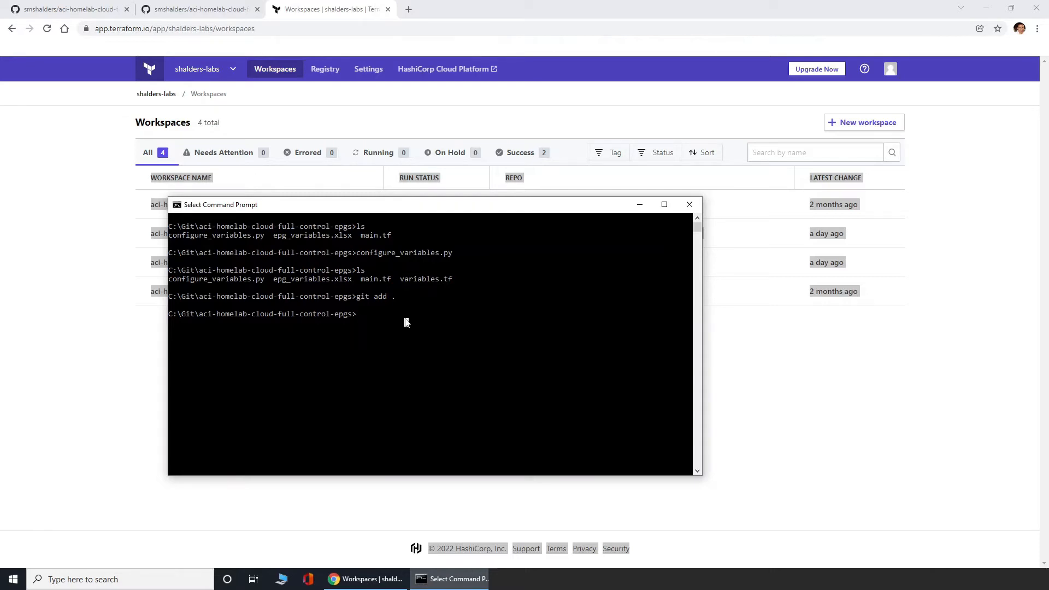
text(git commit -m "Create Tenants AP EPGs VRFs BDs Domains and Static Ports")
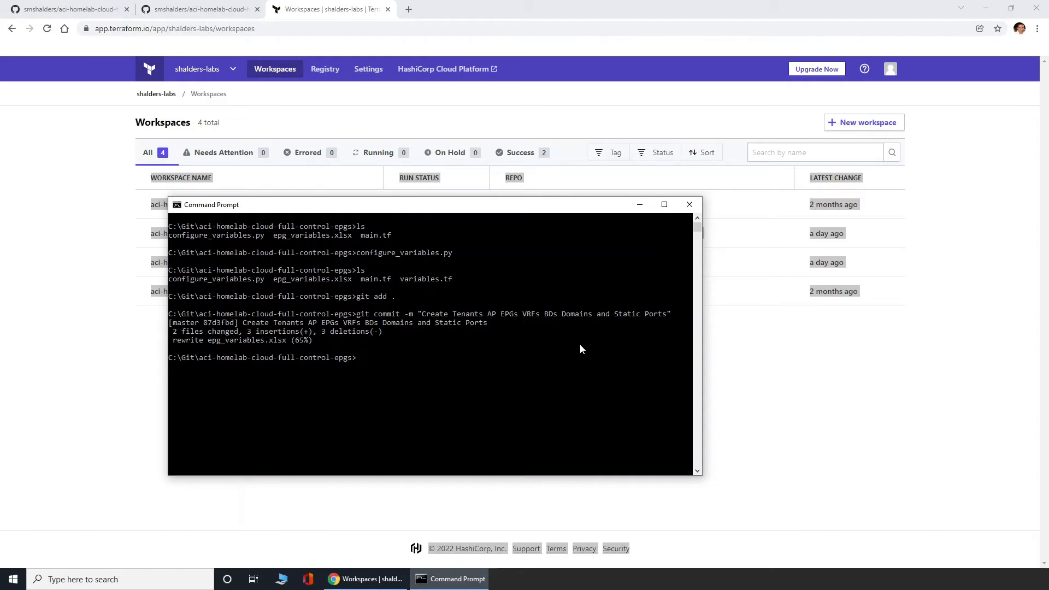
text(git push)
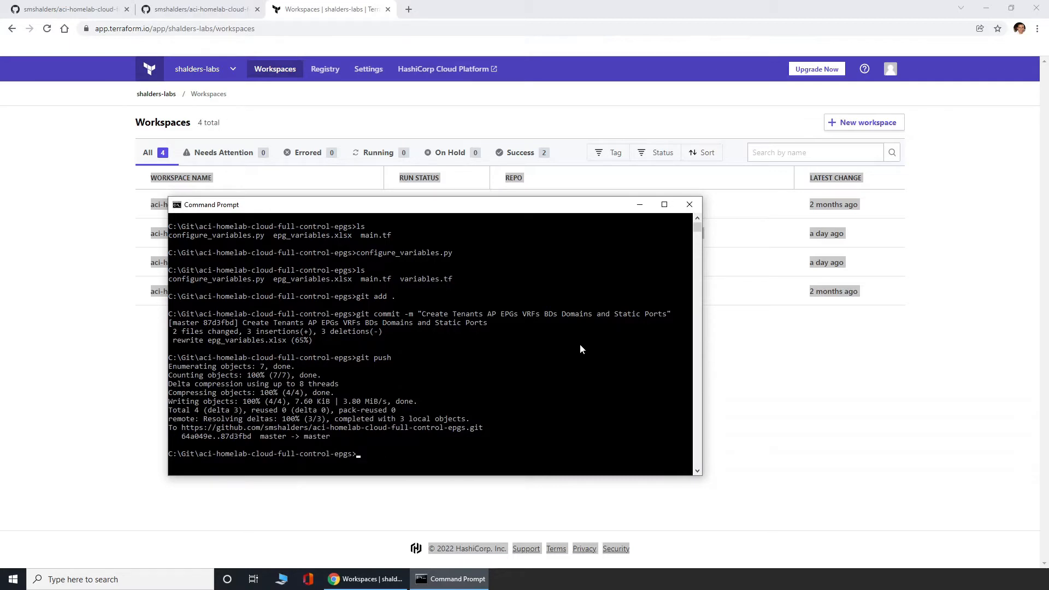
View the GitHub repository listing the newly committed variables.tf and epg_variables.xlsx
click(198, 8)
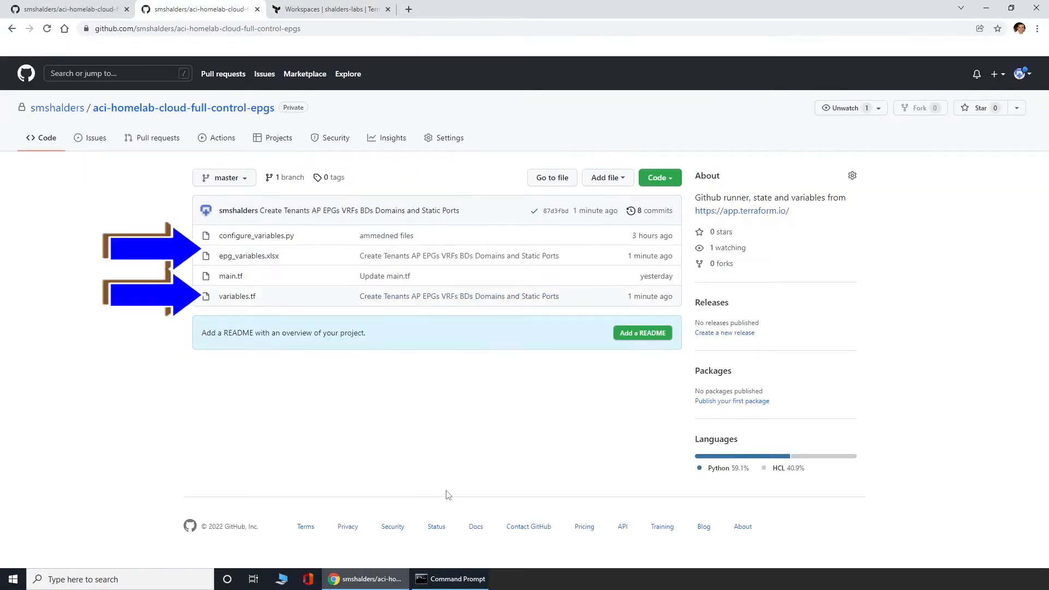
mouse_move(382, 436)
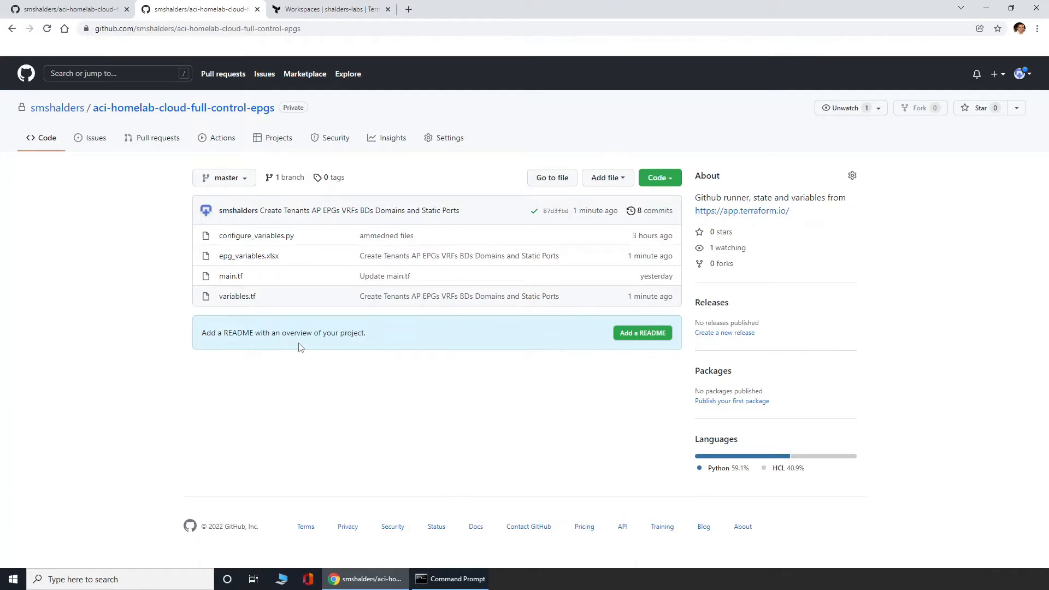
mouse_move(303, 370)
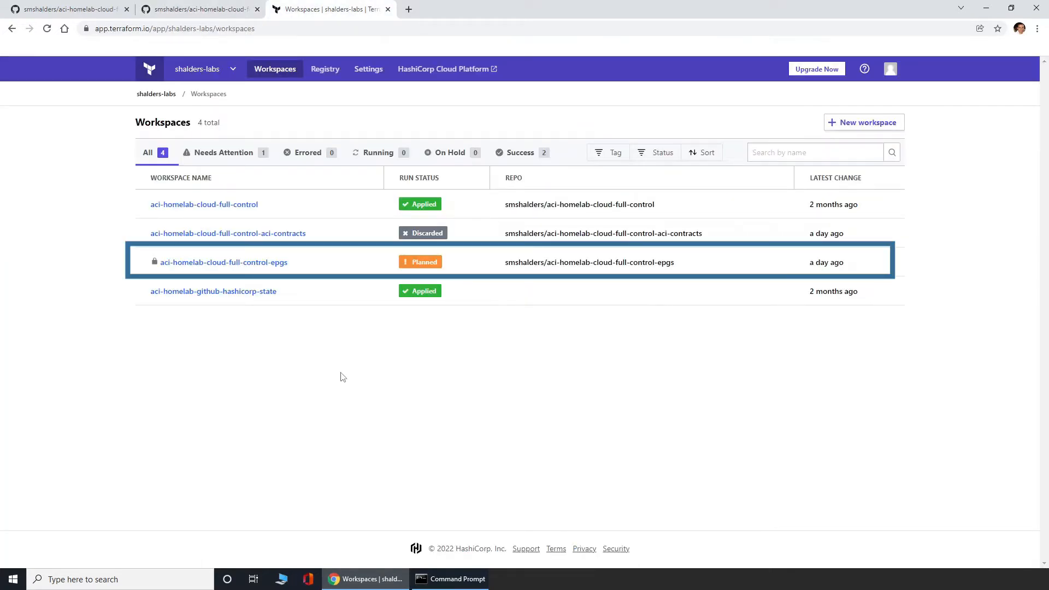
mouse_move(317, 393)
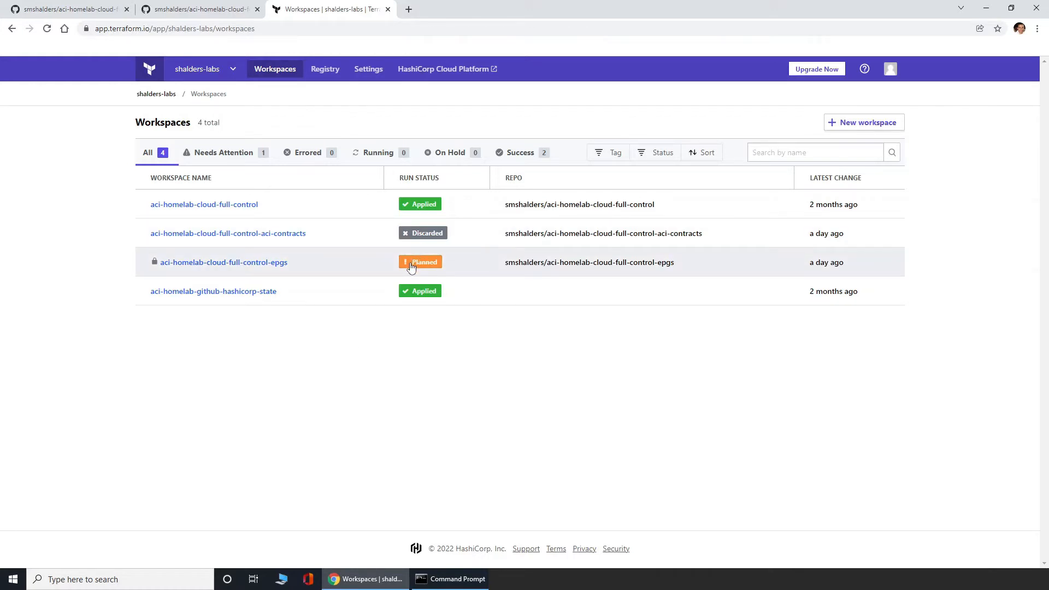
Open the epgs workspace's planned run with 27 resources to add
click(223, 261)
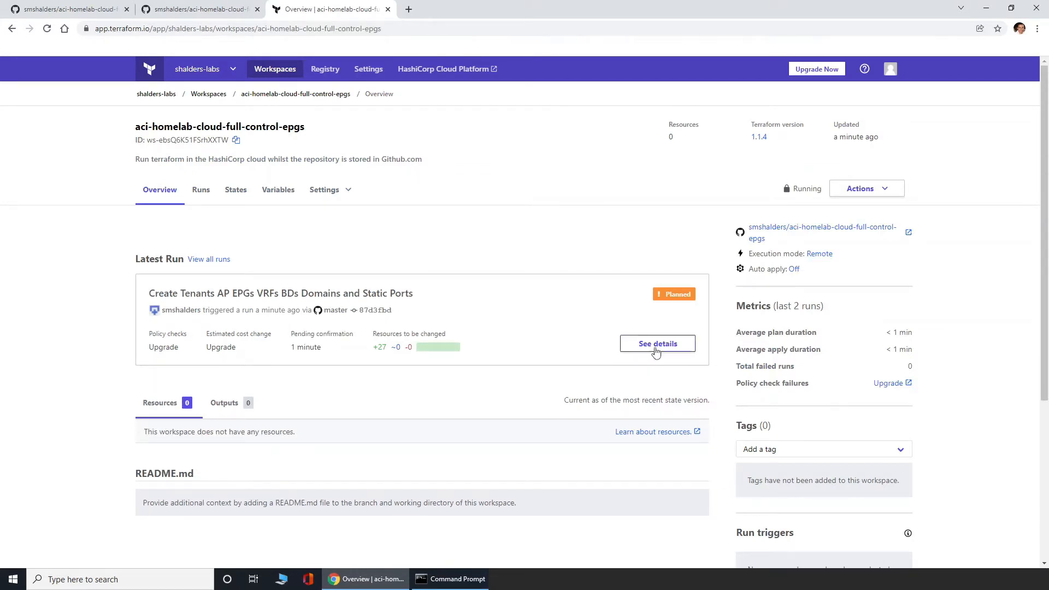
mouse_move(657, 343)
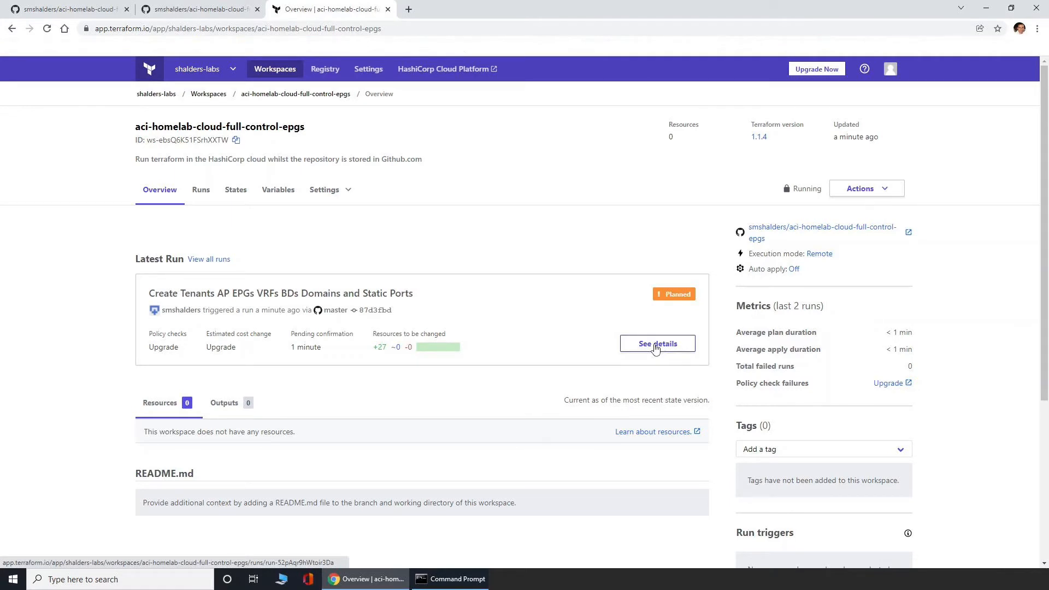
mouse_move(379, 217)
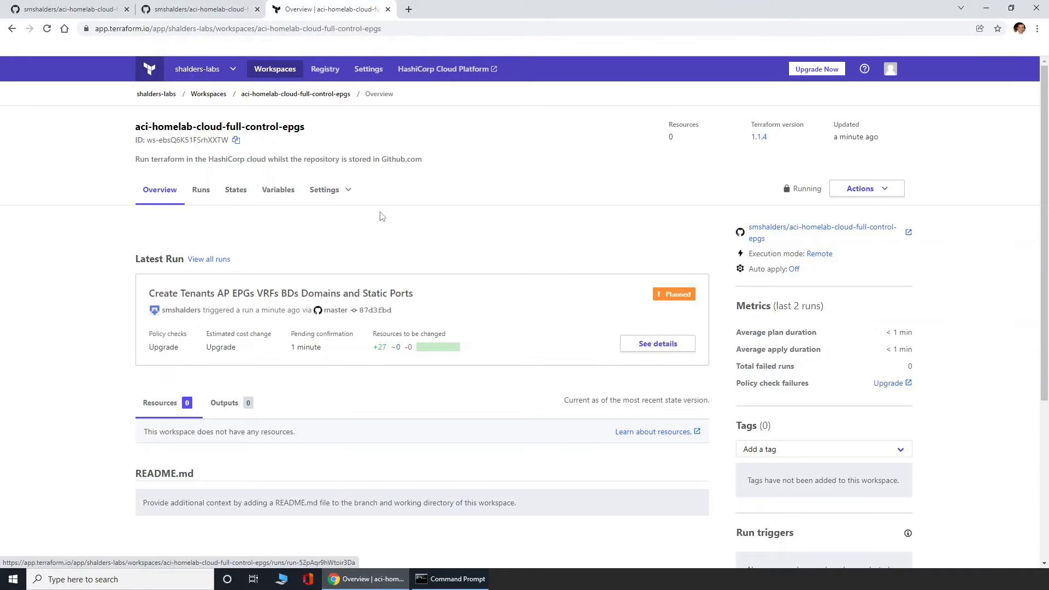
mouse_move(278, 192)
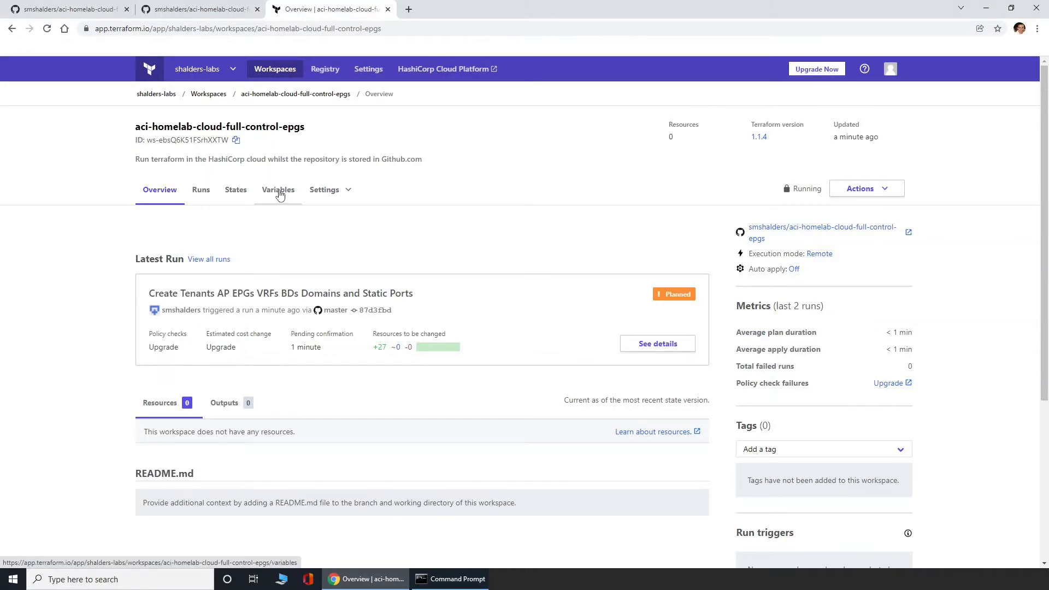
Check the epgs workspace's three sensitive variables, then return to its overview
click(278, 190)
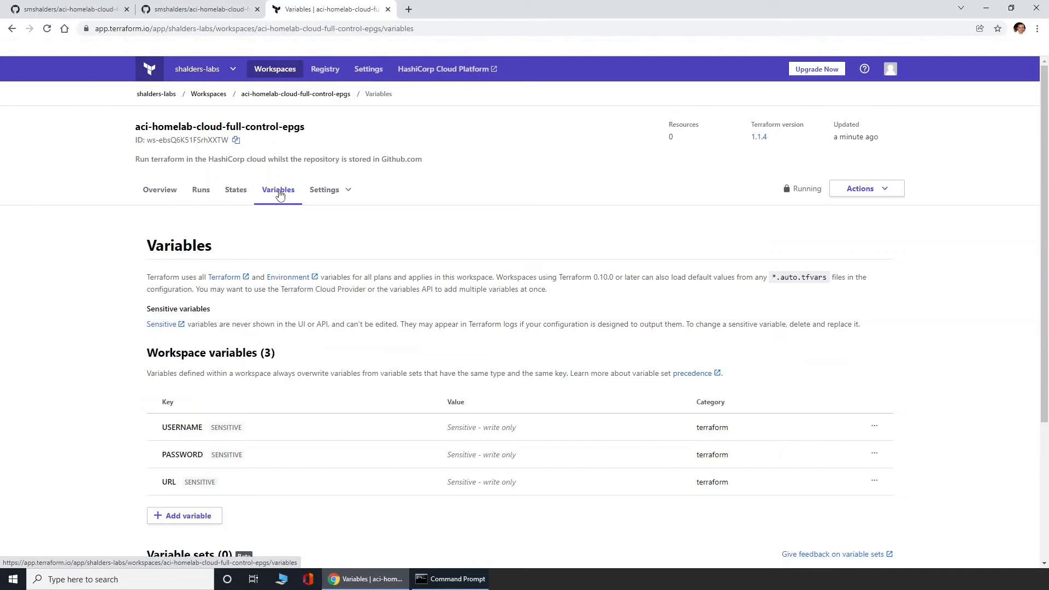
mouse_move(200, 189)
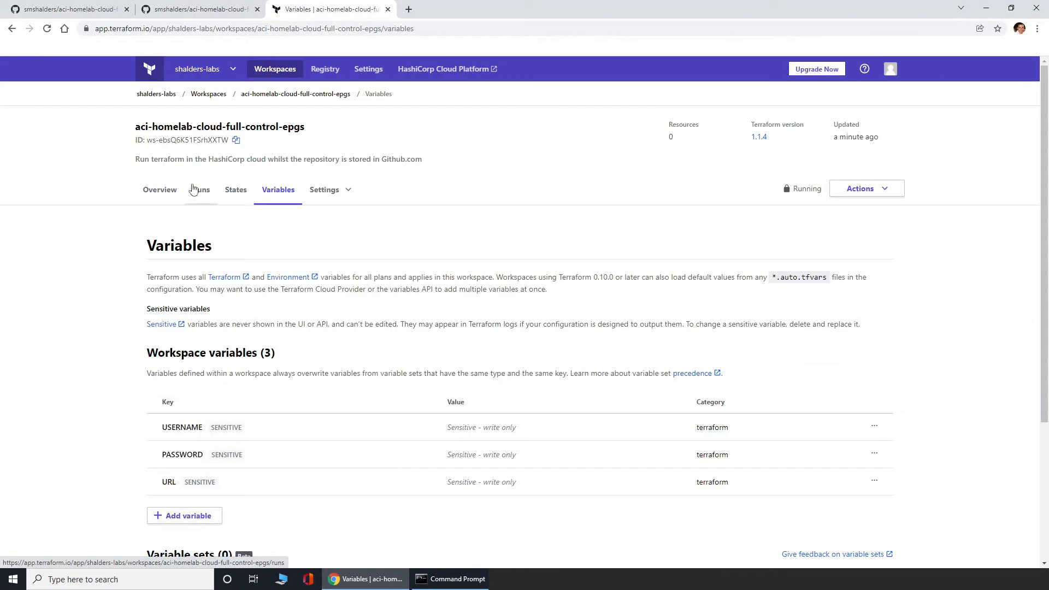
click(159, 190)
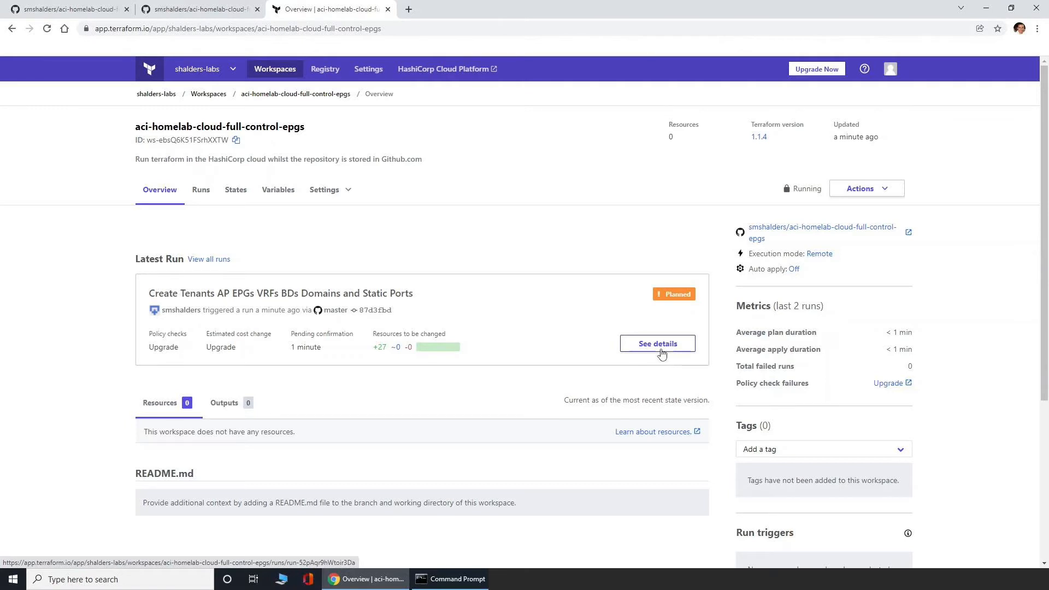
Inspect the plan details, including epg1's attributes, down to all 27 resources to create
click(657, 343)
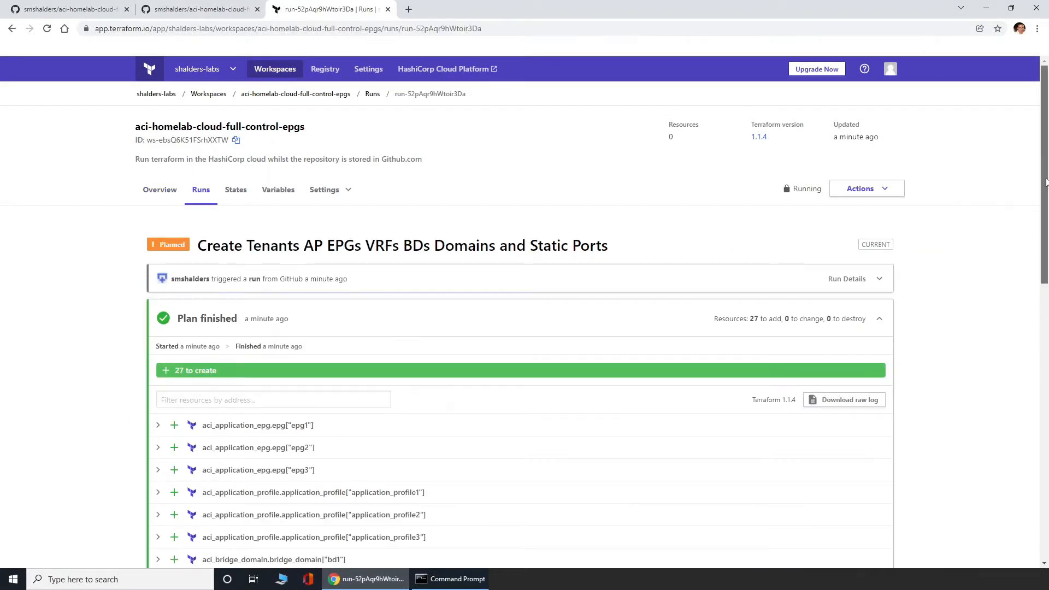
scroll(down, 3)
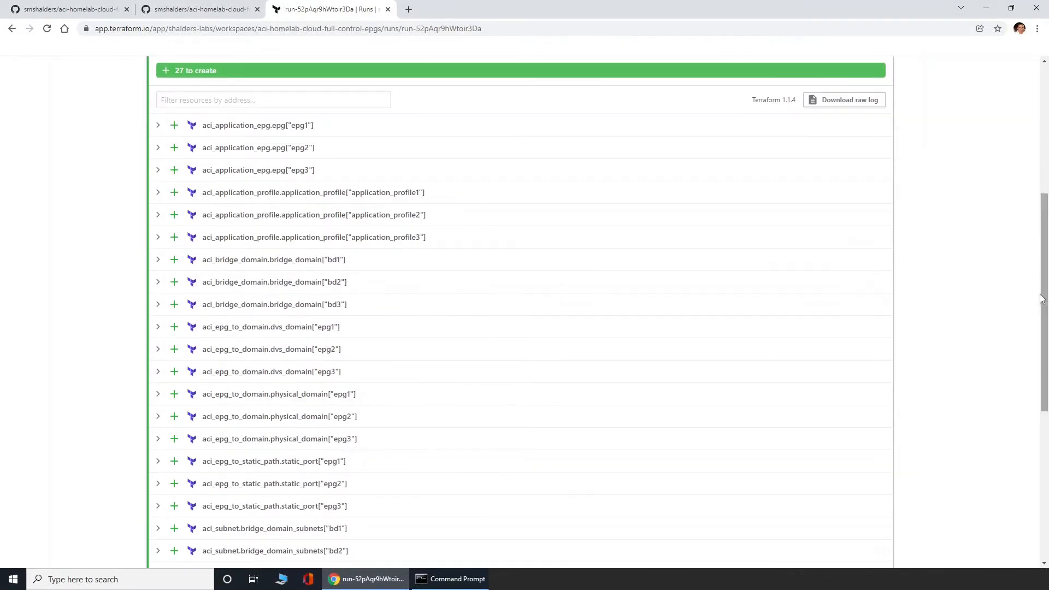
click(158, 125)
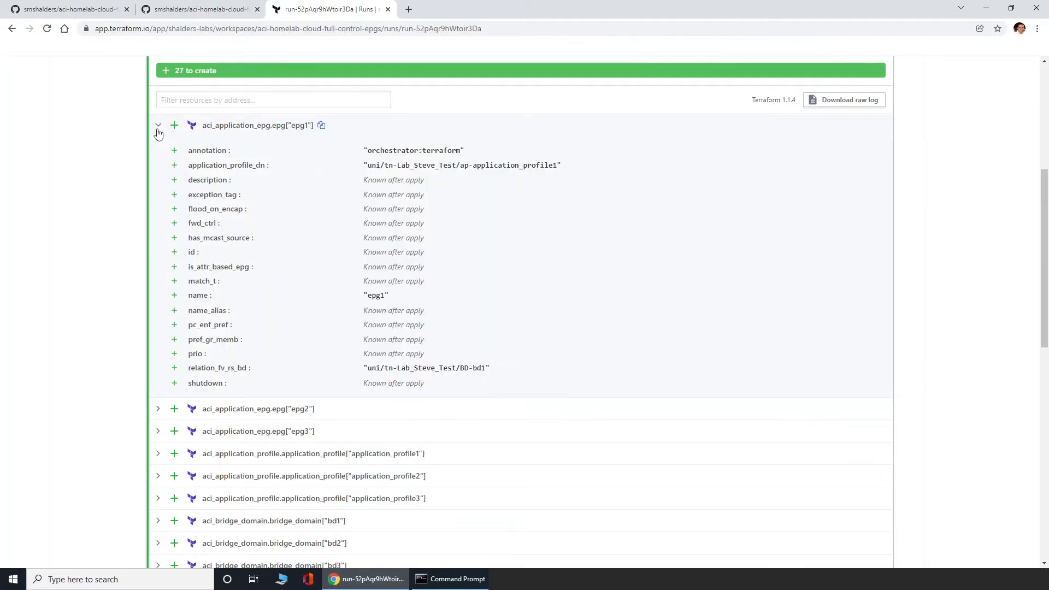
click(158, 125)
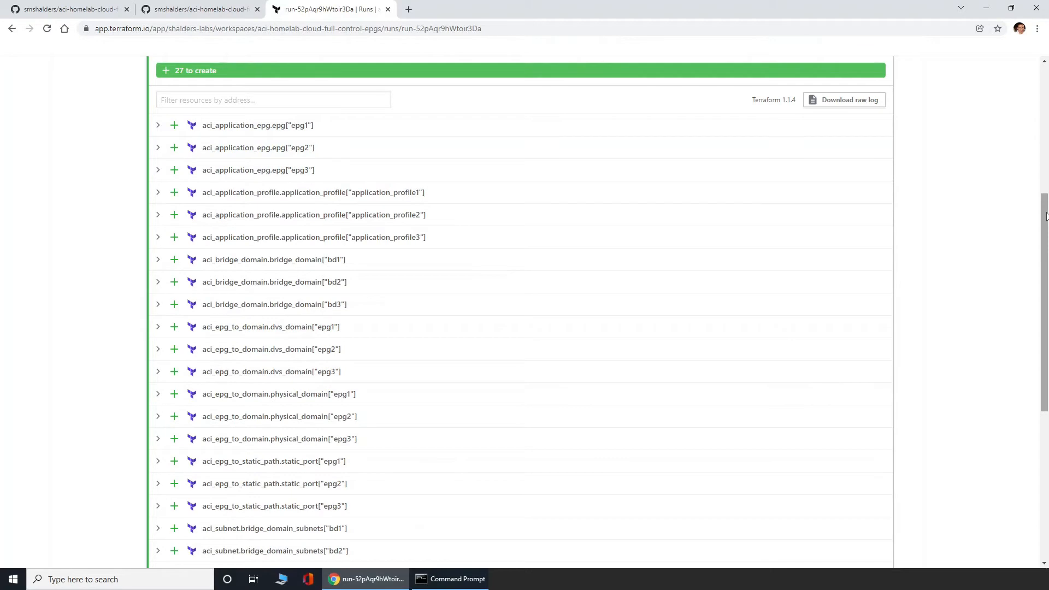
scroll(down, 3)
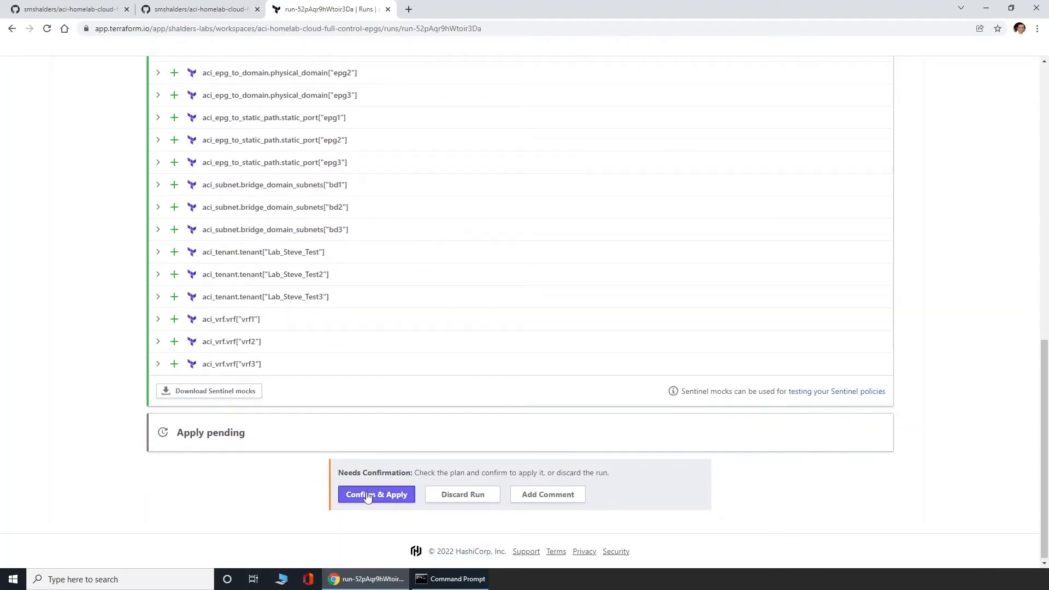
Confirm the plan with the comment 'Apply' and let it create all 27 resources
click(376, 494)
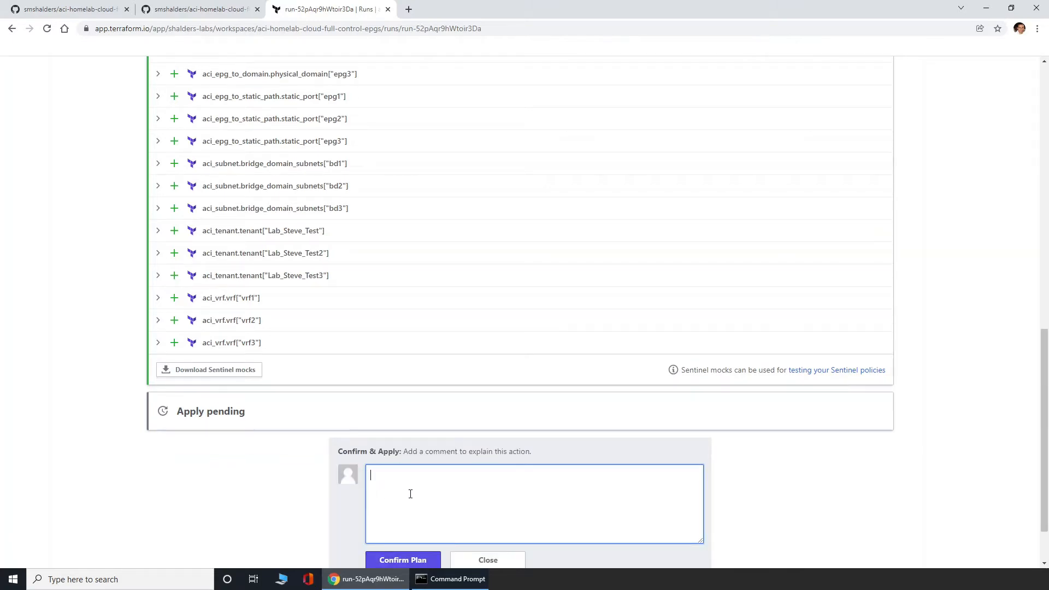
text(Apply)
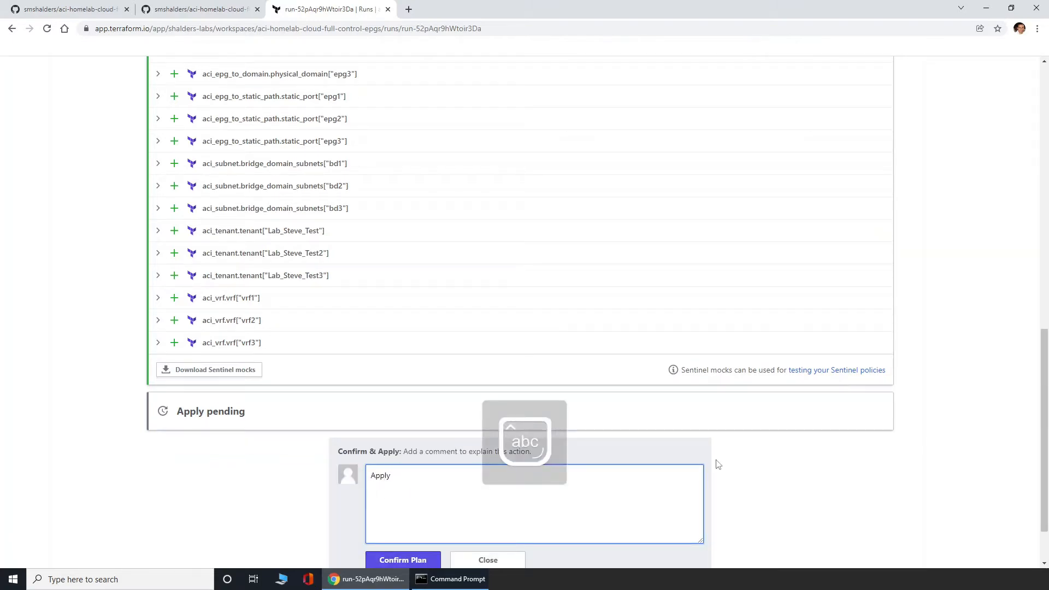
scroll(down, 3)
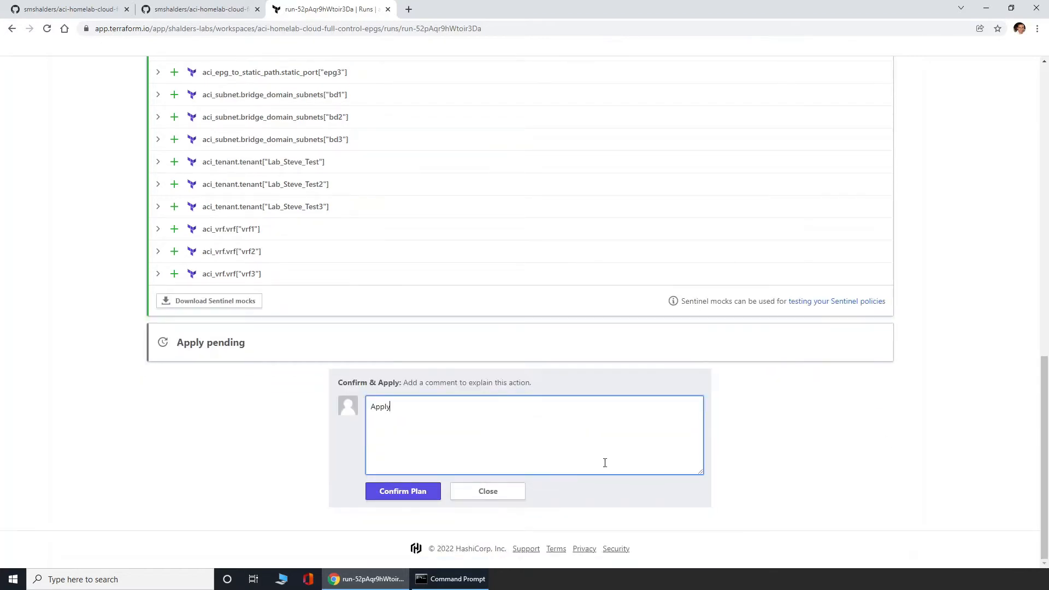
click(402, 491)
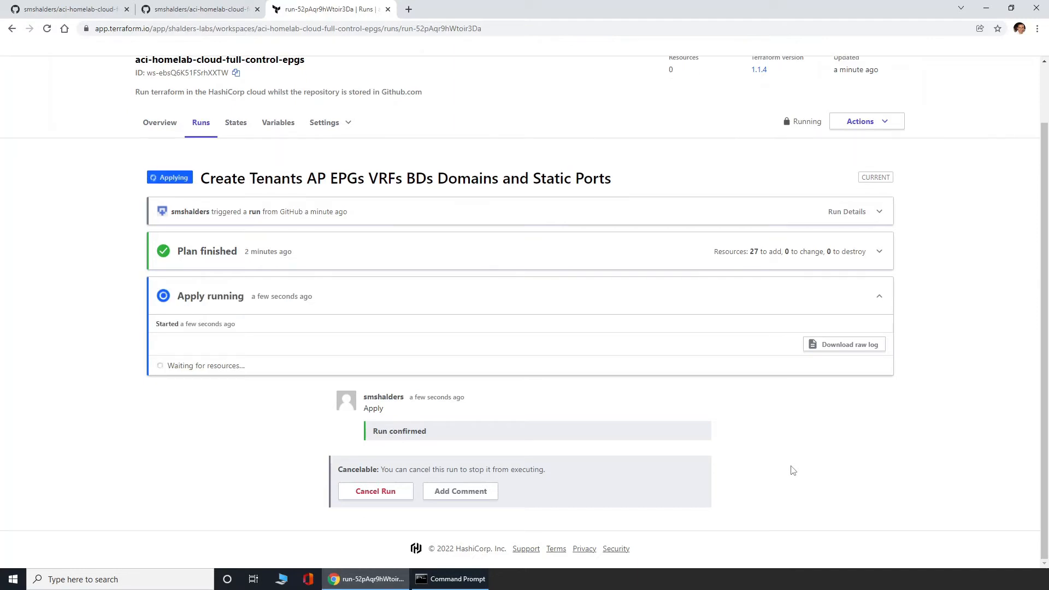
scroll(down, 3)
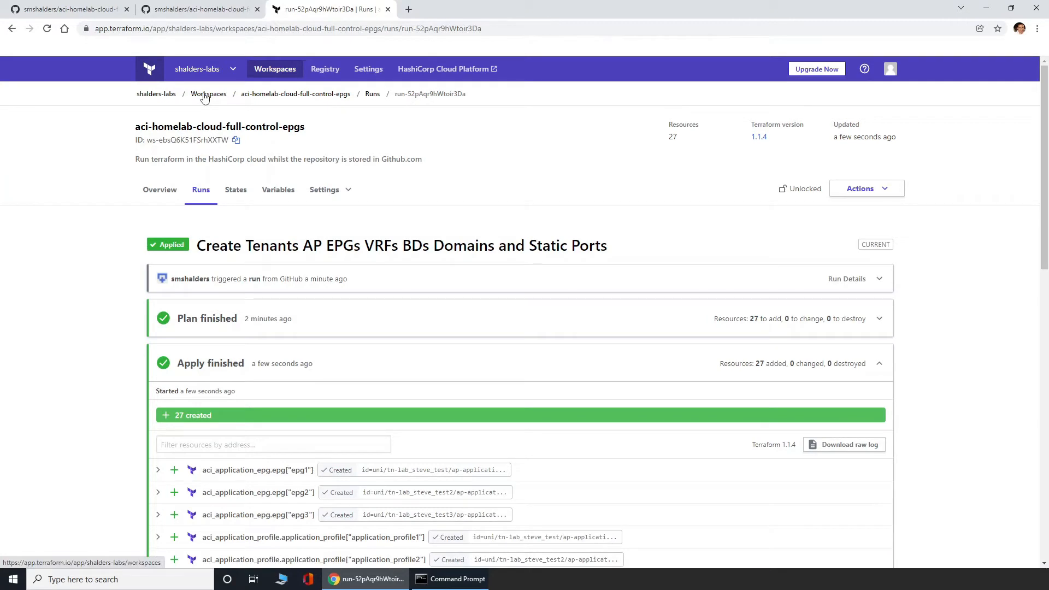
Return to the workspaces list showing the epgs workspace as Applied
click(208, 94)
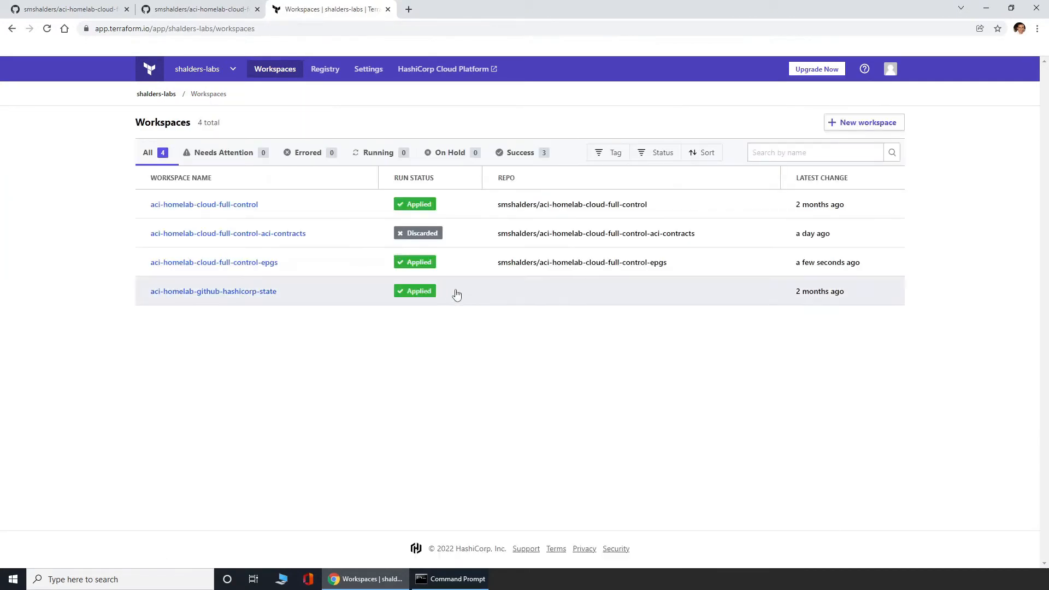
mouse_move(629, 451)
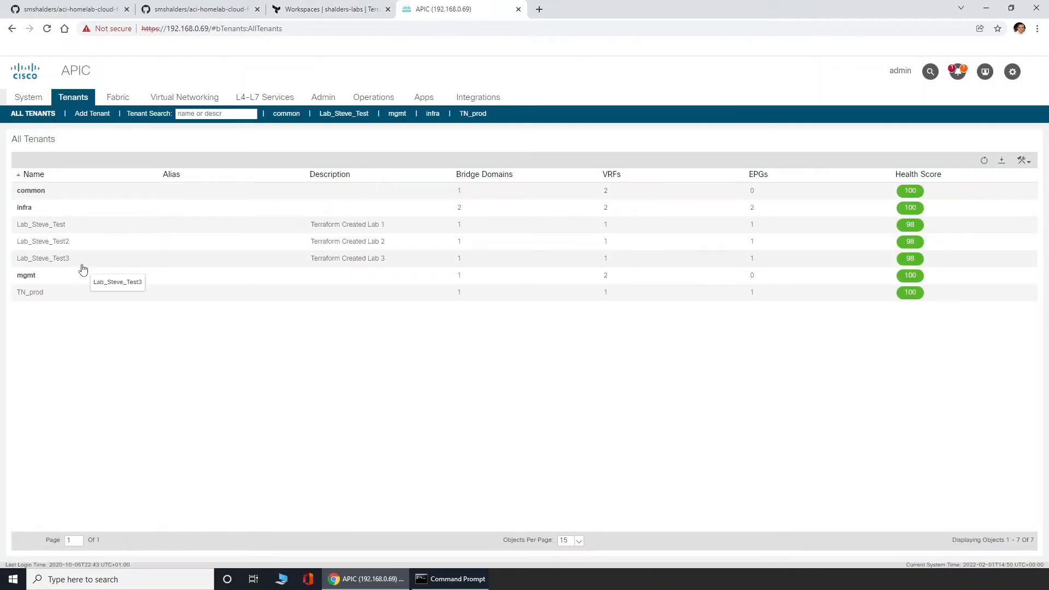
Open tenant Lab_Steve_Test3 and expand application_profile3 down to epg3's summary
click(42, 258)
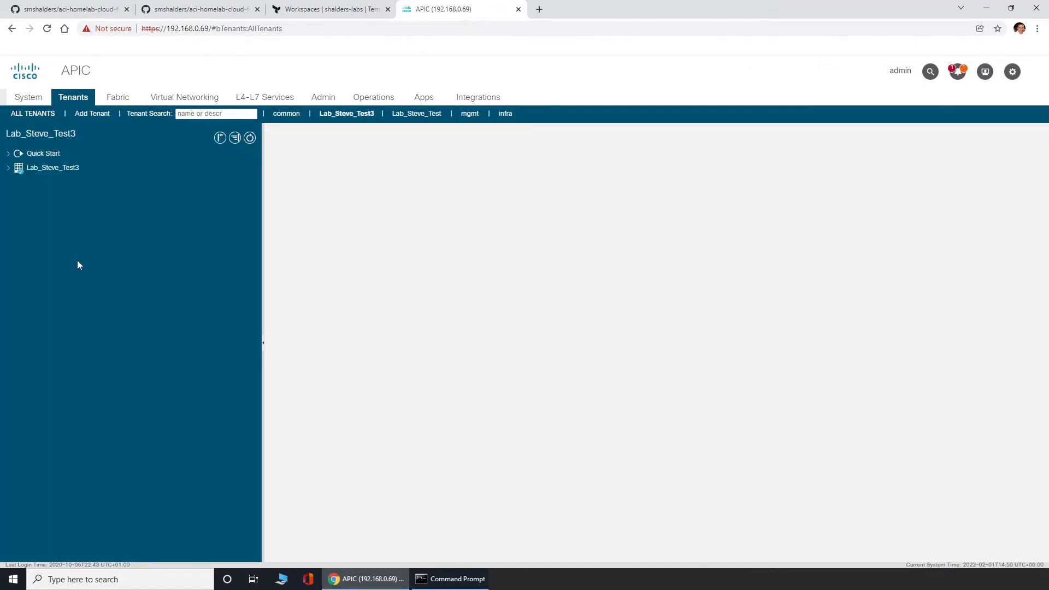
click(53, 167)
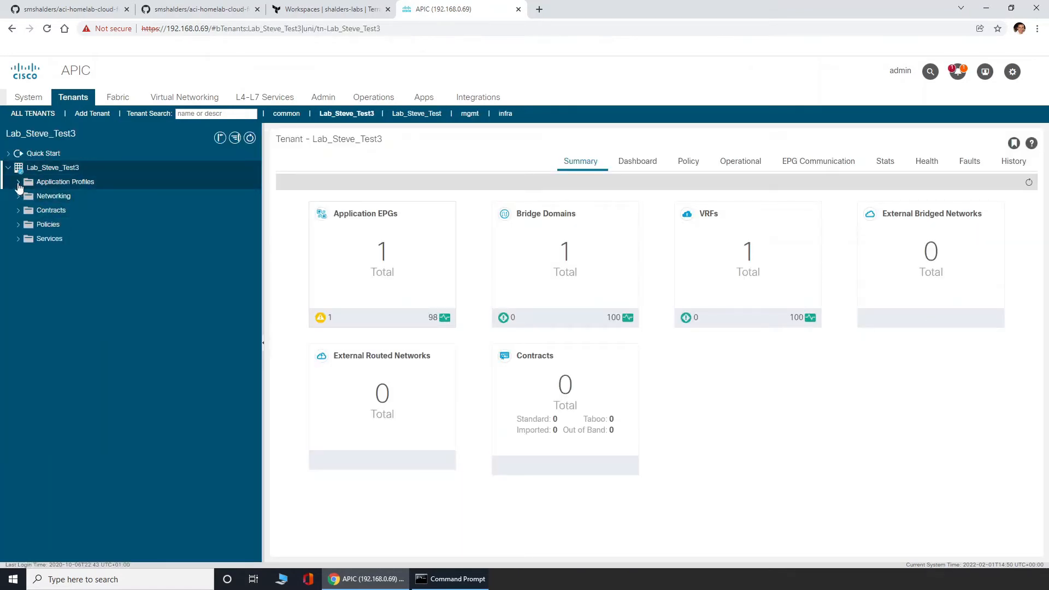
click(20, 181)
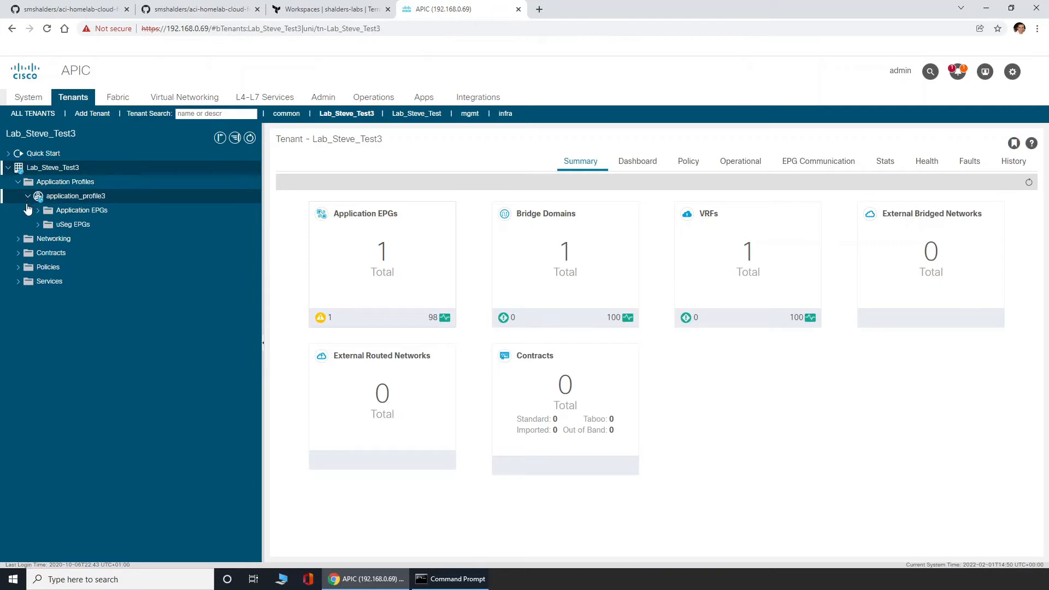
click(38, 209)
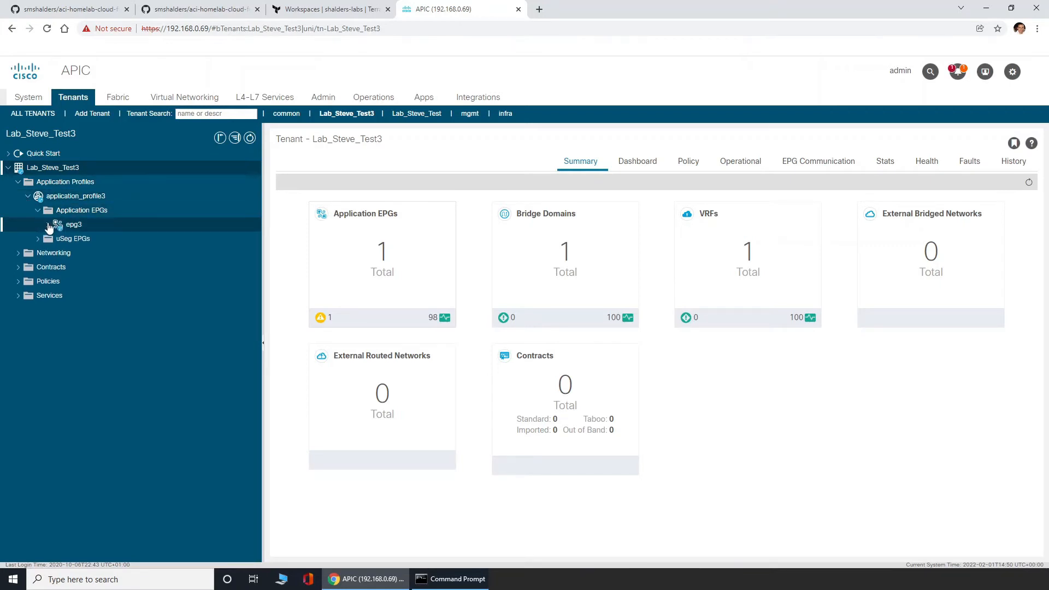
click(47, 224)
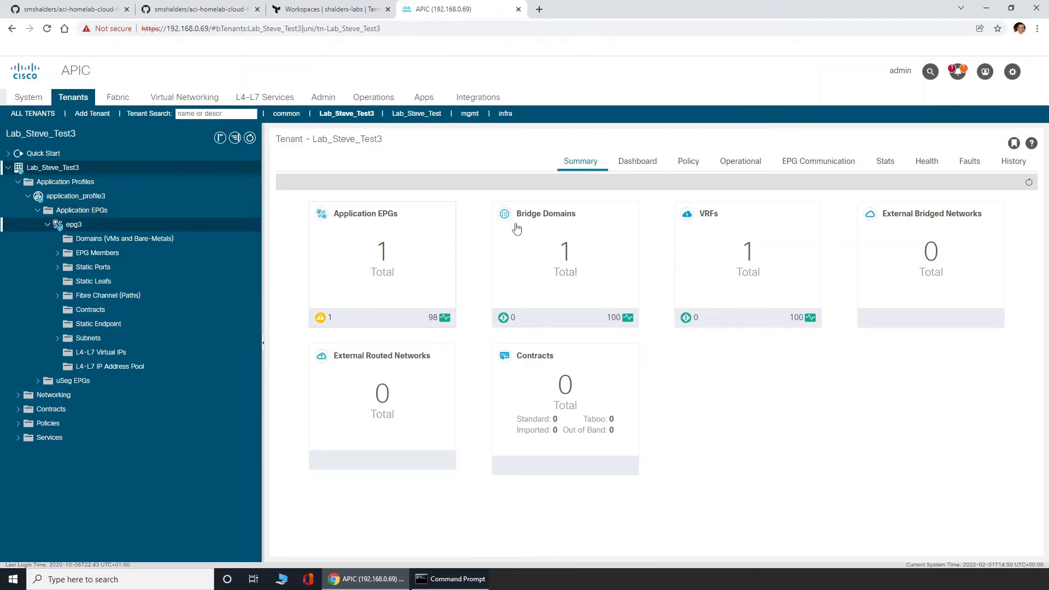
click(73, 224)
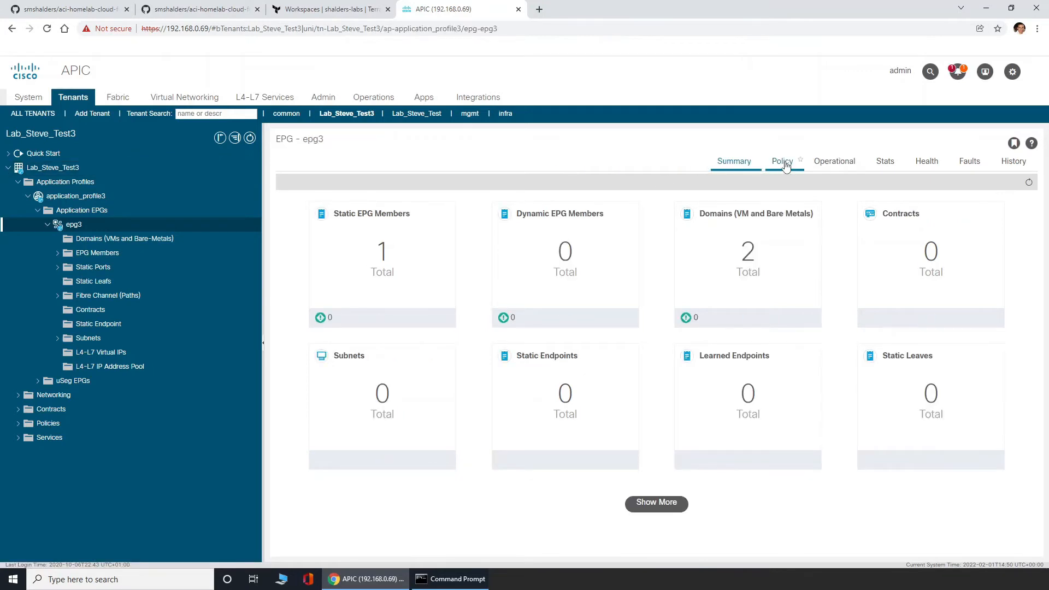
Inspect epg3's general policy, domains, and static port eth1/7 on VLAN 503
click(781, 160)
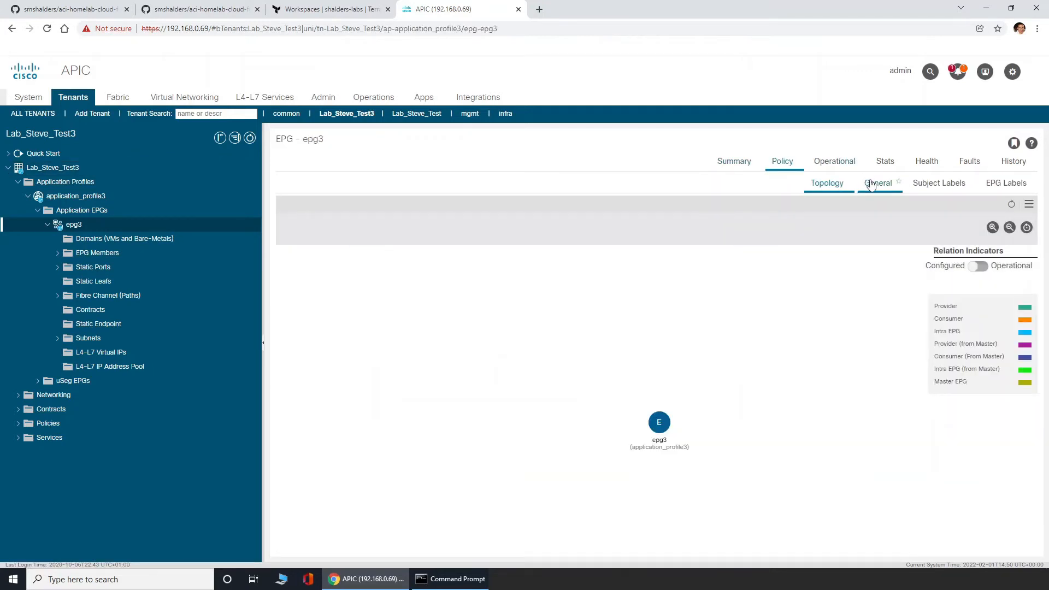
click(878, 183)
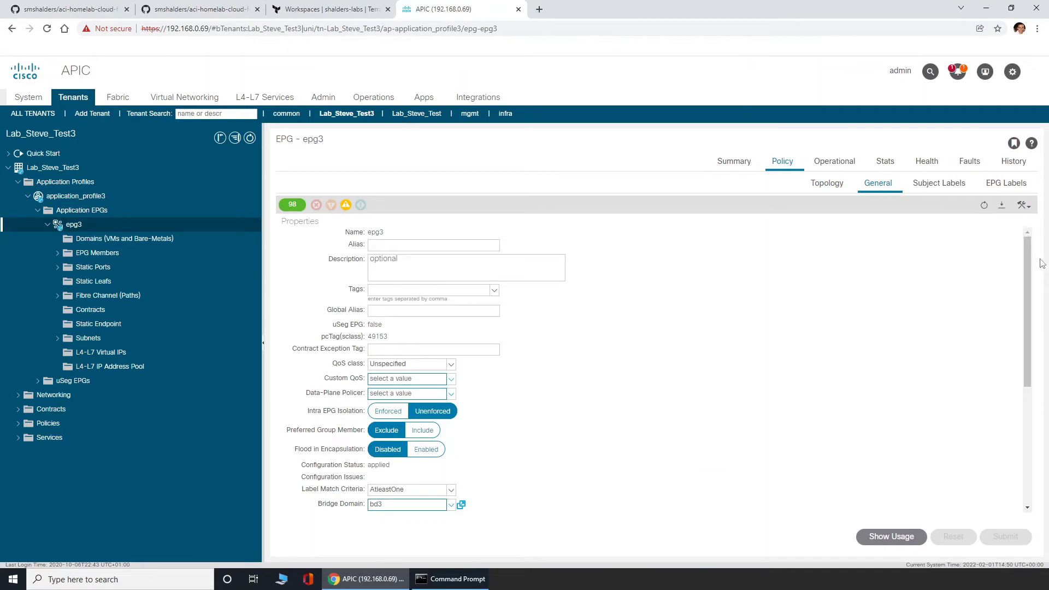
scroll(down, 3)
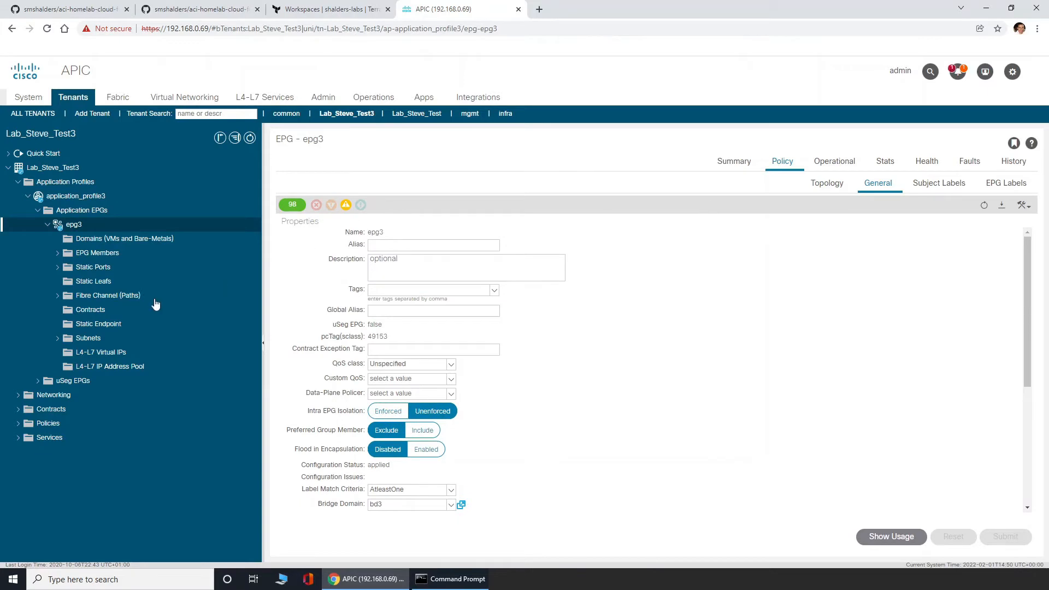
click(125, 238)
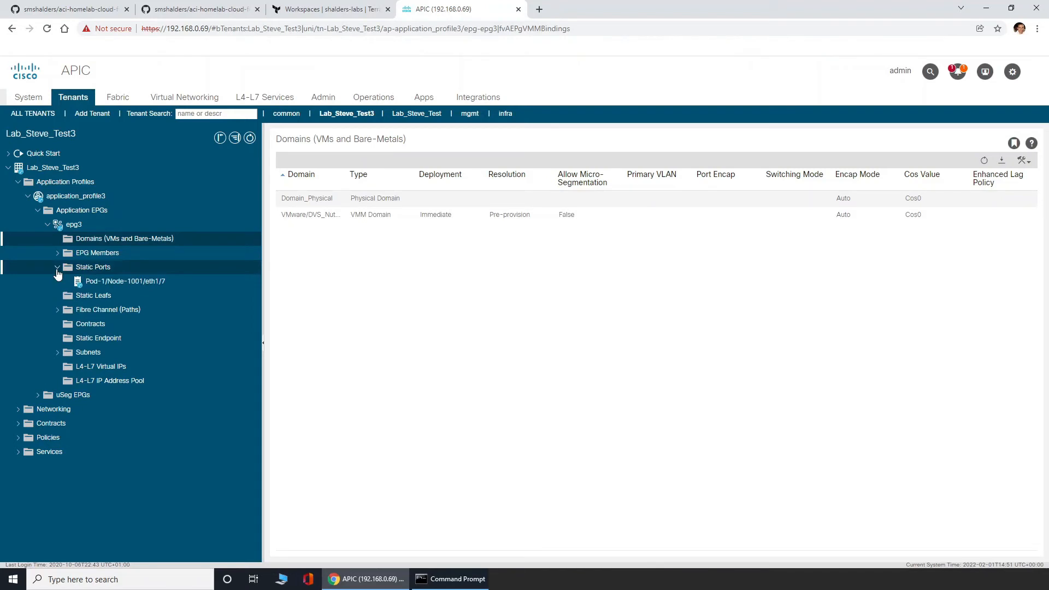
click(126, 280)
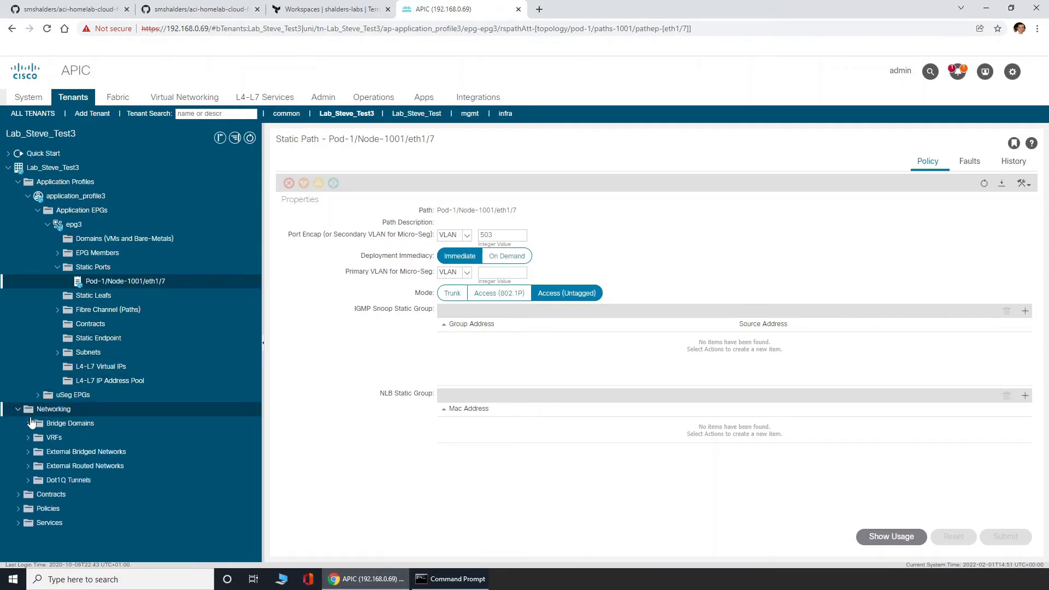
Inspect bd3's L3 configuration with subnet 1.1.40.1/24, then list the tenant's VRFs
click(29, 423)
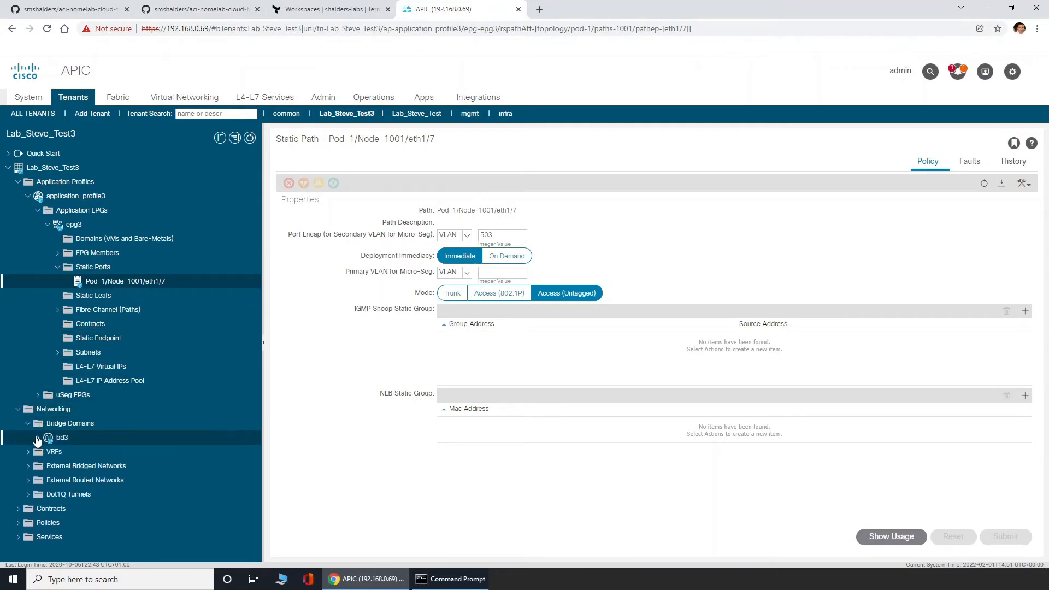
click(62, 438)
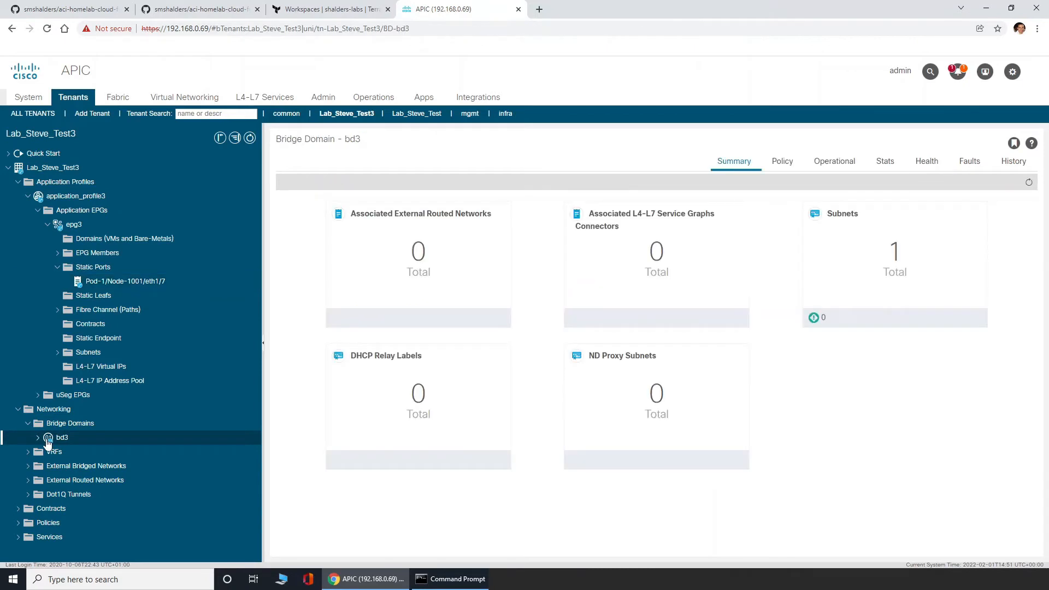
click(38, 437)
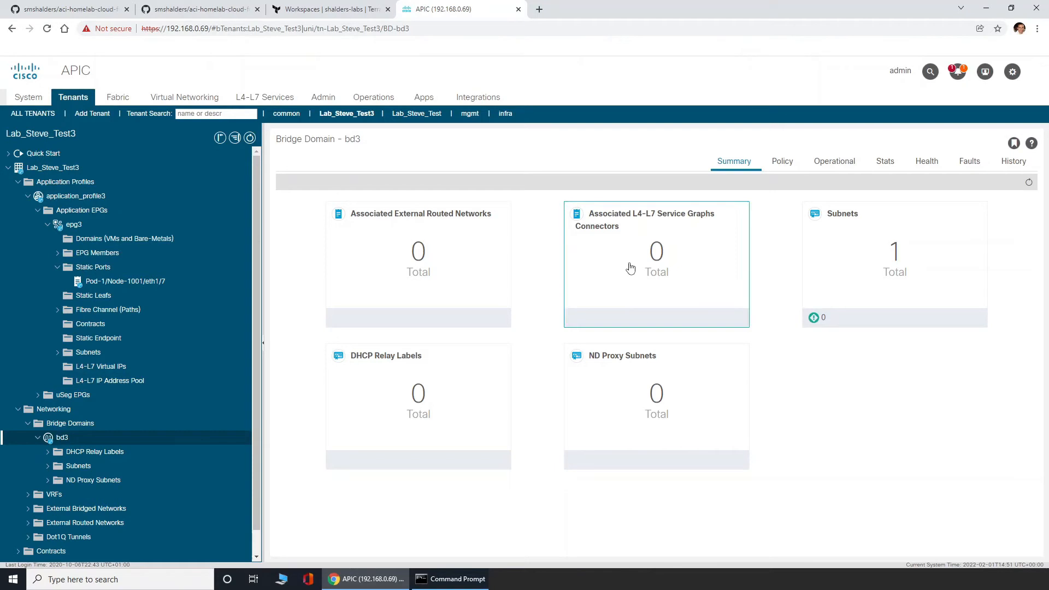
click(782, 160)
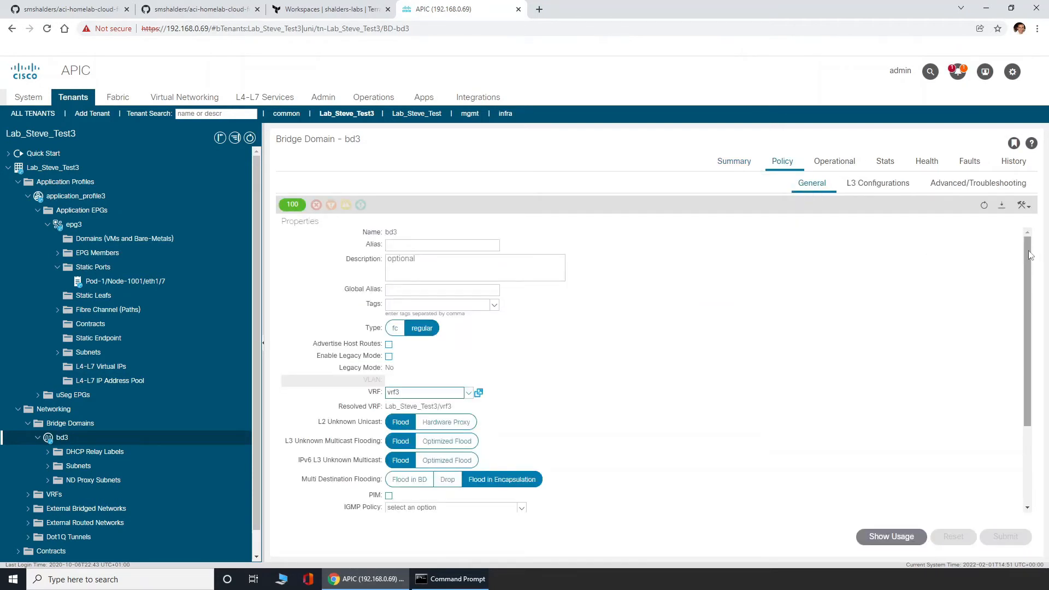
scroll(down, 3)
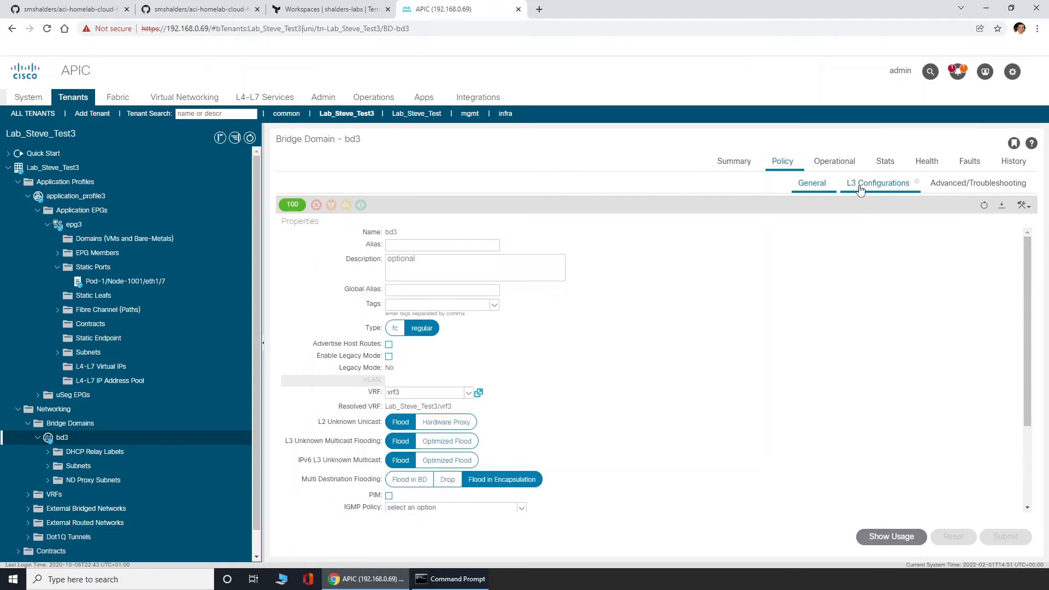
click(879, 183)
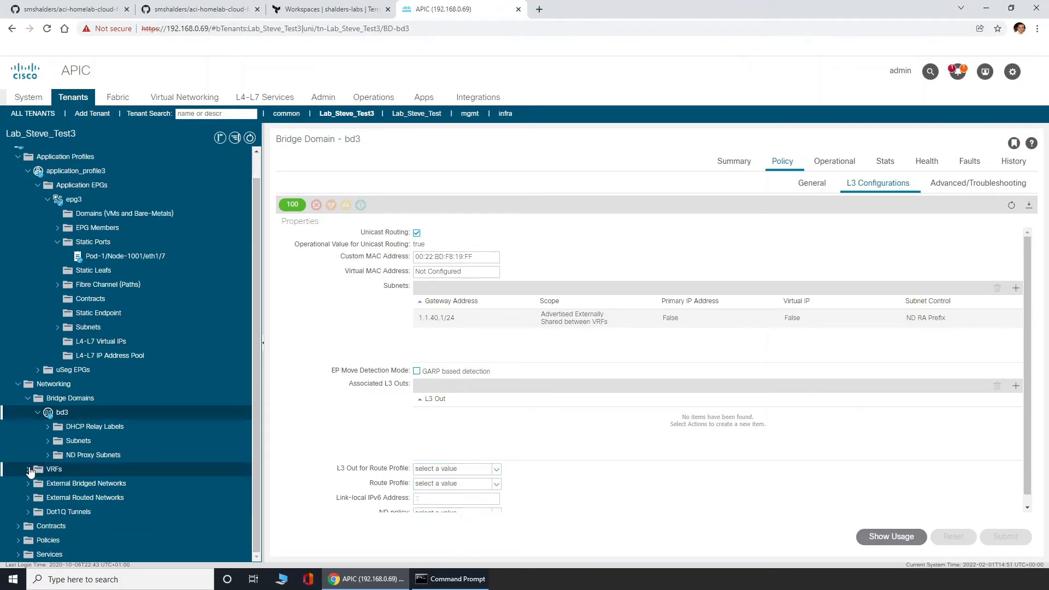
click(30, 468)
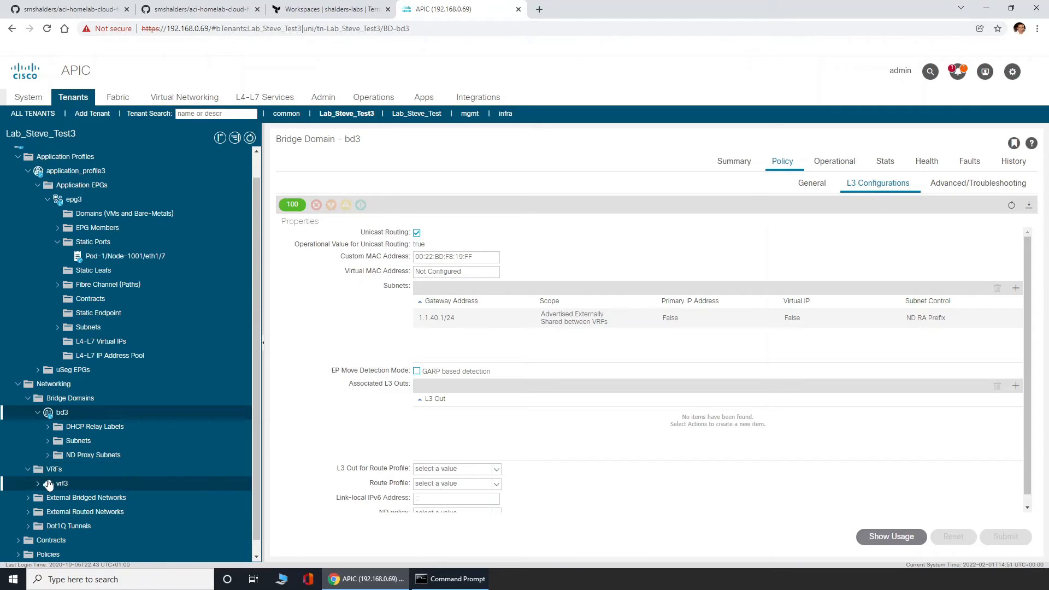
Show vrf3's ingress-enforced policy and expand the tenant's Contracts folder in APIC
click(62, 483)
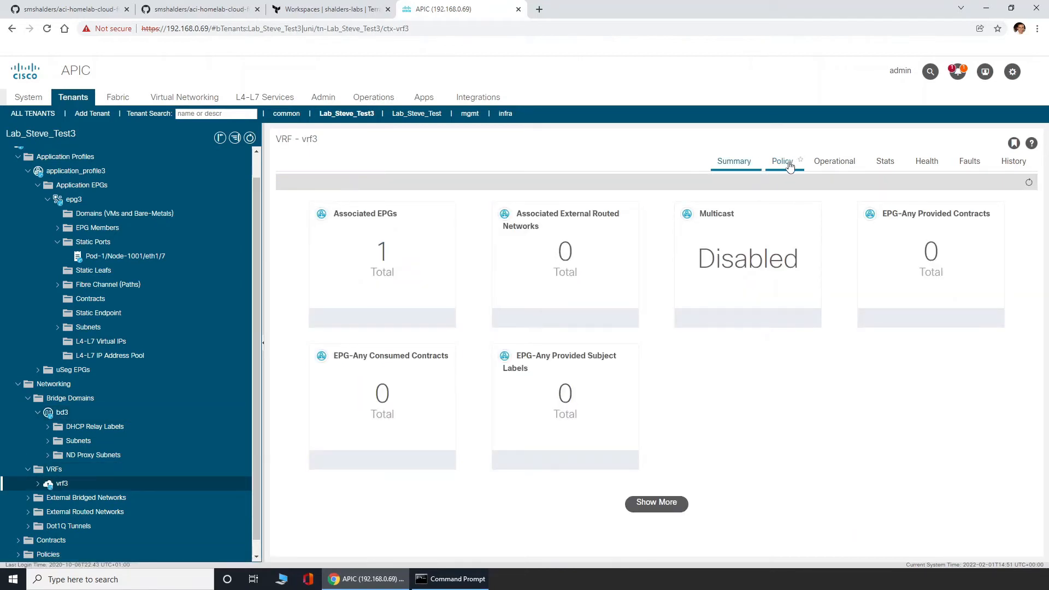
click(781, 160)
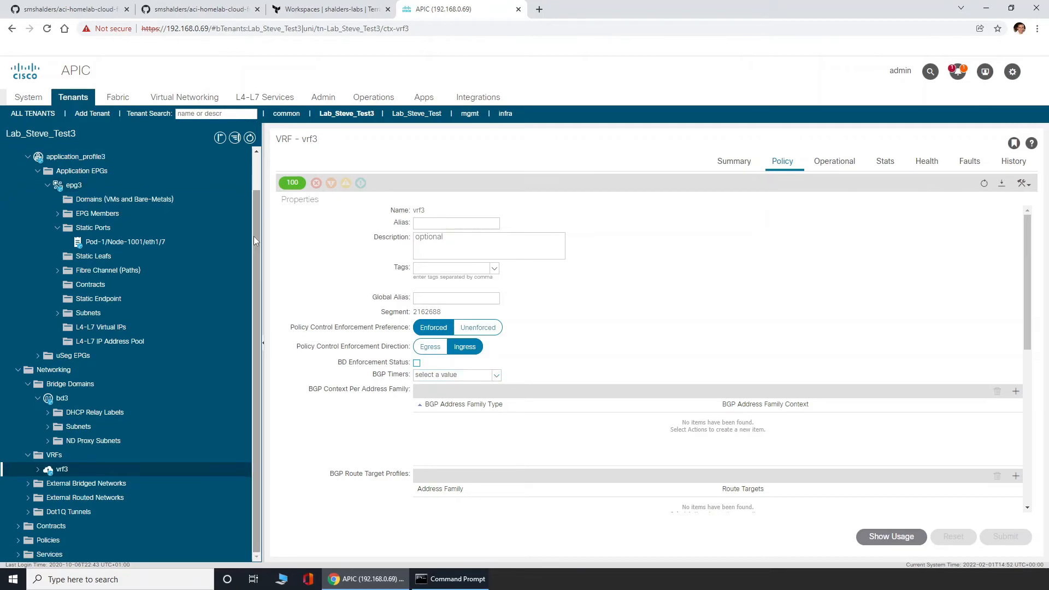
click(19, 525)
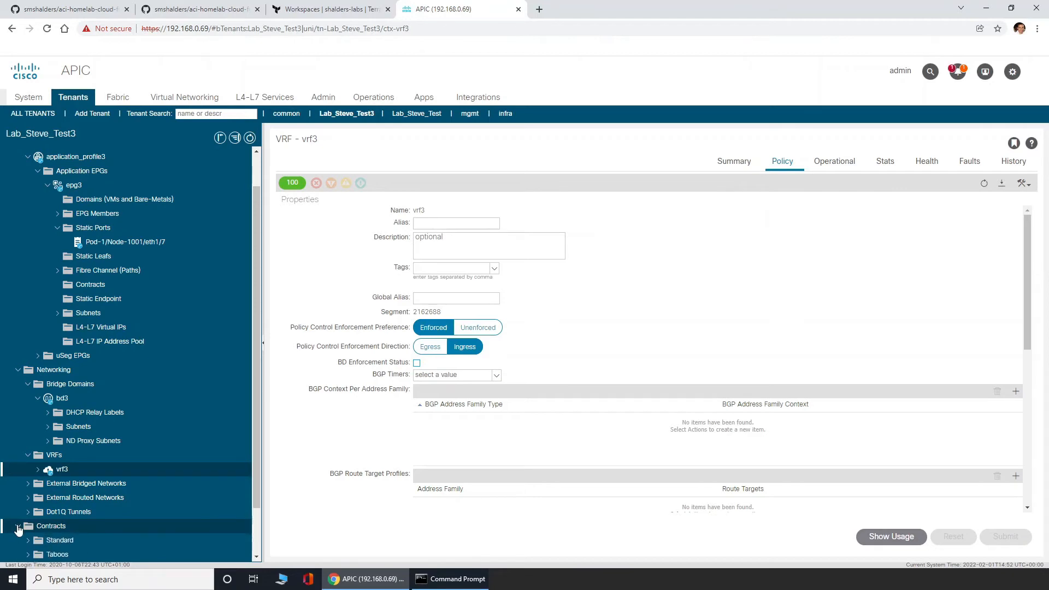
scroll(down, 3)
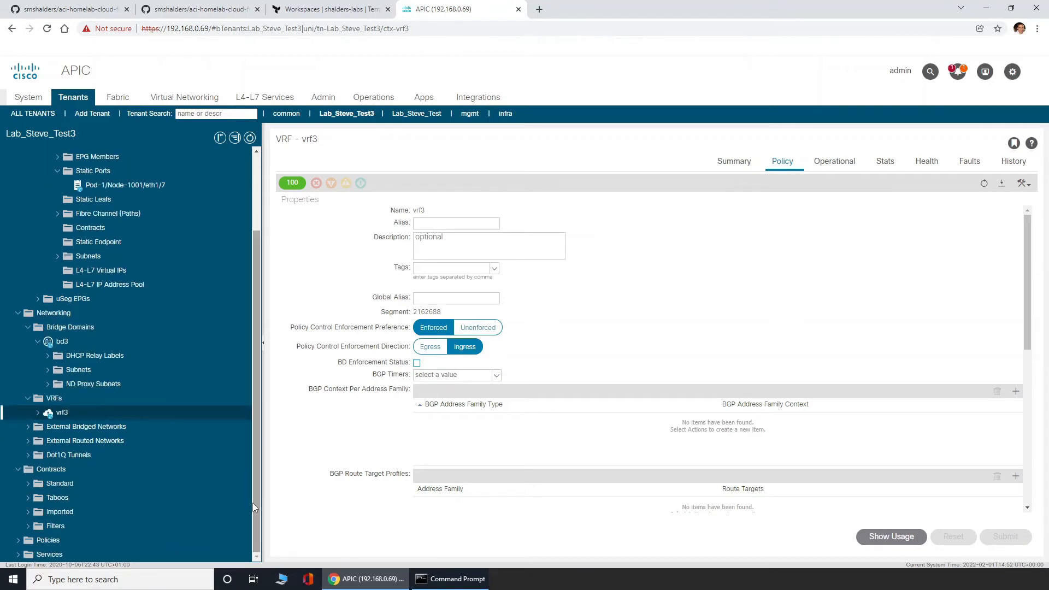
click(59, 483)
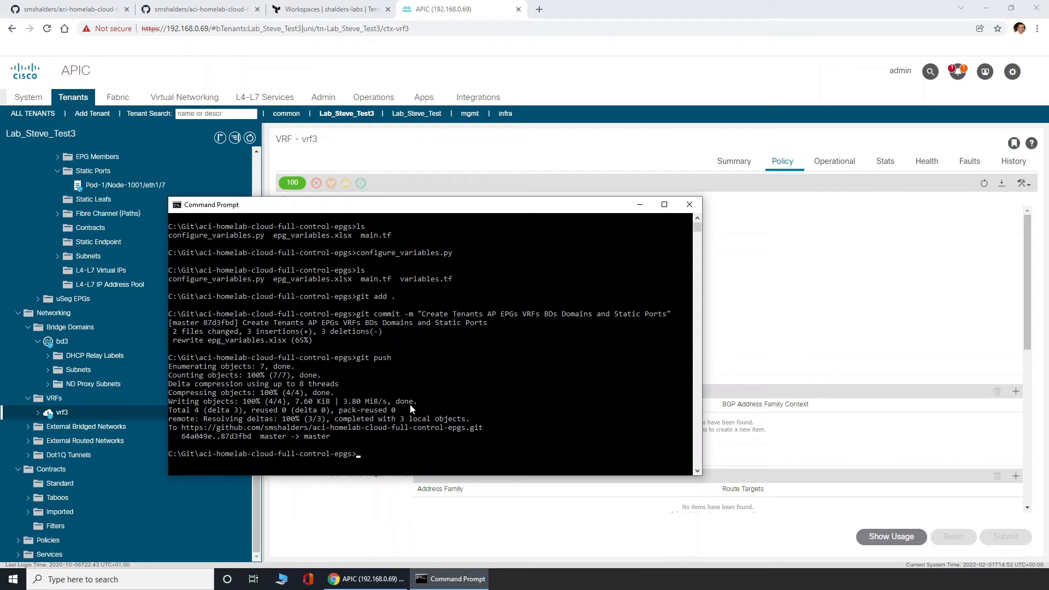
Change directory from C:\Git into aci-homelab-cloud-full-control-aci-contracts and open aci_contracts.xlsx
text(cd)
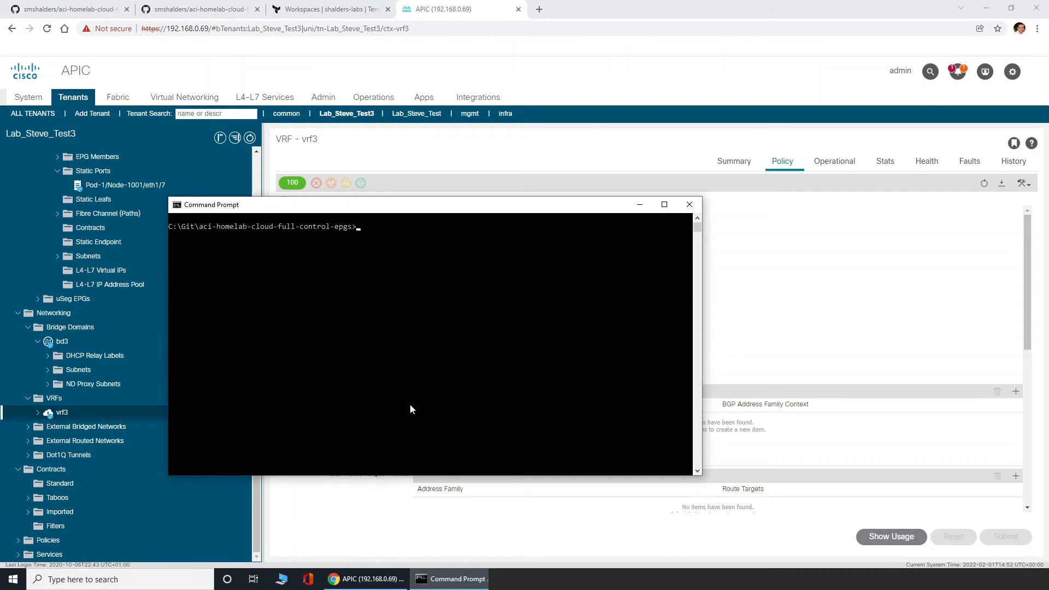
text(cd ..)
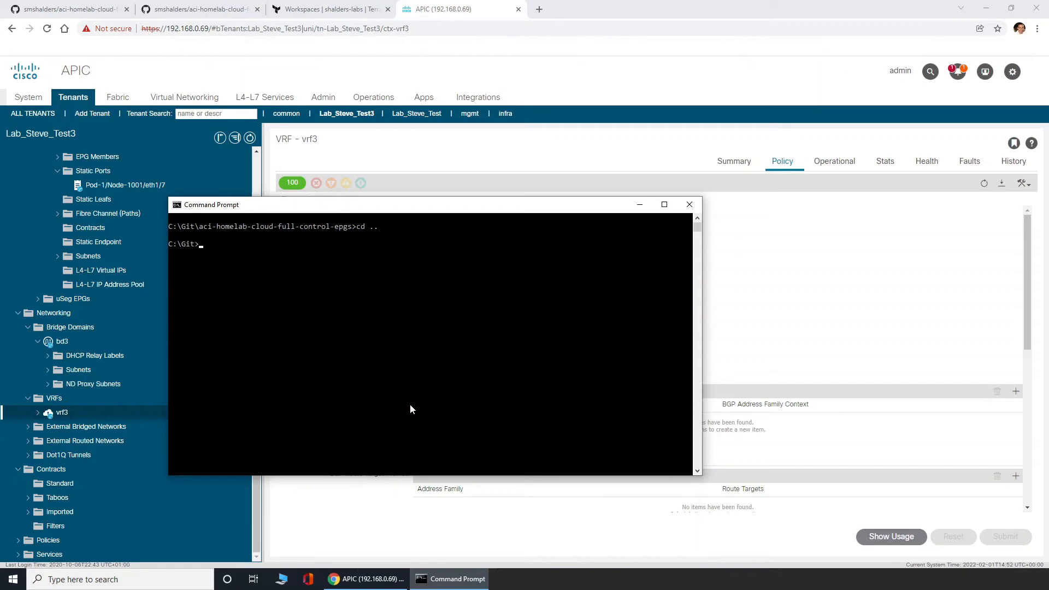
text(cd)
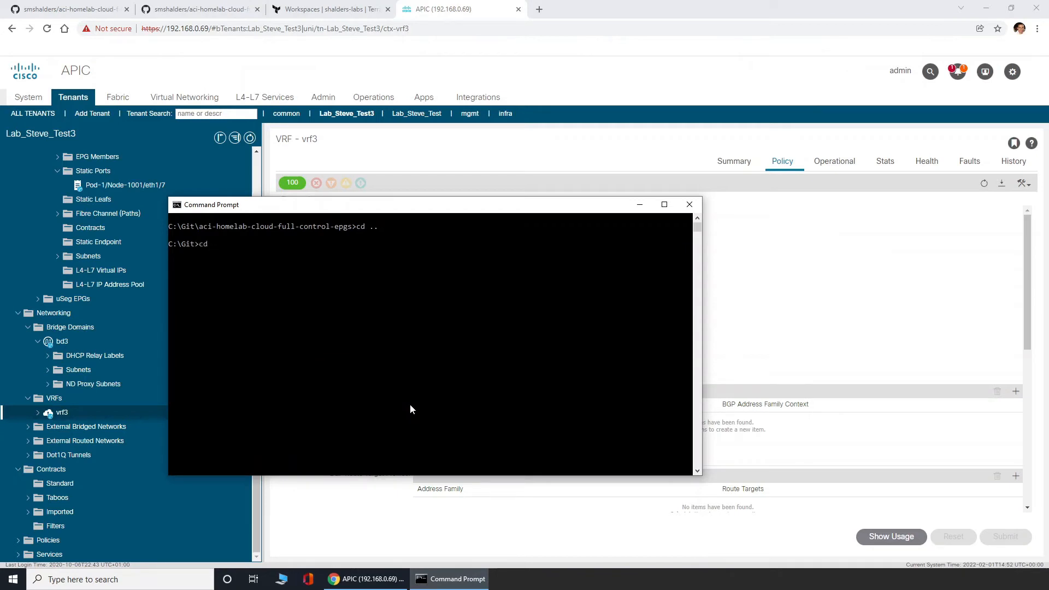
text(aci-homelab-cloud-full-control-aci-contracts)
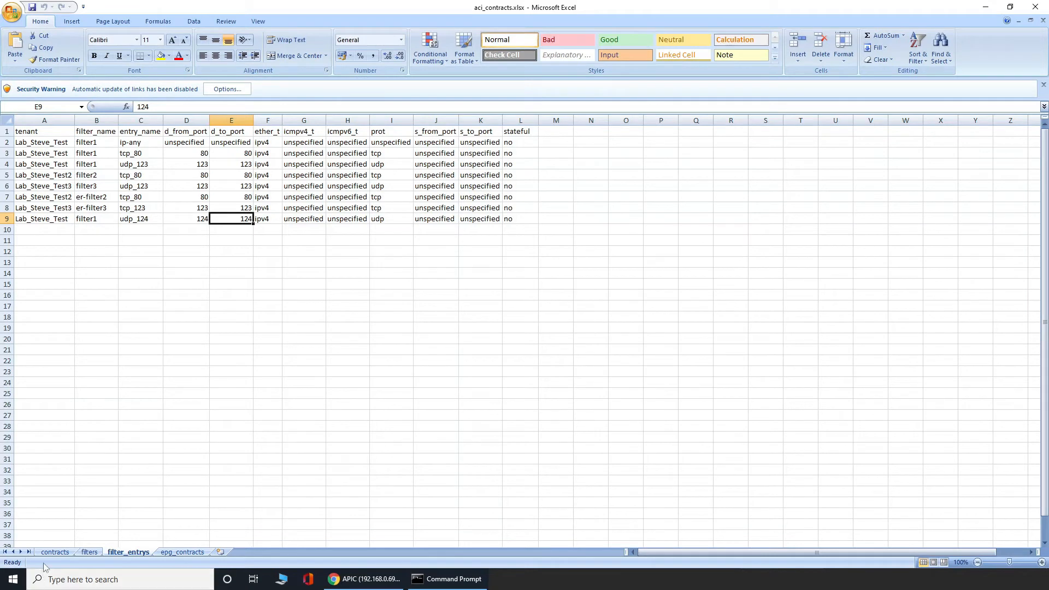
Review the contracts, filters, filter_entrys and epg_contracts sheets, inspecting cell F4
click(55, 552)
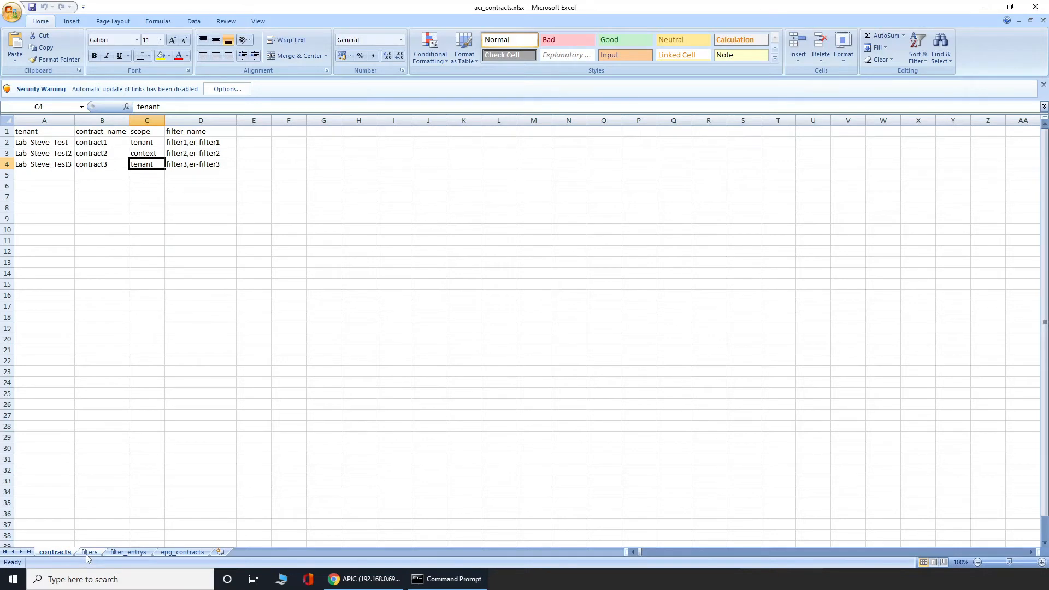
click(89, 552)
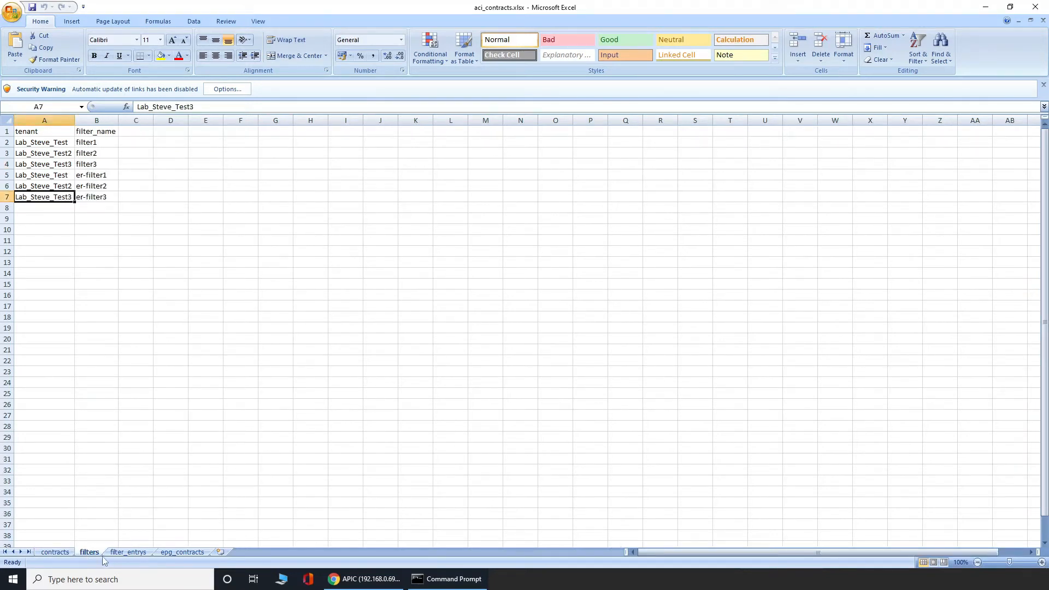
click(128, 552)
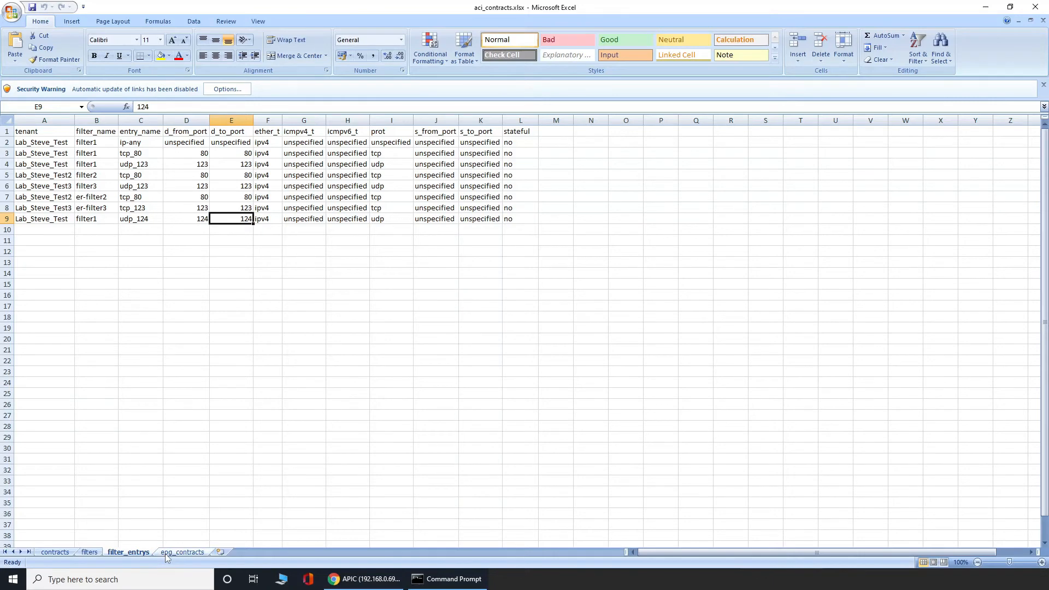
click(182, 552)
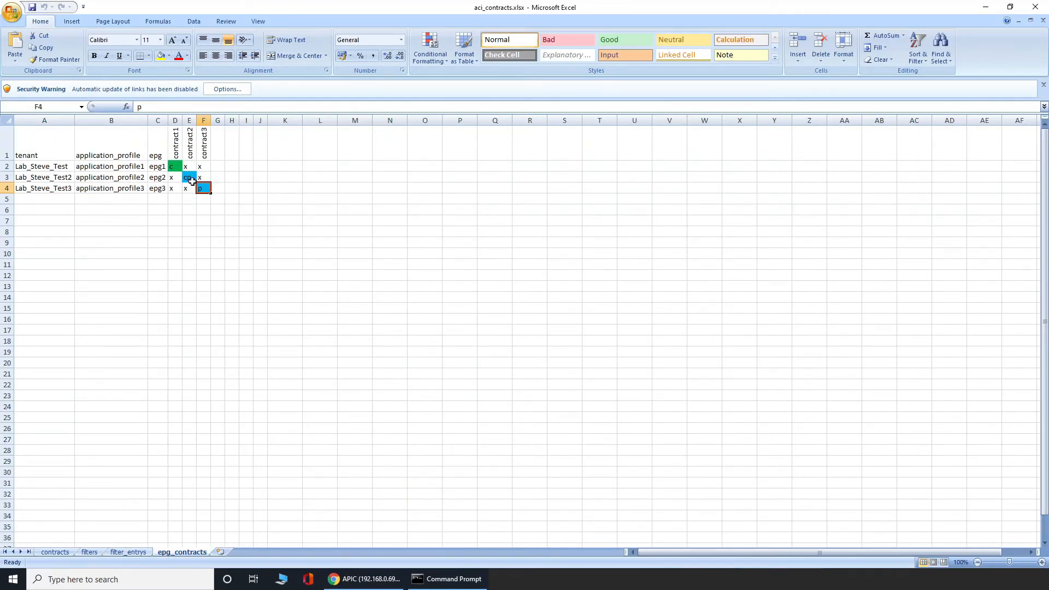
double_click(203, 188)
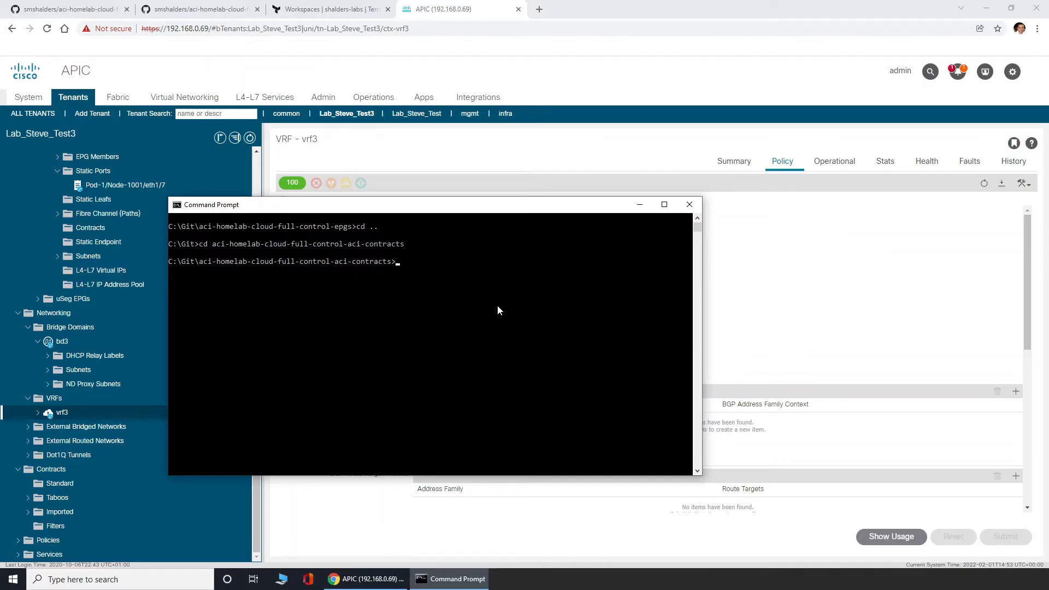
List the contracts folder and run configure_variables.py to generate variables.tf
text(ls)
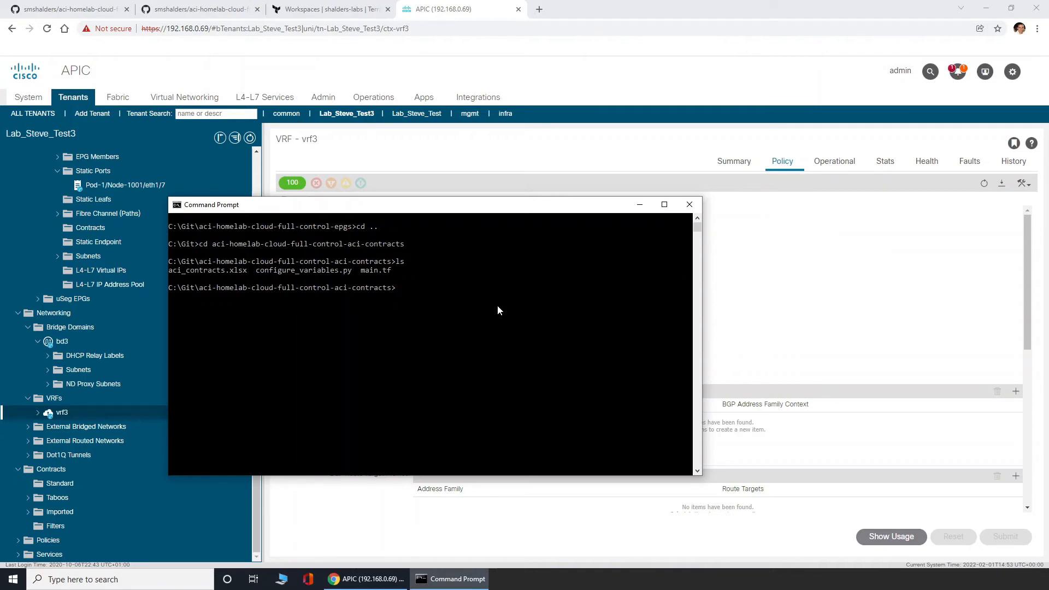
text(configure_variables.py)
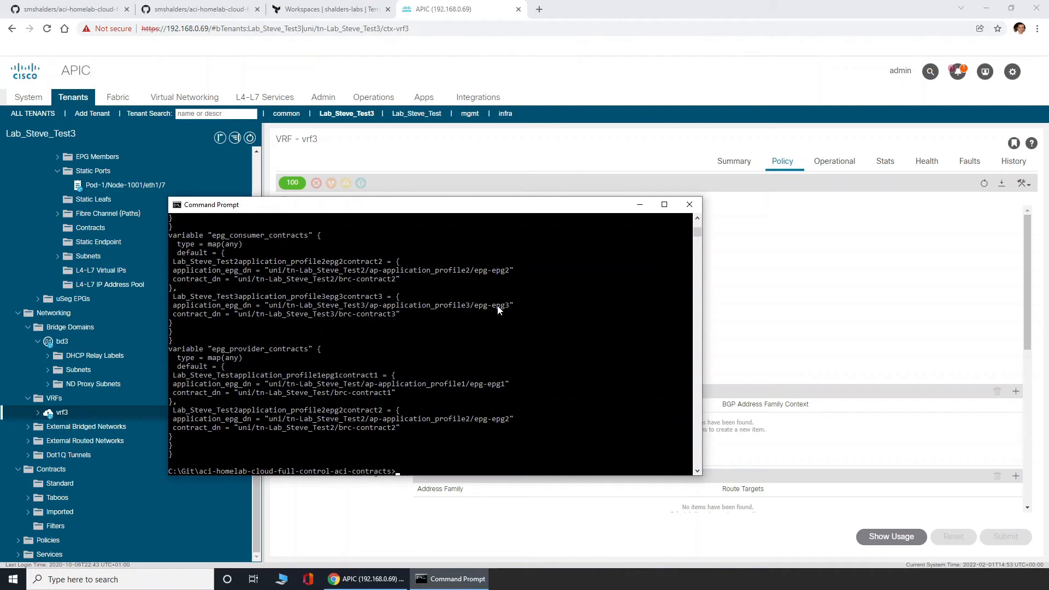
text(clea)
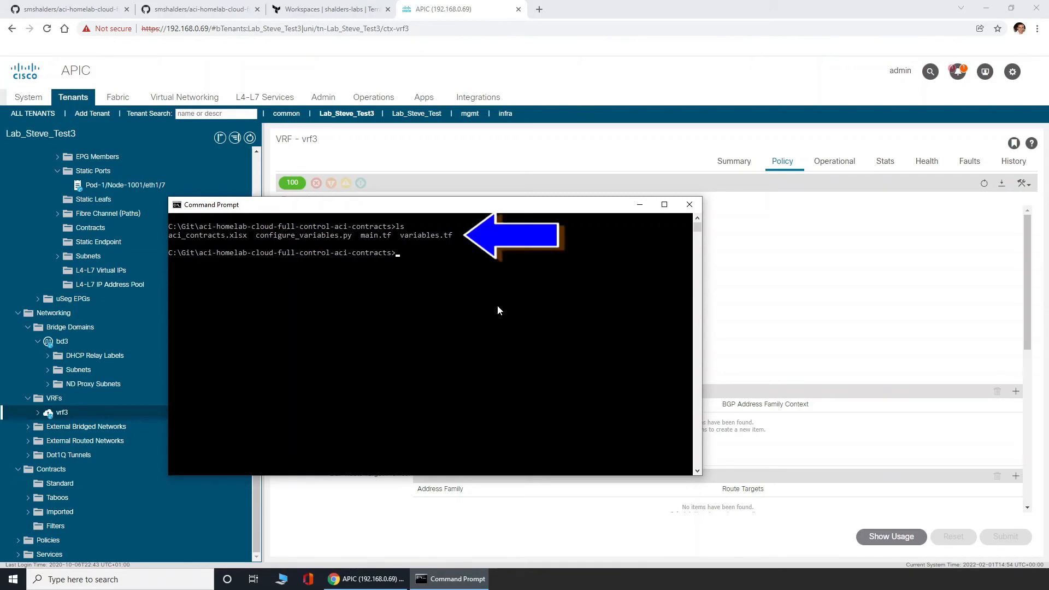
Commit all changes as 'Create Filters Subjects and Contracts' and push to GitHub master
text(git add .)
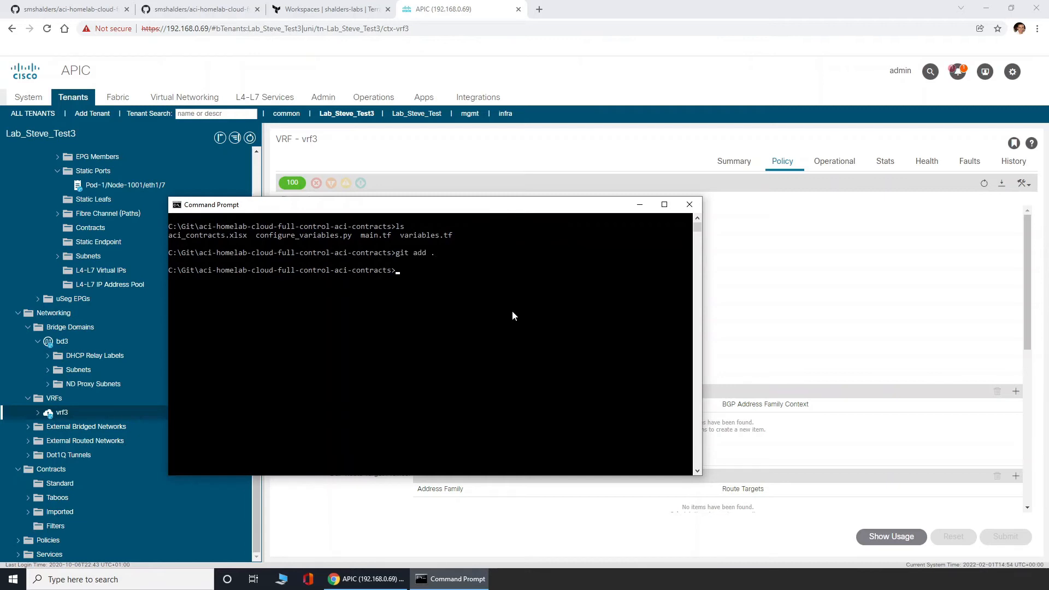
mouse_move(534, 302)
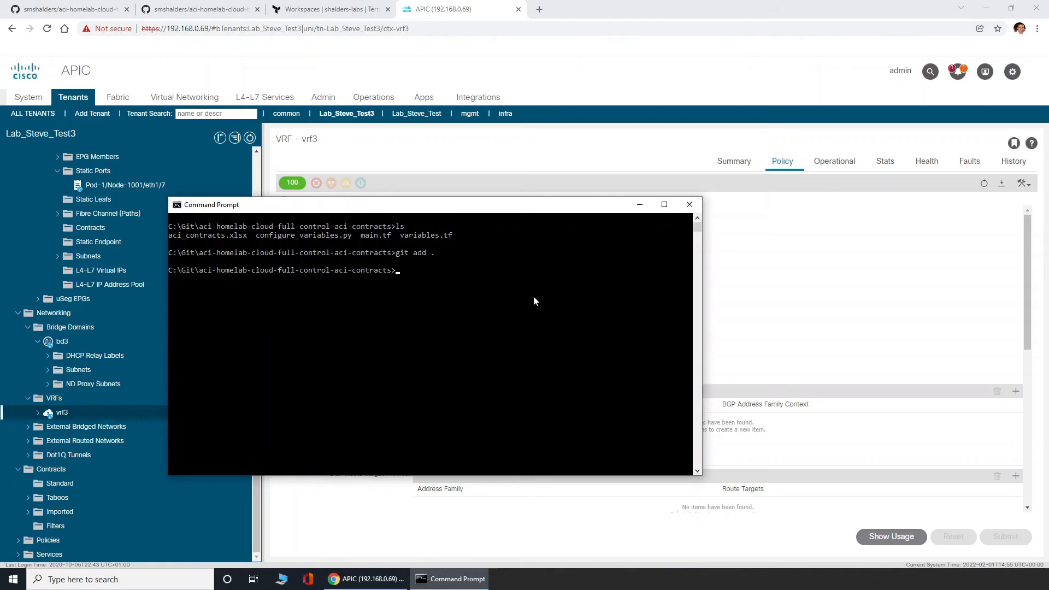
text(git commit -m "Create Filters Subjects and Contracts")
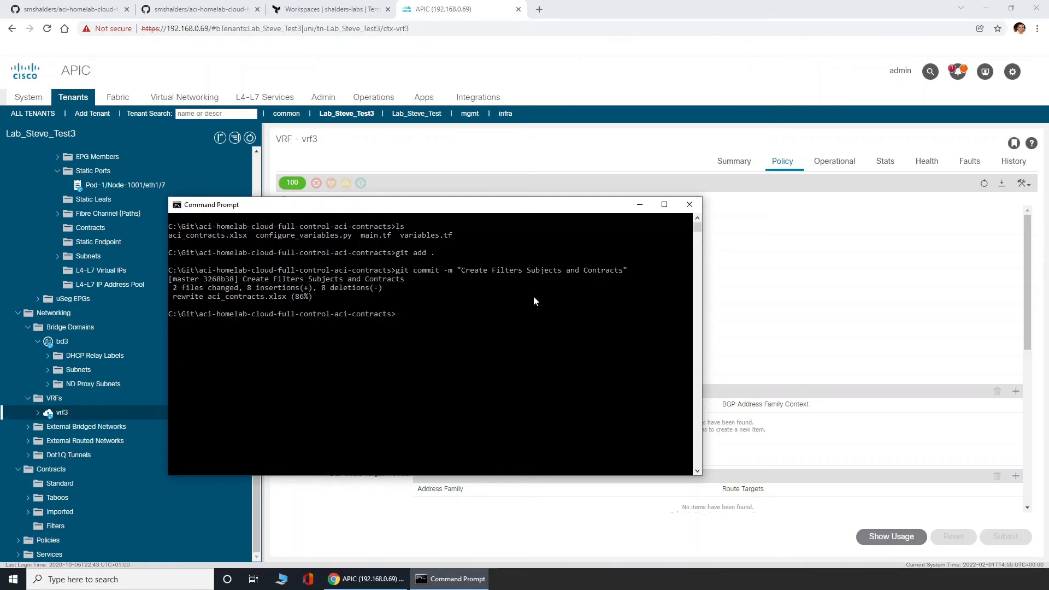
text(g)
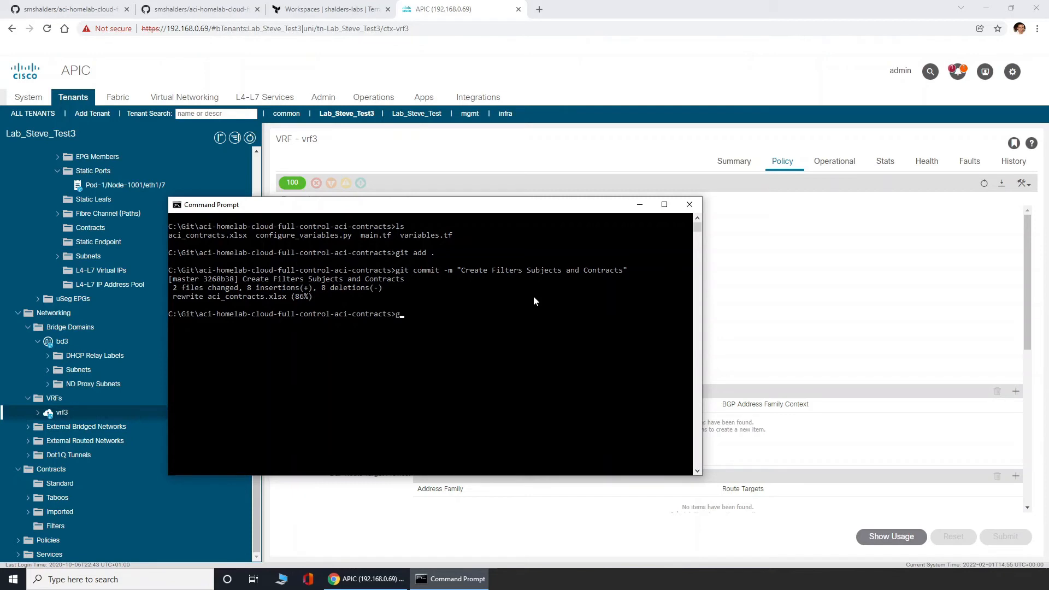
text(it push)
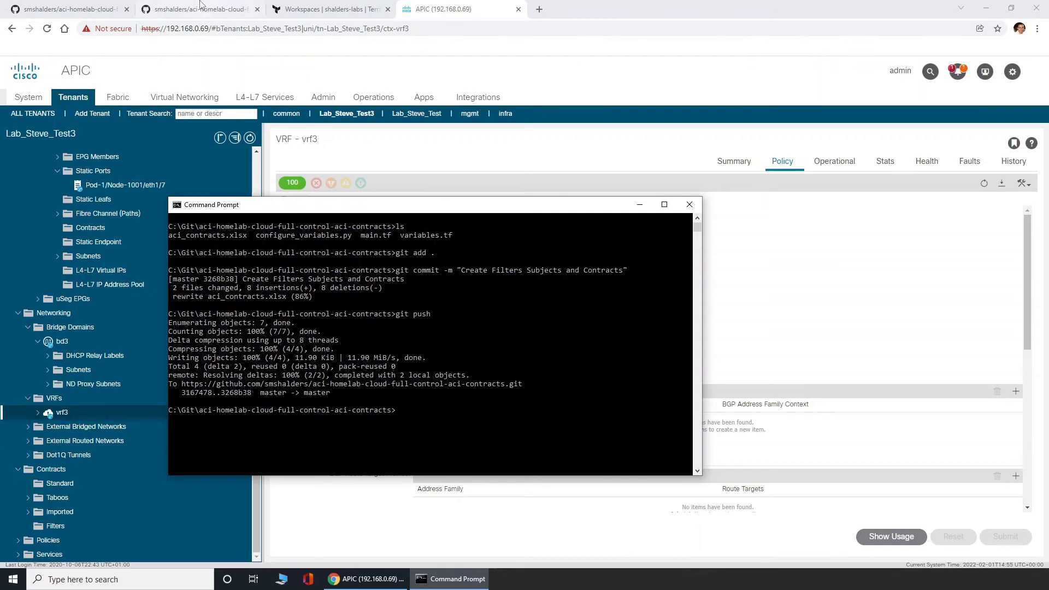
click(67, 9)
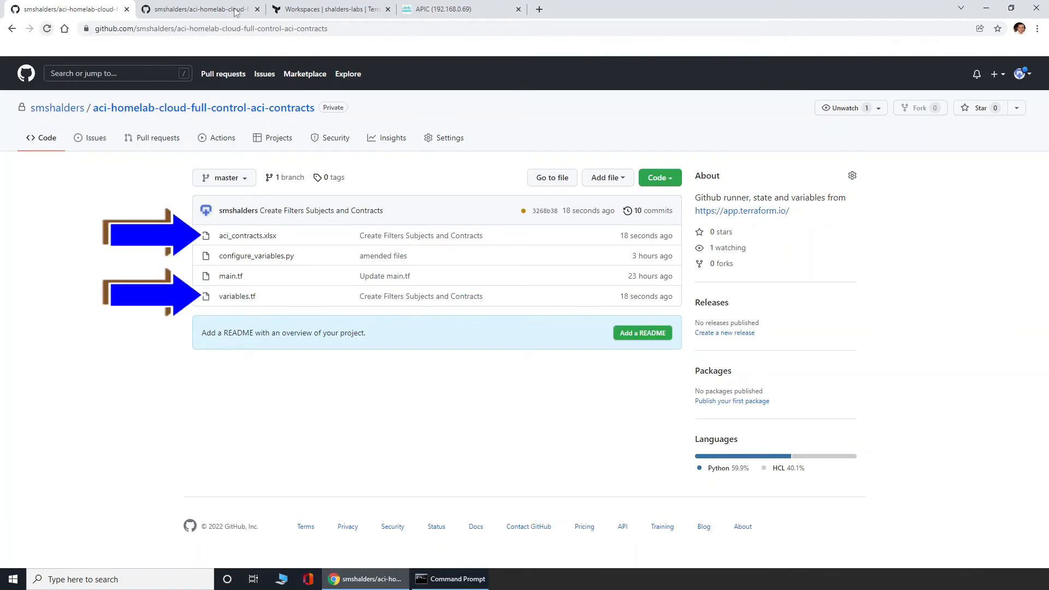
Open the aci-homelab-cloud-full-control-aci-contracts workspace once its new run shows Planned
click(328, 9)
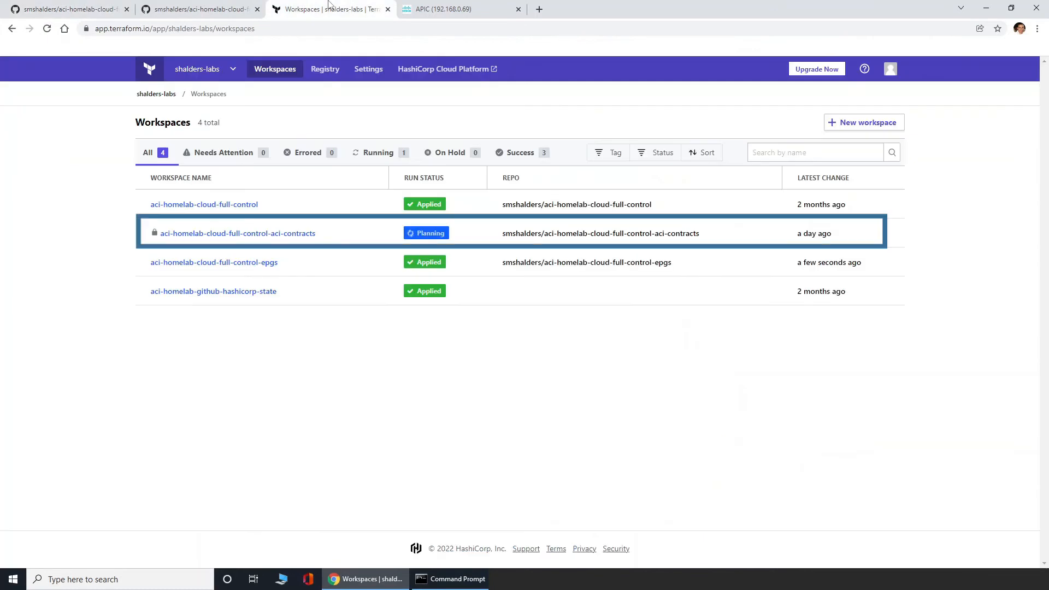
mouse_move(479, 428)
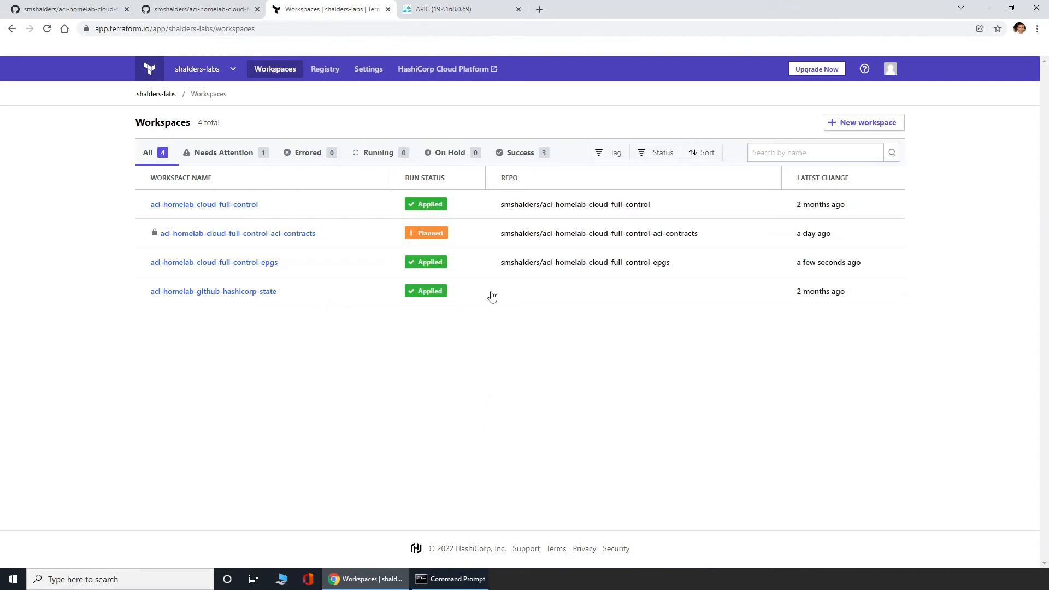
click(236, 233)
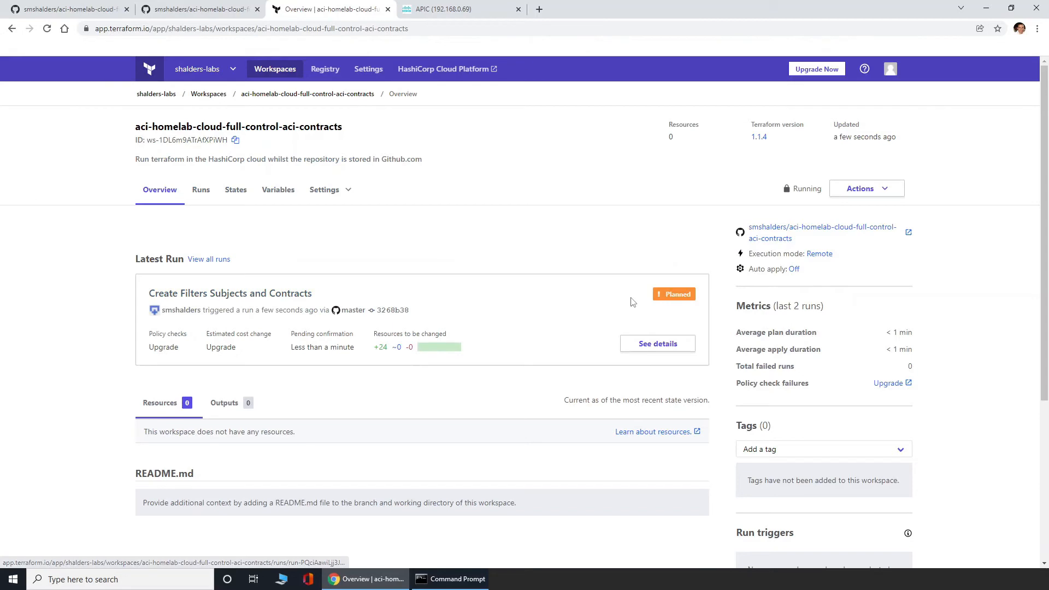
Review the run's 24 planned resources, expanding and collapsing contract1's subject attributes
click(657, 343)
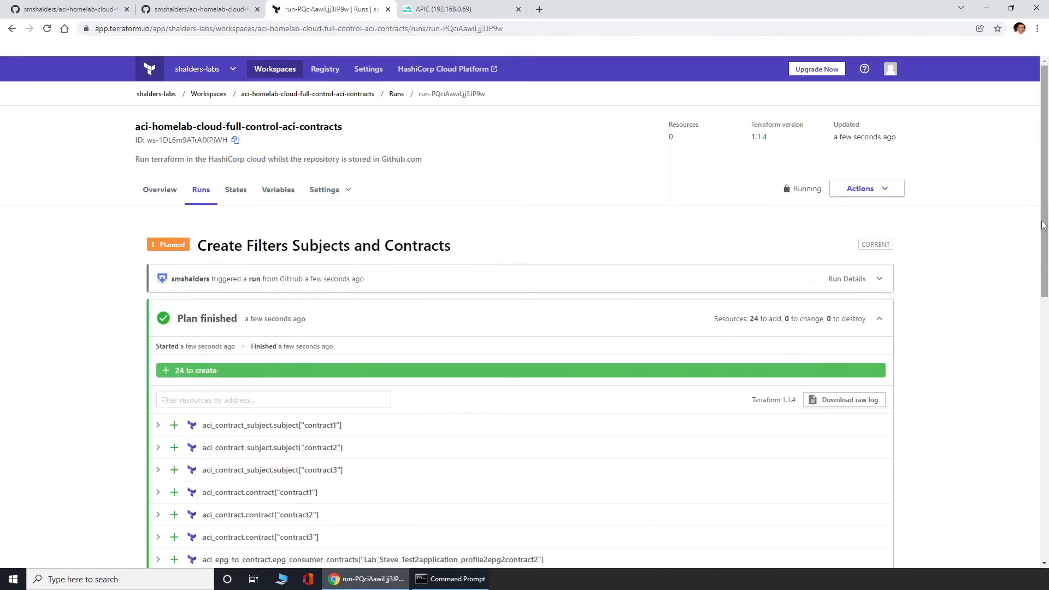
scroll(down, 3)
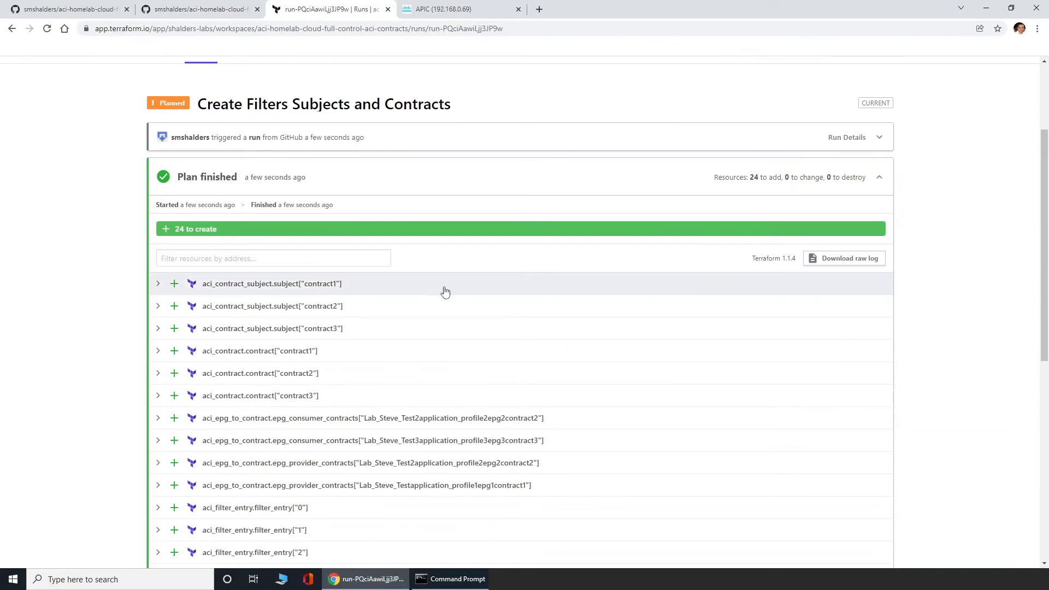
click(157, 283)
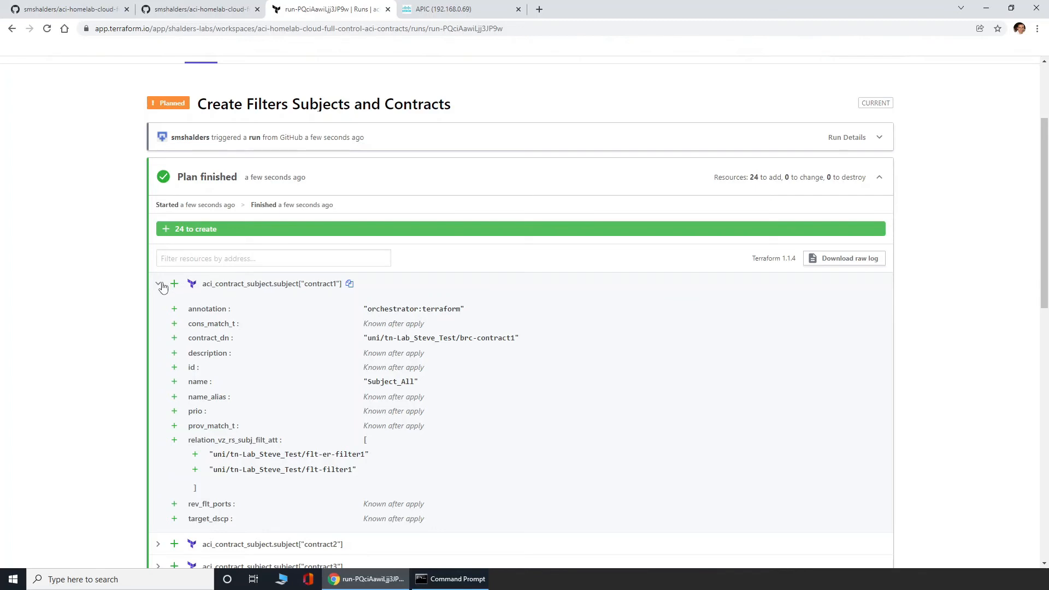
click(163, 286)
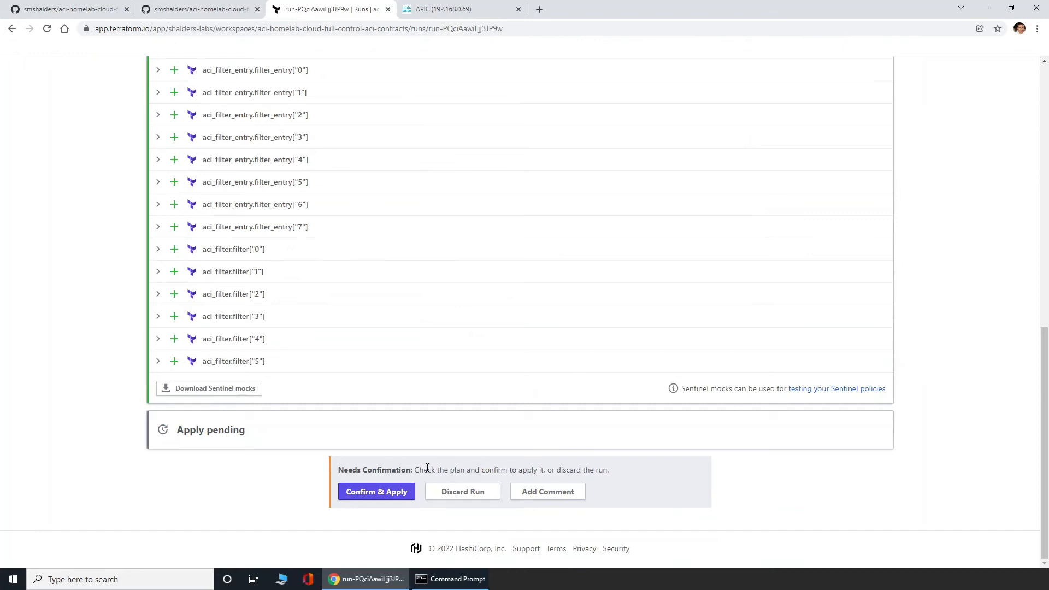
Confirm and apply the contracts run with the comment 'Apply'
click(376, 491)
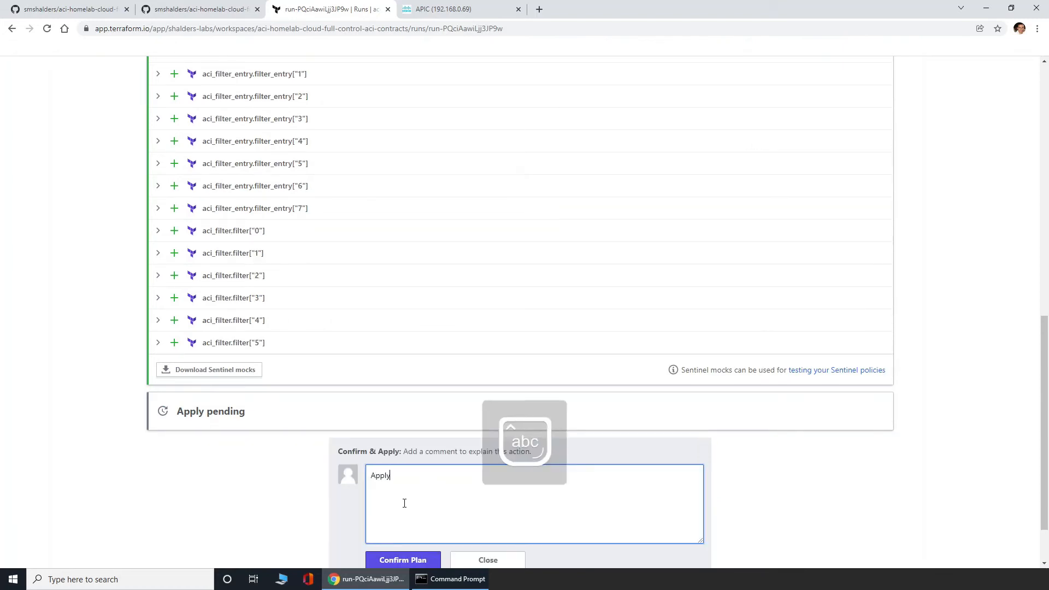
click(402, 560)
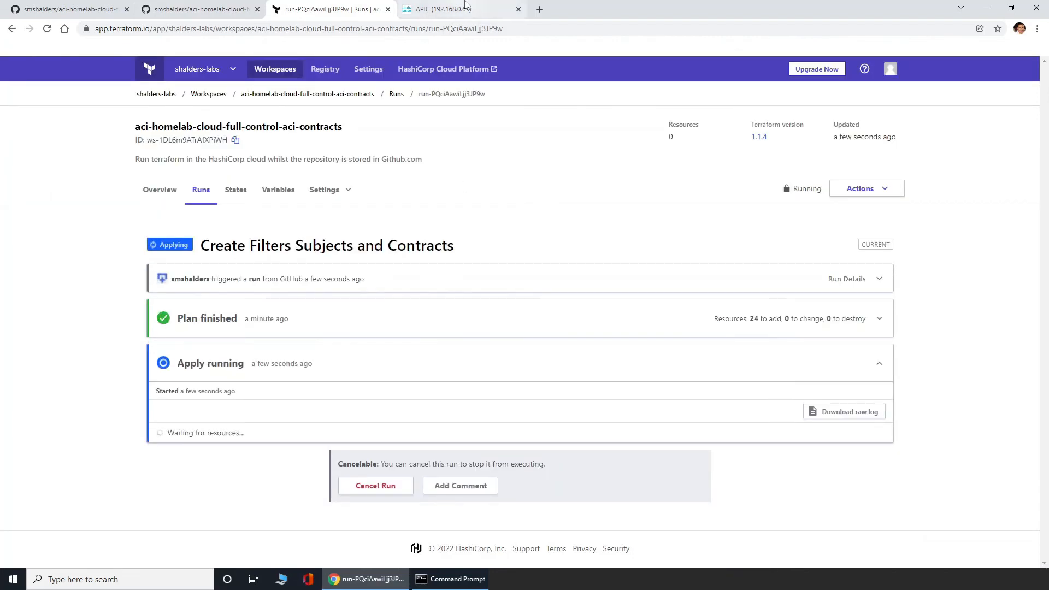
click(438, 9)
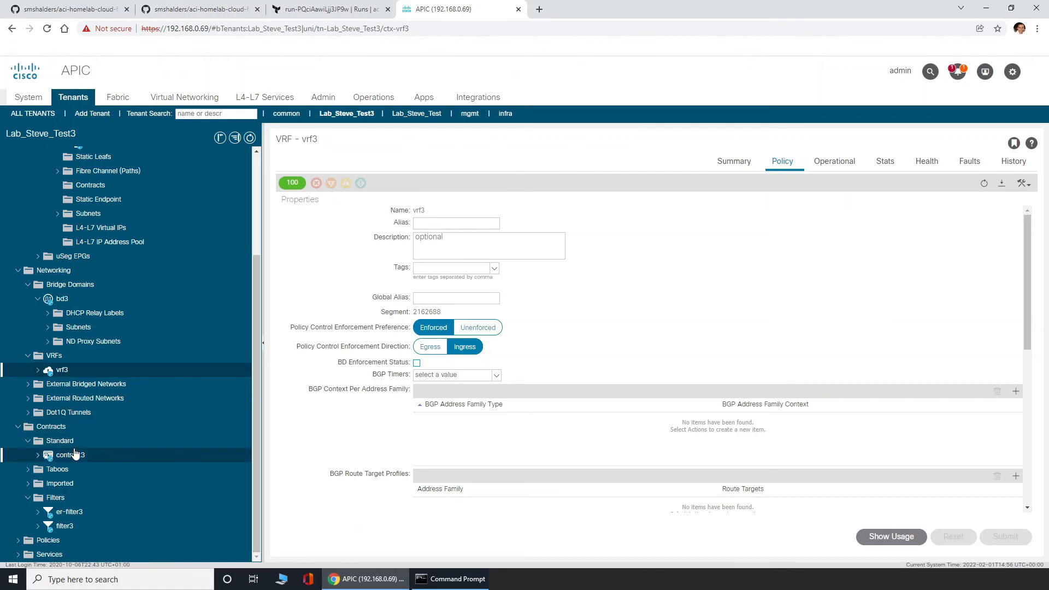
Inspect contract3's Subject_All with filters er-filter3 and filter3, returning to All Tenants
click(70, 455)
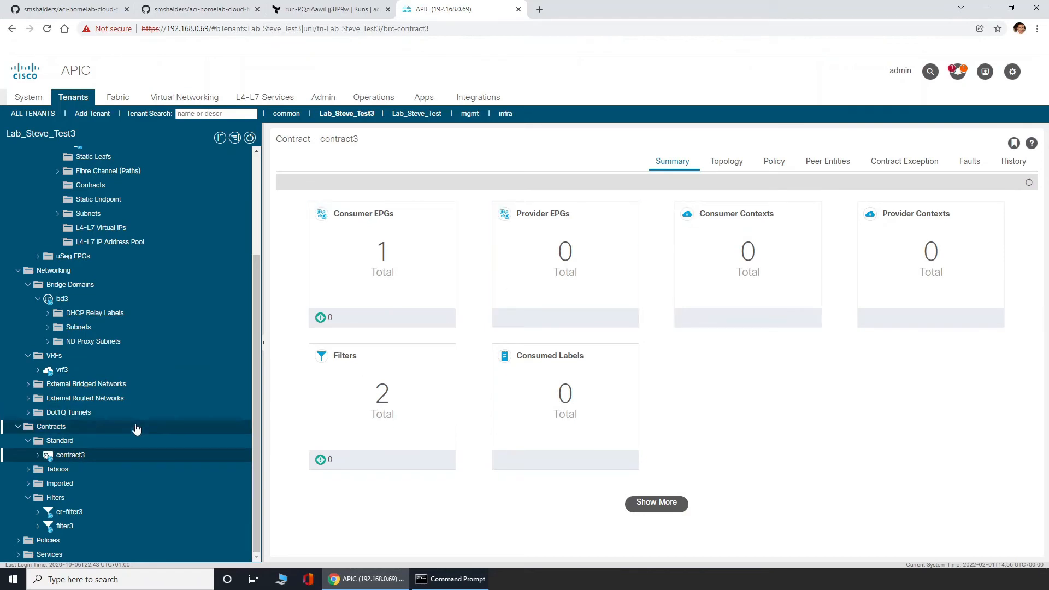
click(38, 455)
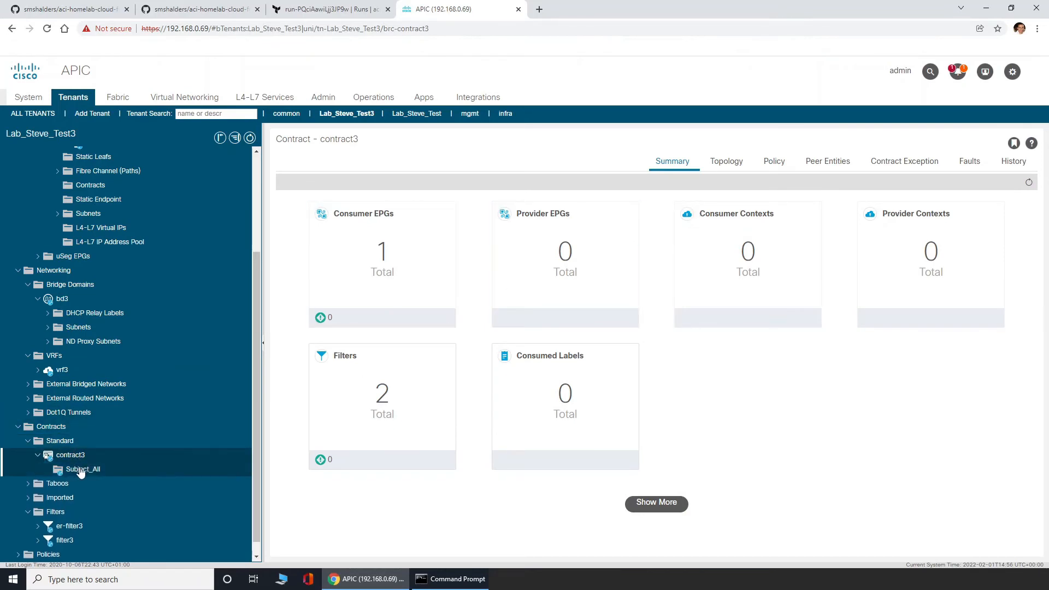
click(83, 469)
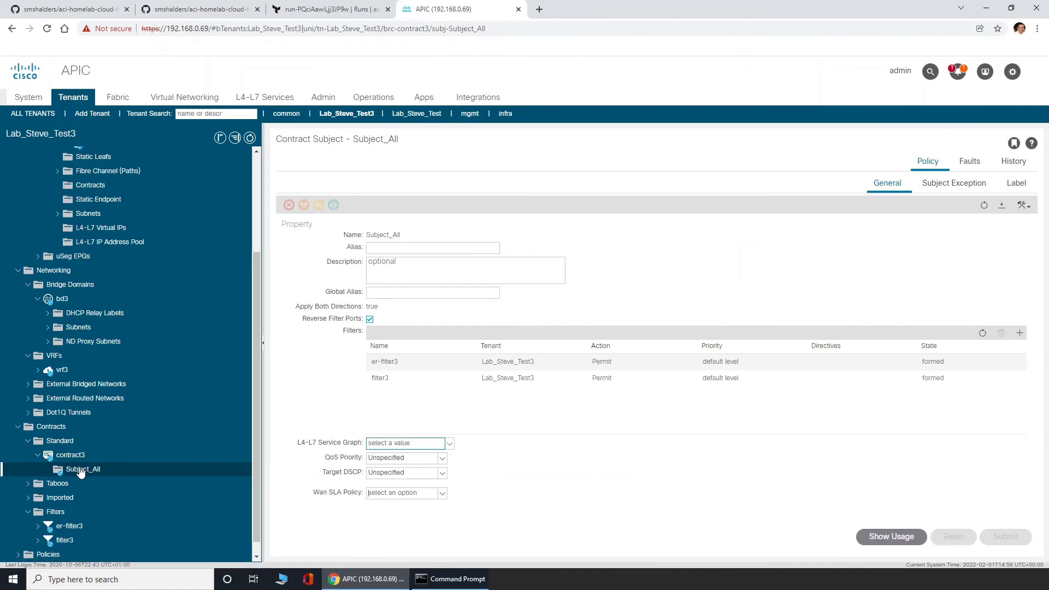
mouse_move(250, 474)
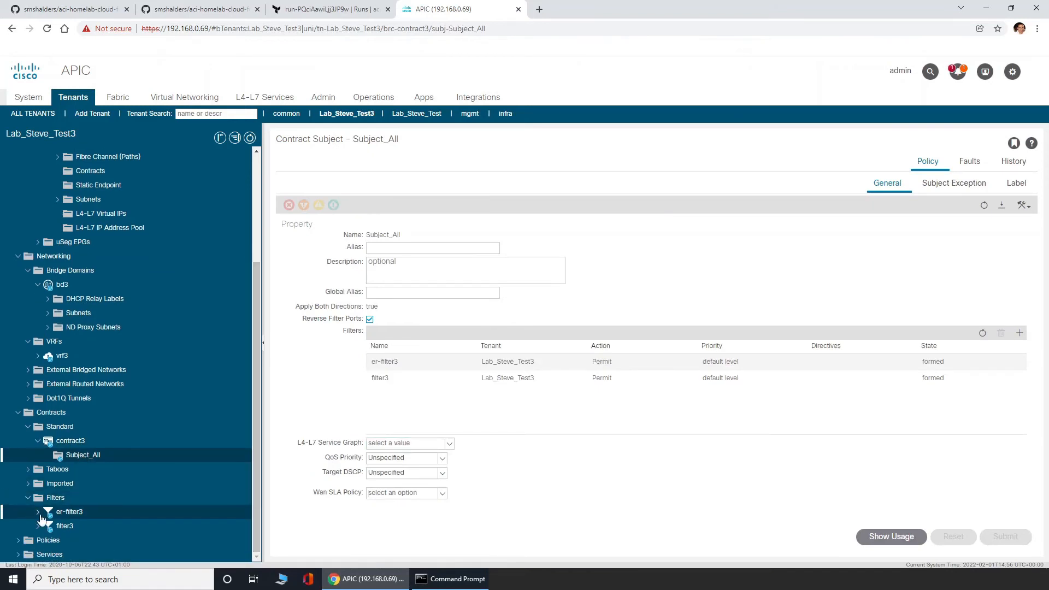
click(38, 526)
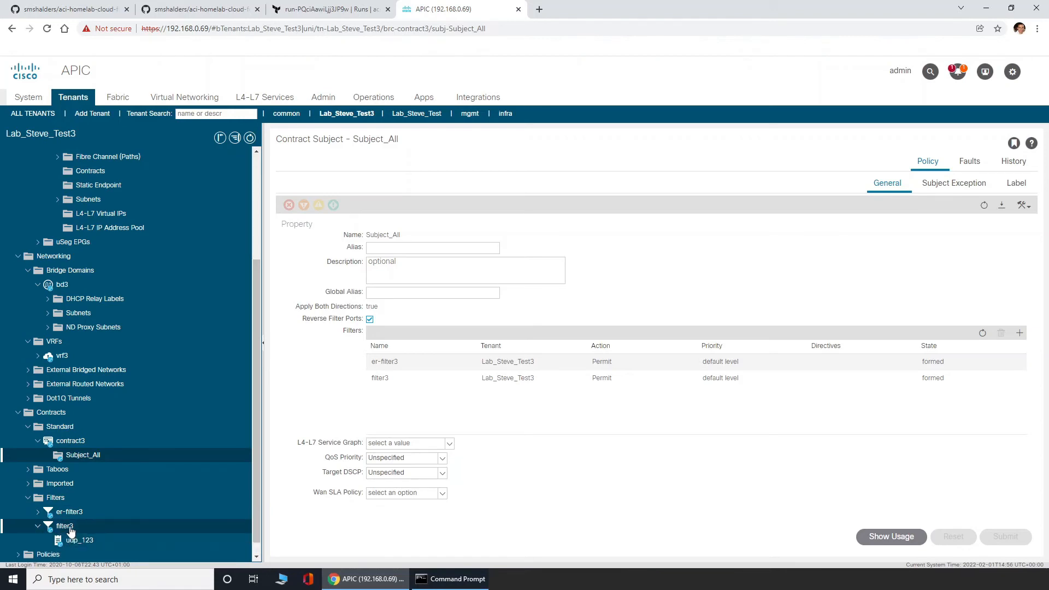
click(65, 525)
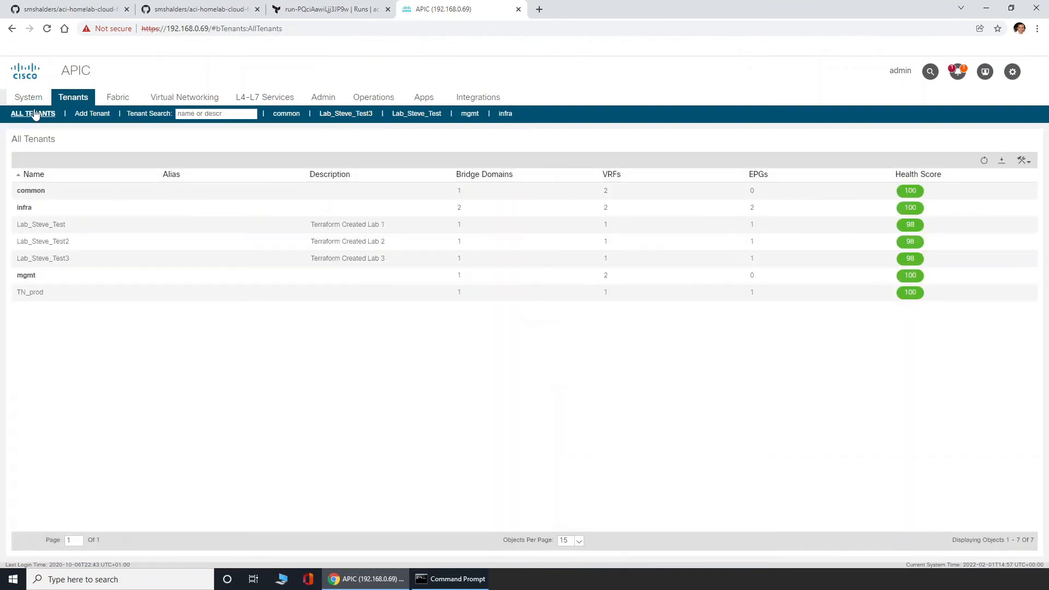
click(42, 241)
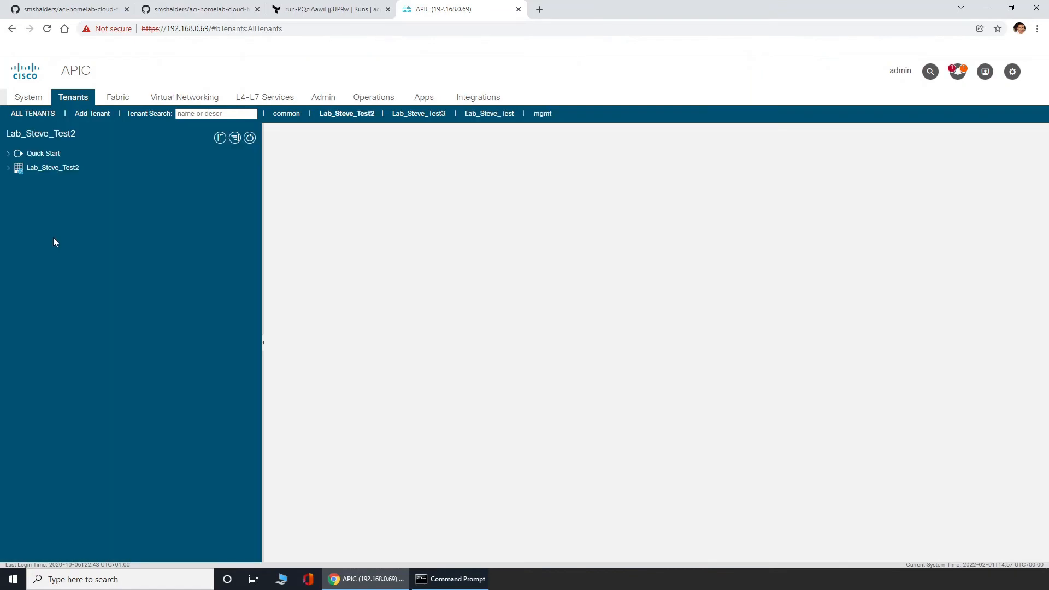
click(53, 167)
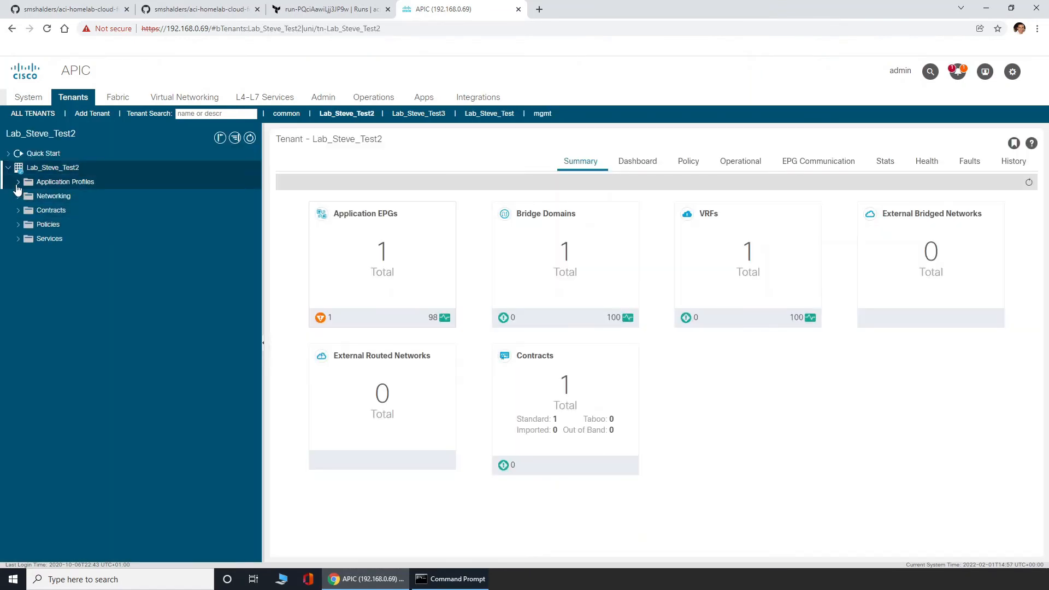
click(18, 181)
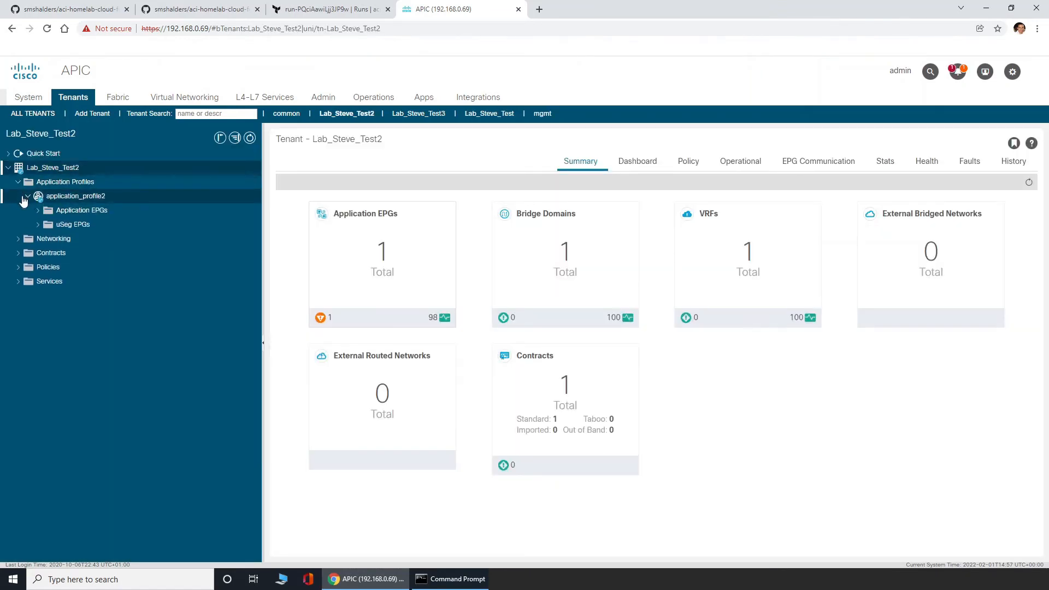
click(38, 209)
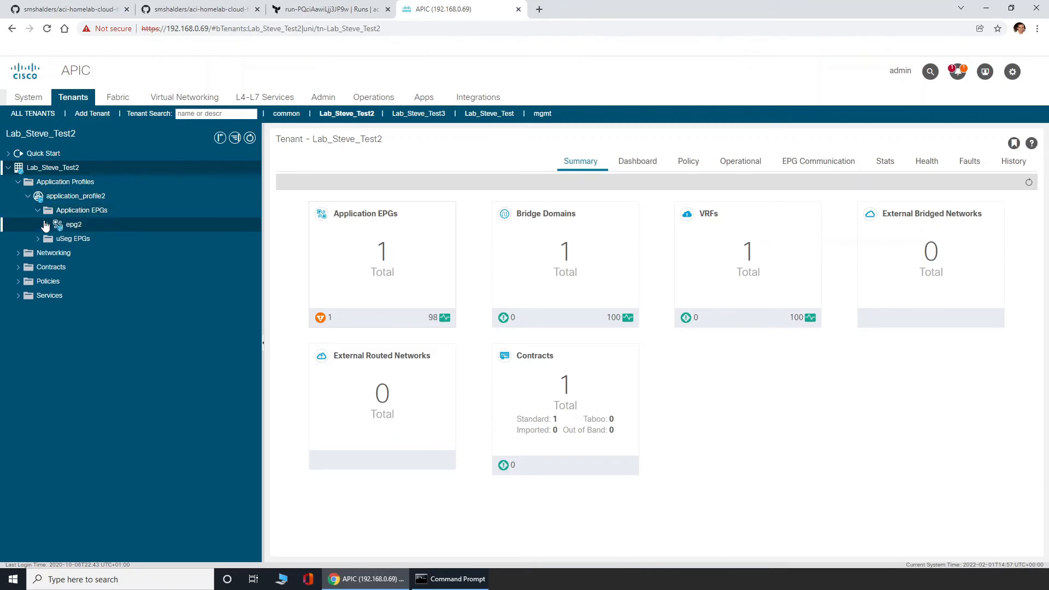
click(47, 224)
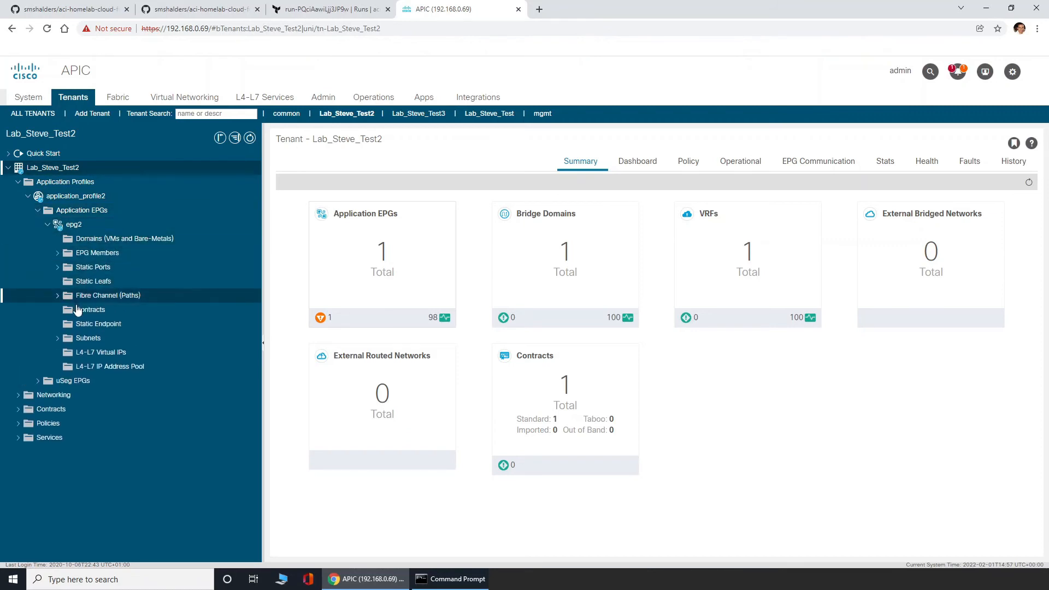
click(90, 309)
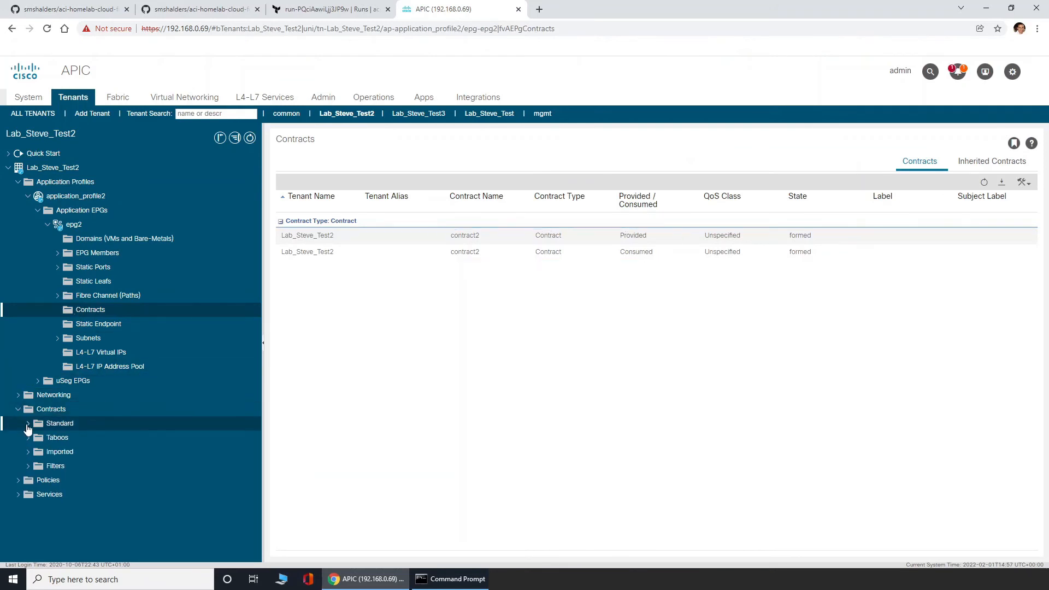
click(27, 423)
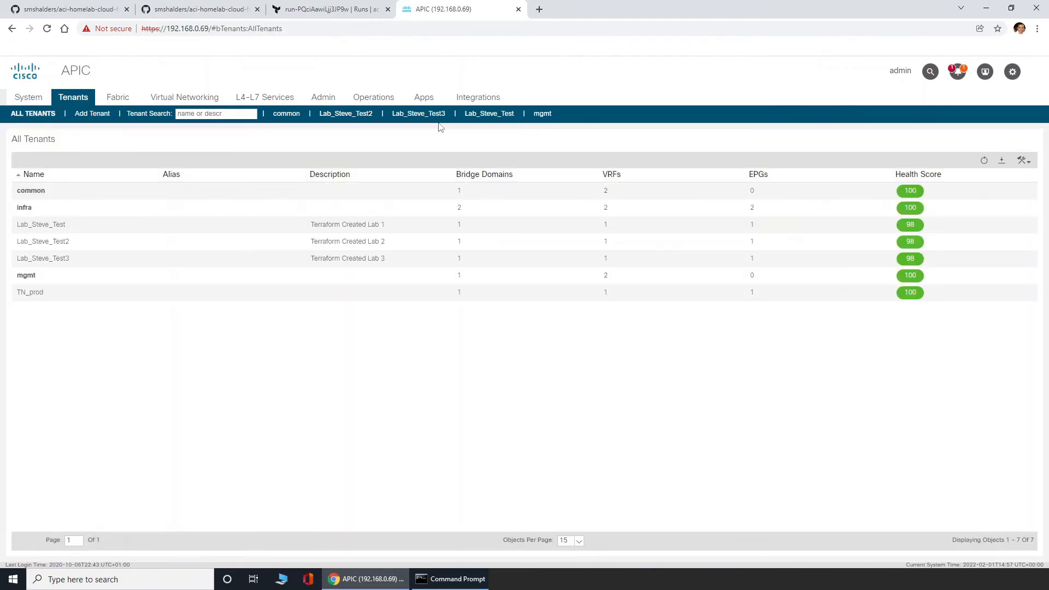
Drill into Lab_Steve_Test3's application_profile3 > epg3 and list its contracts, showing contract3
click(418, 113)
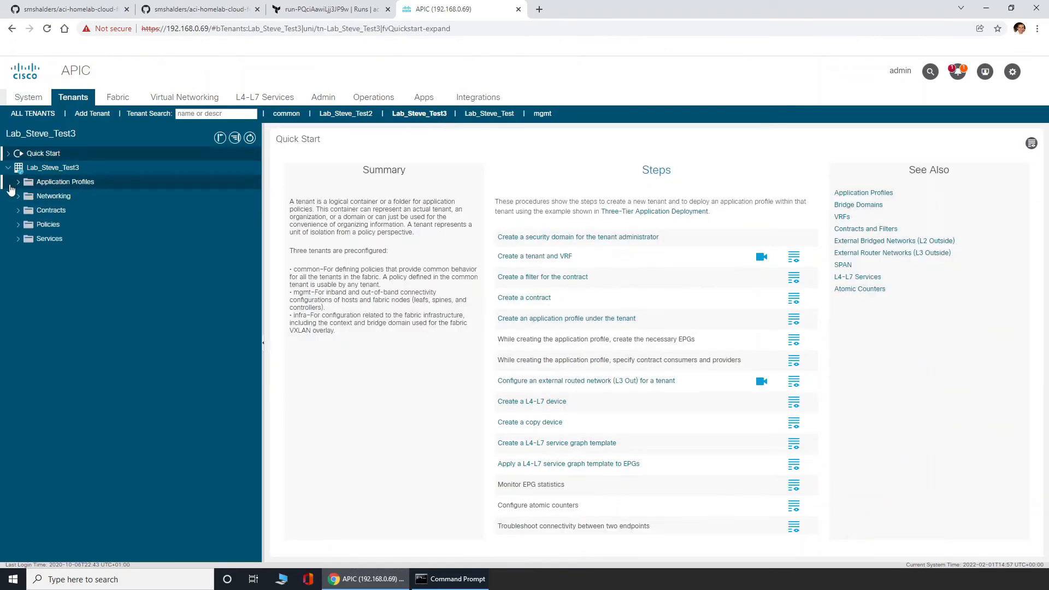
click(9, 181)
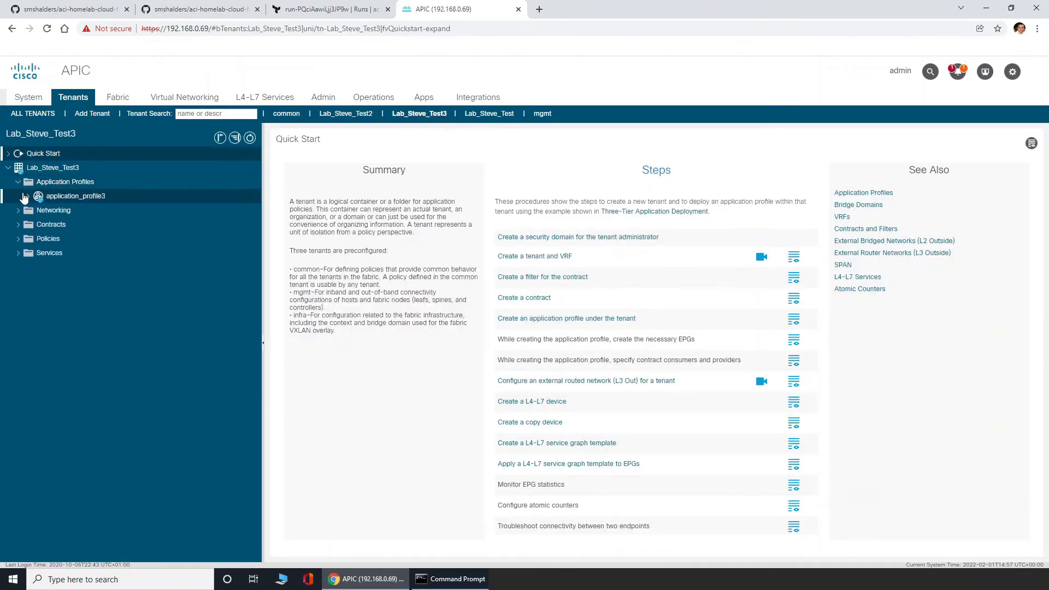
click(28, 196)
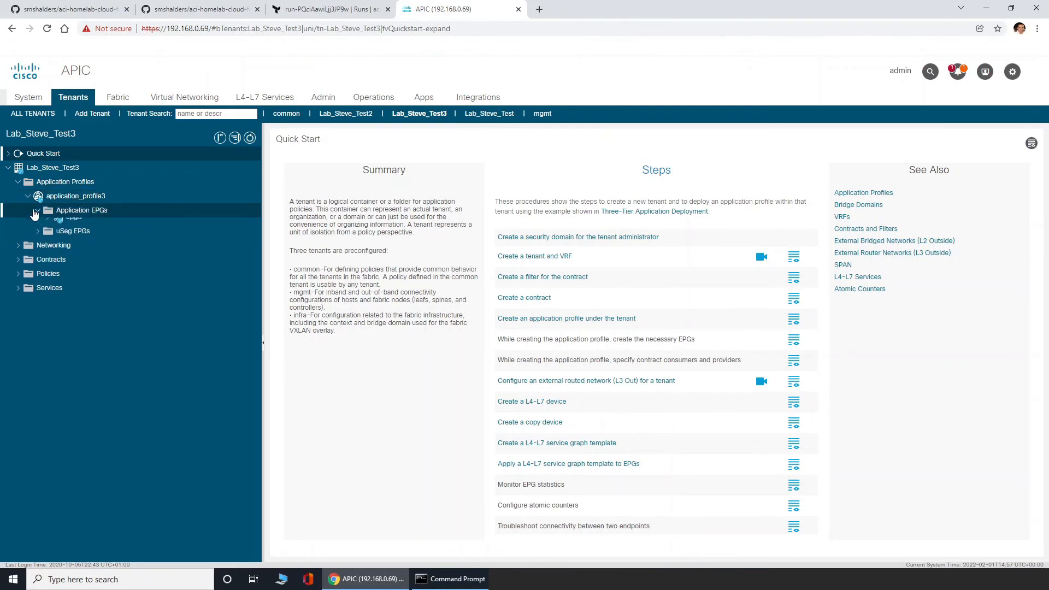
click(66, 224)
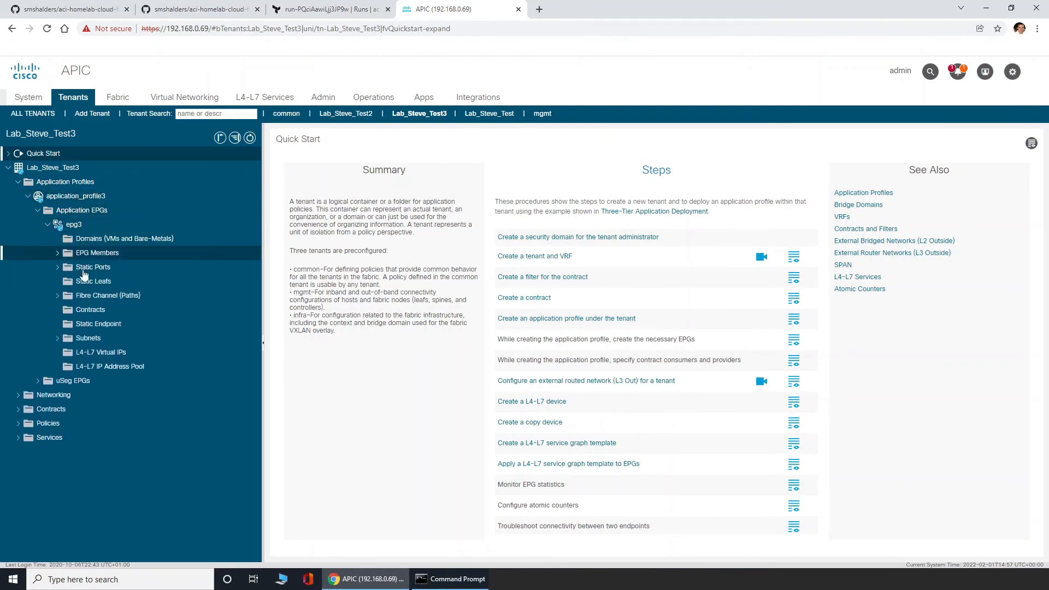
click(90, 309)
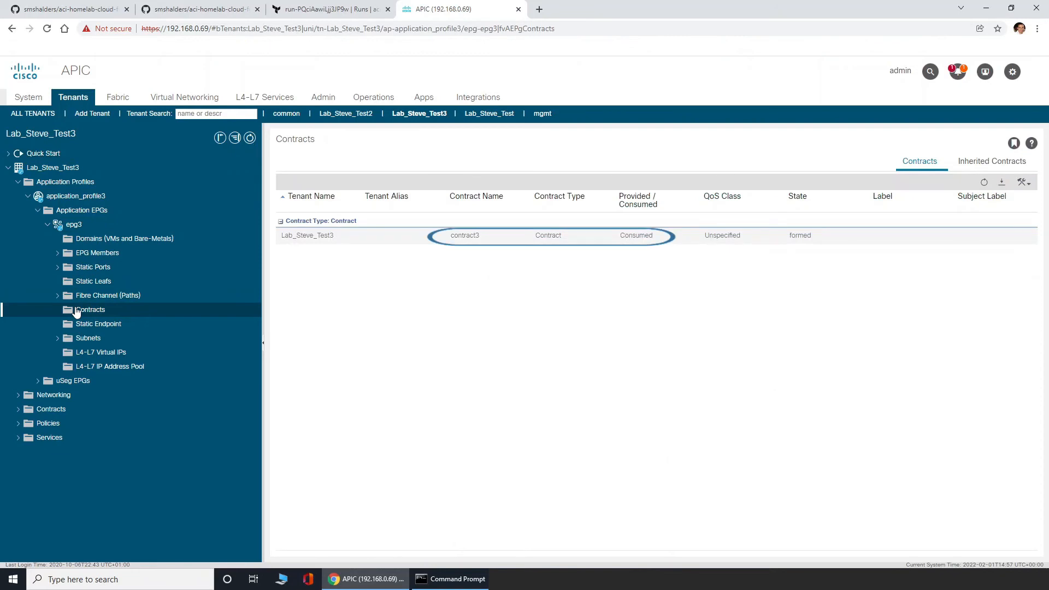
mouse_move(403, 130)
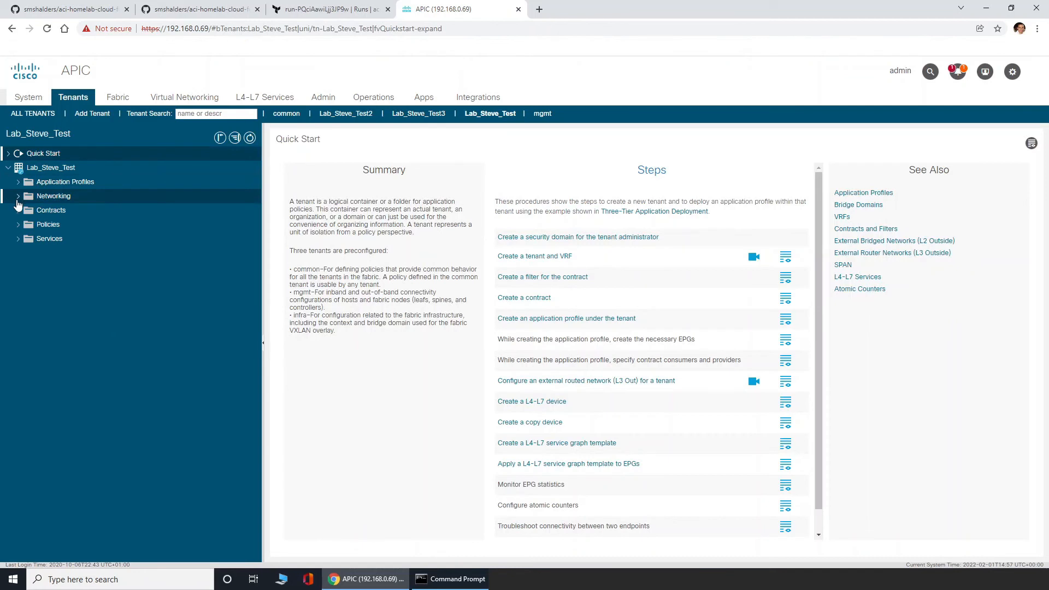
Expand application_profile1 > epg1 in Lab_Steve_Test and list its contracts, showing contract1 provided
click(18, 181)
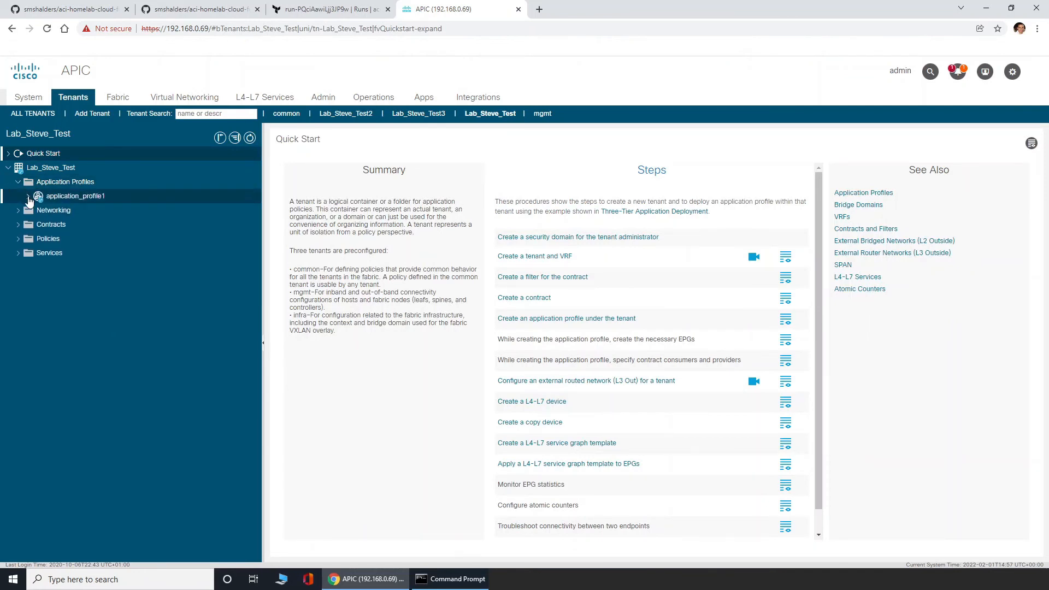
click(30, 196)
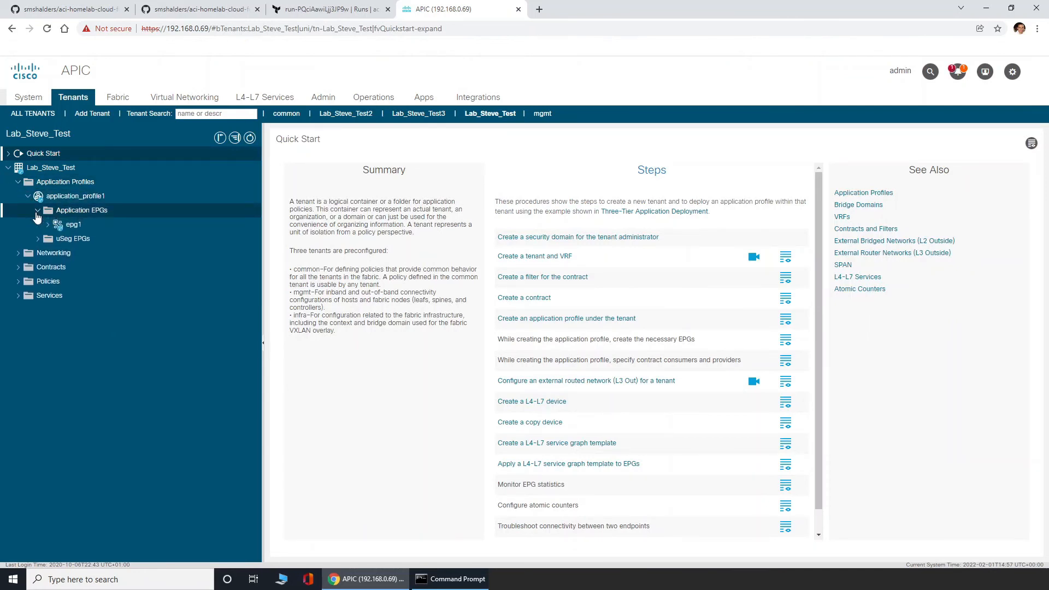
click(47, 224)
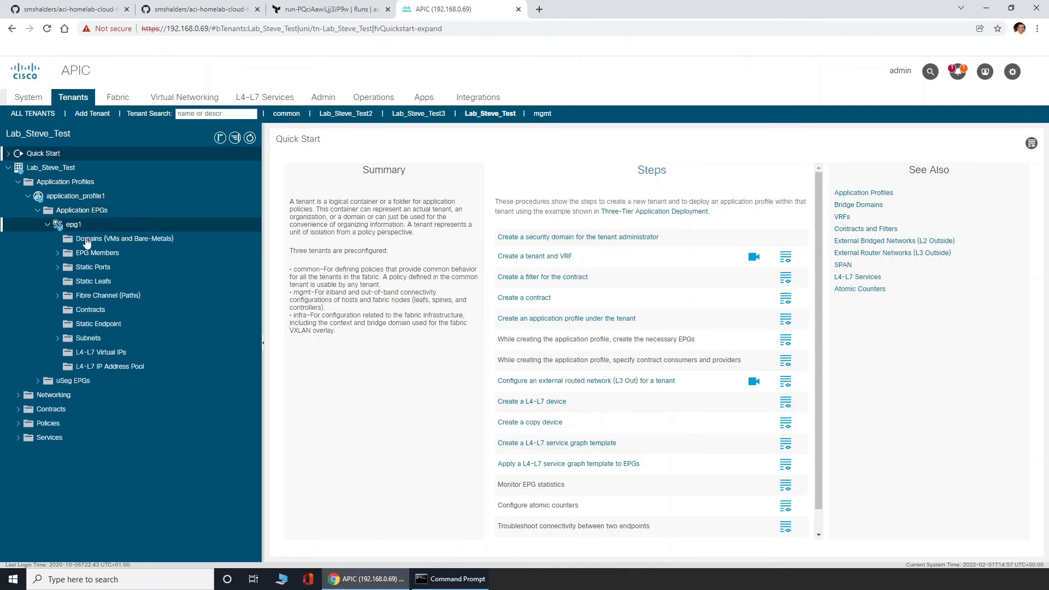
click(91, 309)
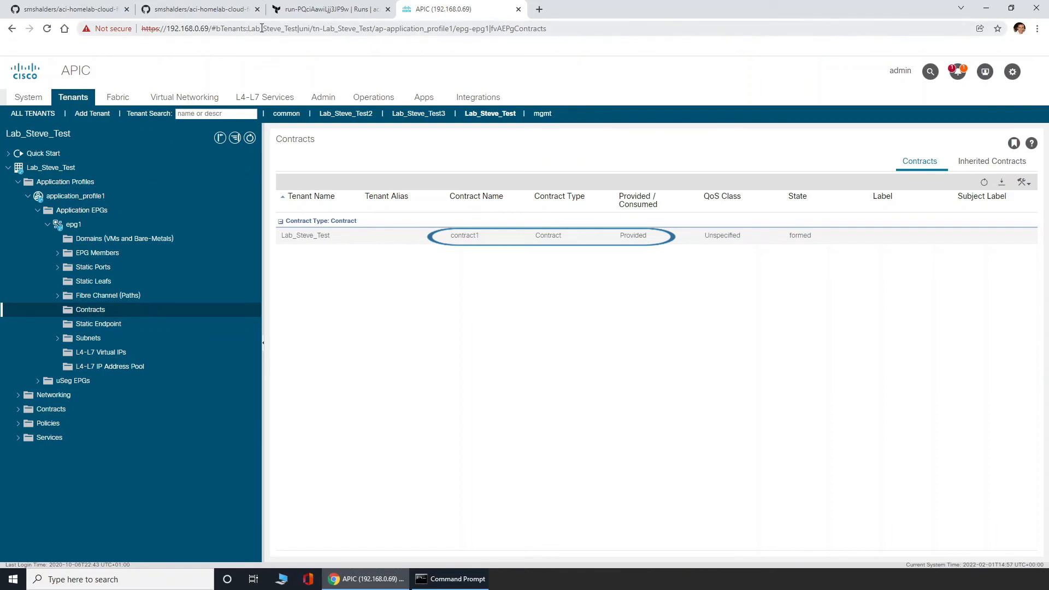
Show the aci-homelab-cloud-full-control-aci-contracts workspace's Destruction and Deletion settings in Terraform Cloud
click(197, 8)
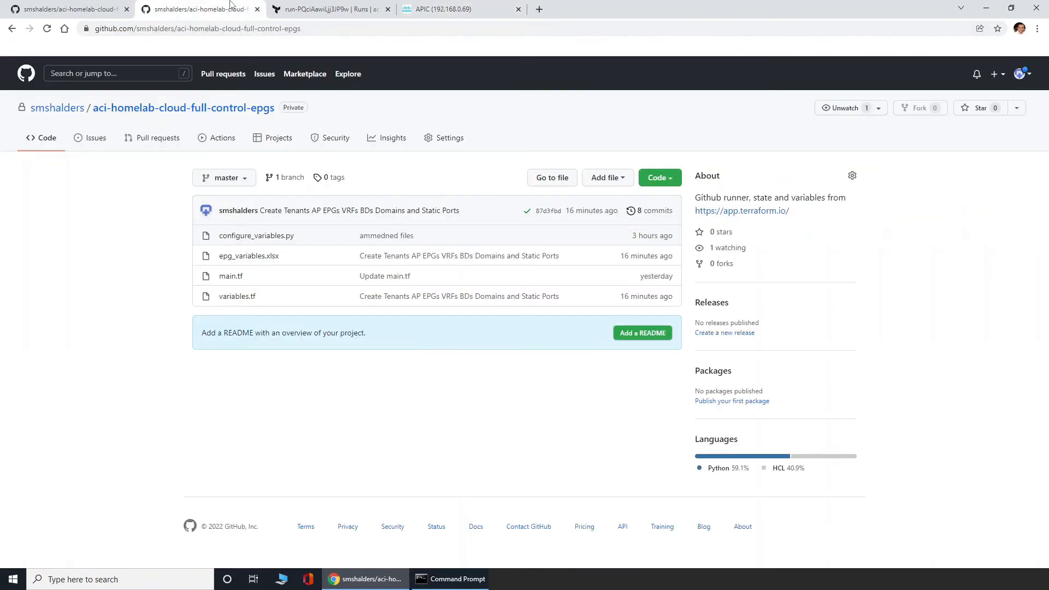
click(327, 9)
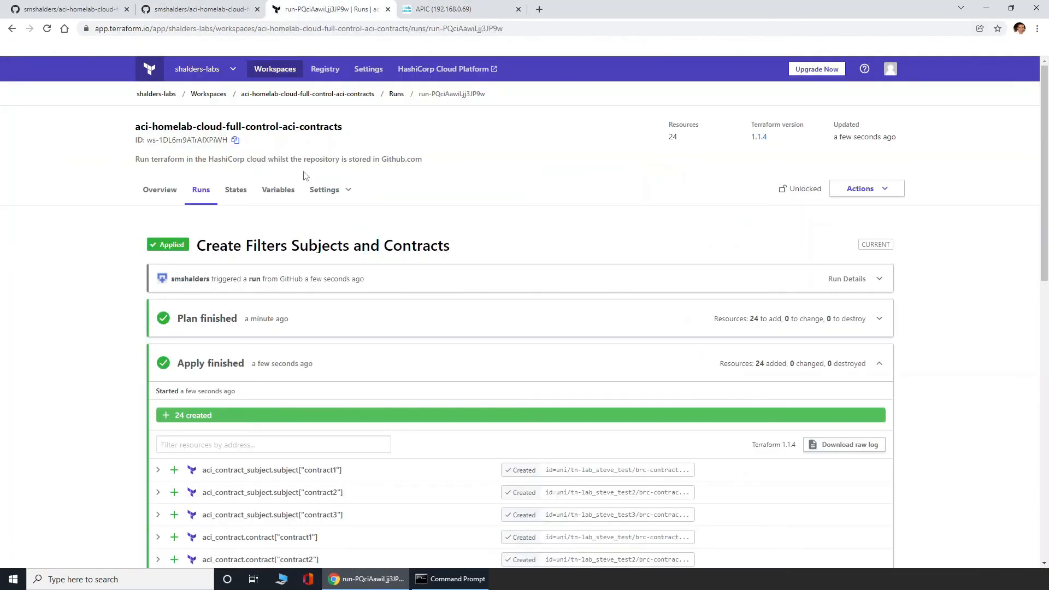
mouse_move(316, 198)
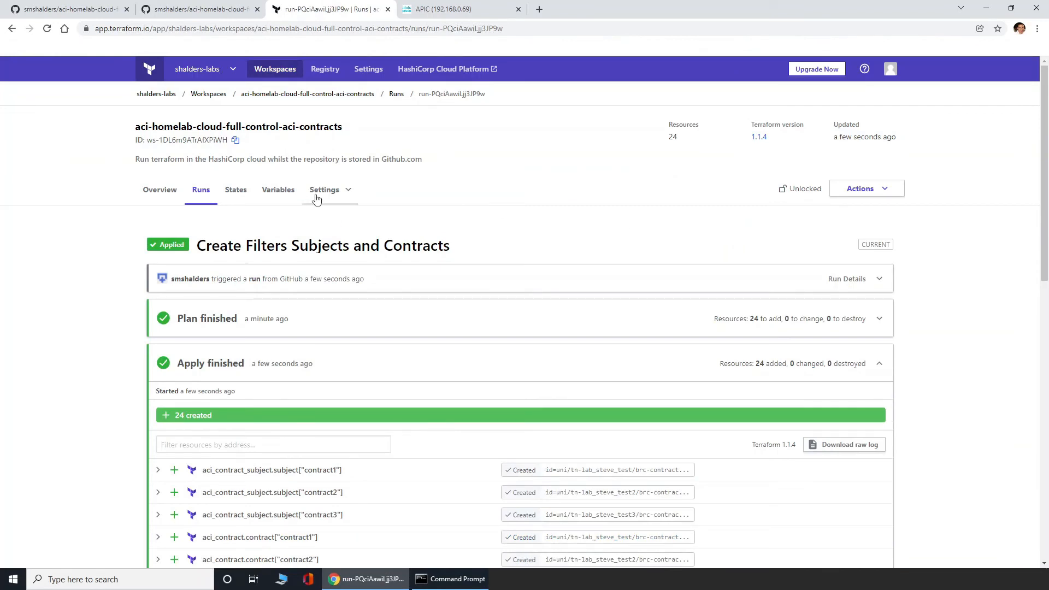
click(324, 189)
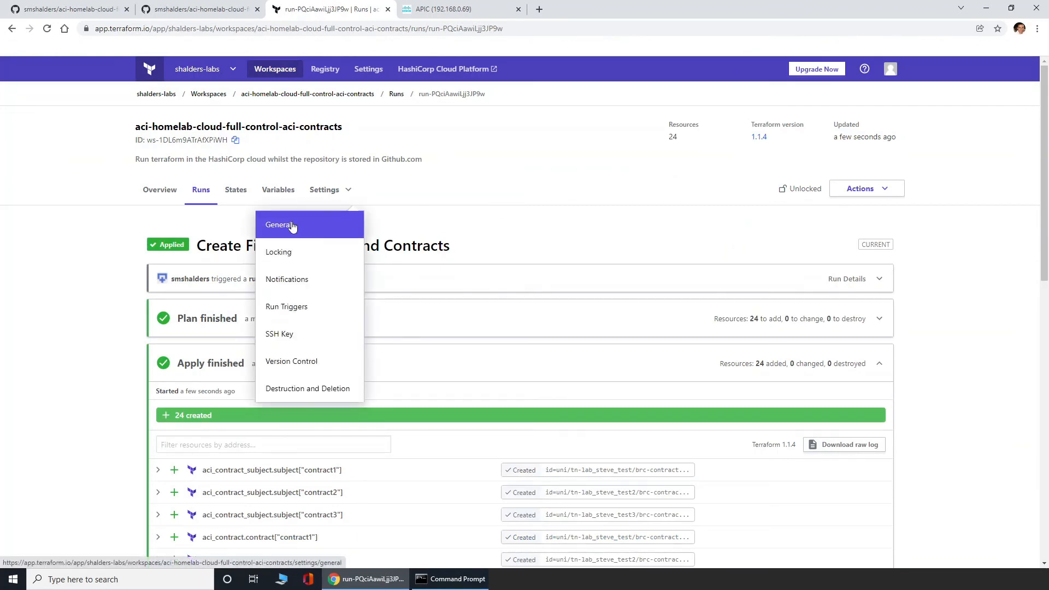
mouse_move(308, 388)
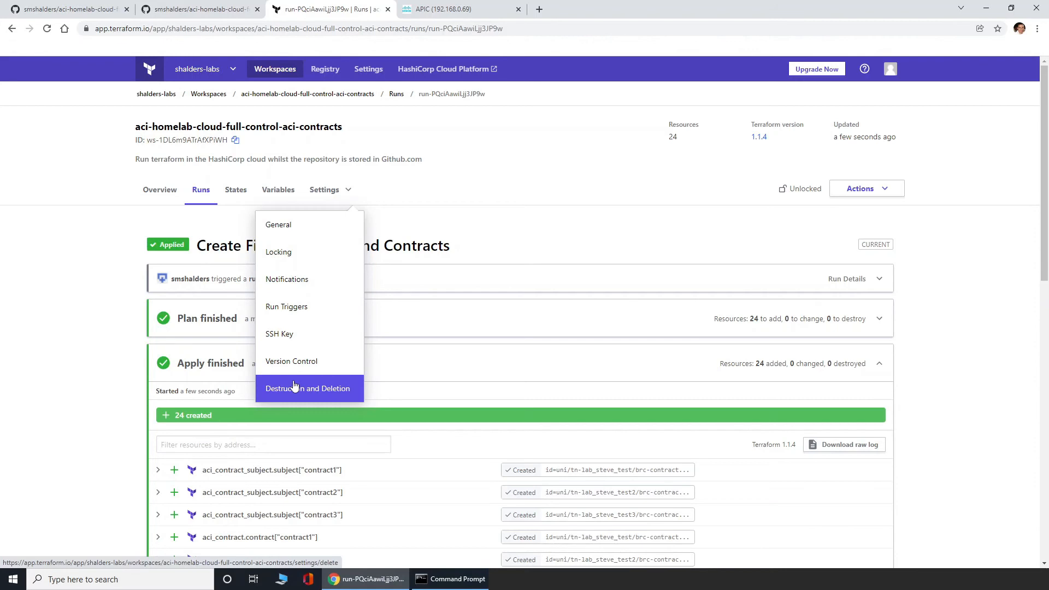
click(307, 388)
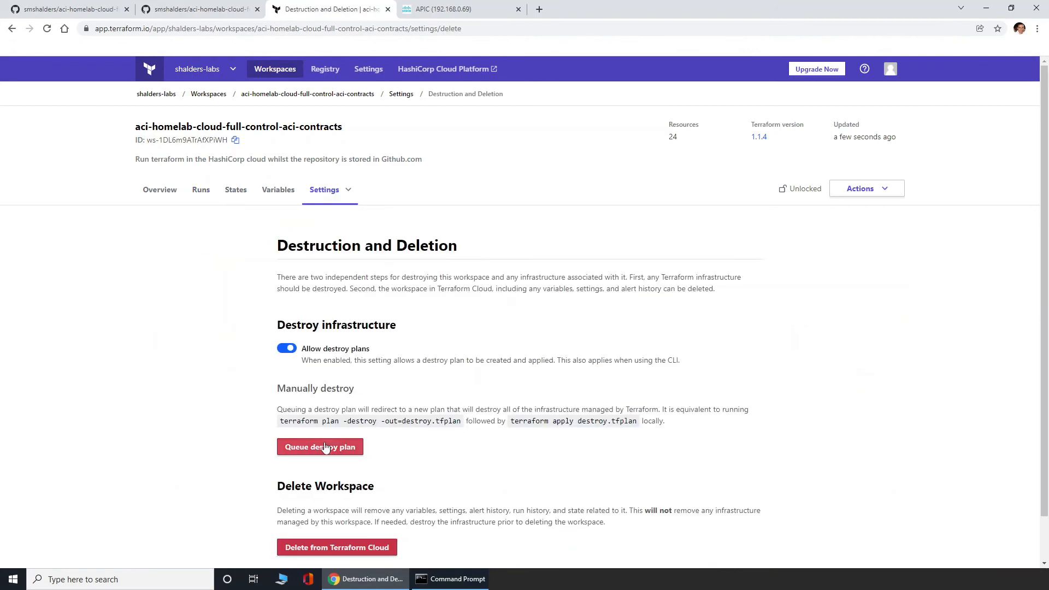
Queue a destroy plan, confirming the name aci-homelab-cloud-full-control-aci-contracts
click(319, 447)
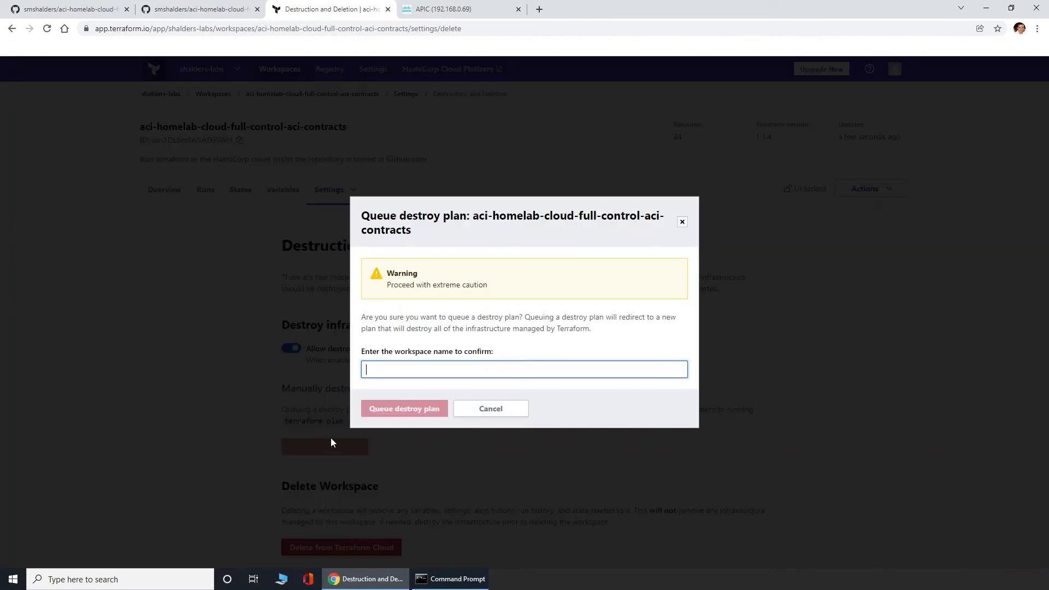
mouse_move(452, 272)
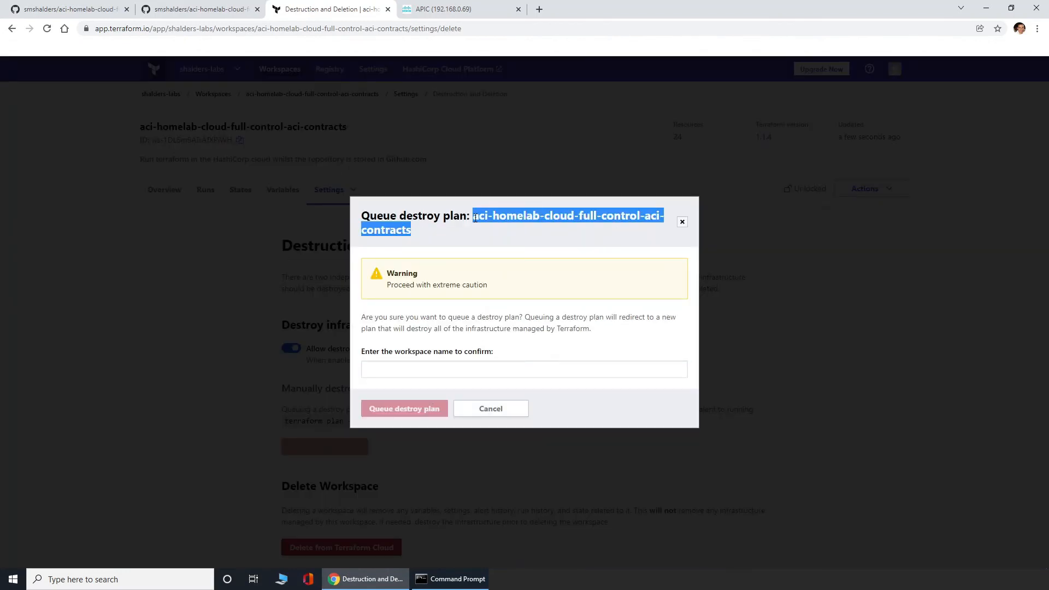
text(aci-homelab-cloud-full-control-aci-contracts)
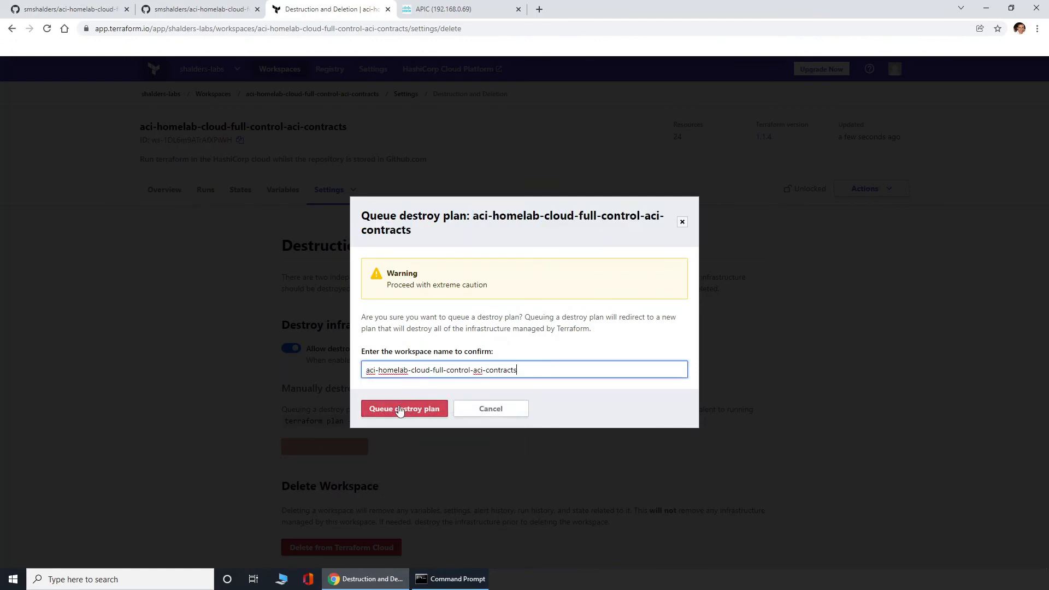
click(403, 409)
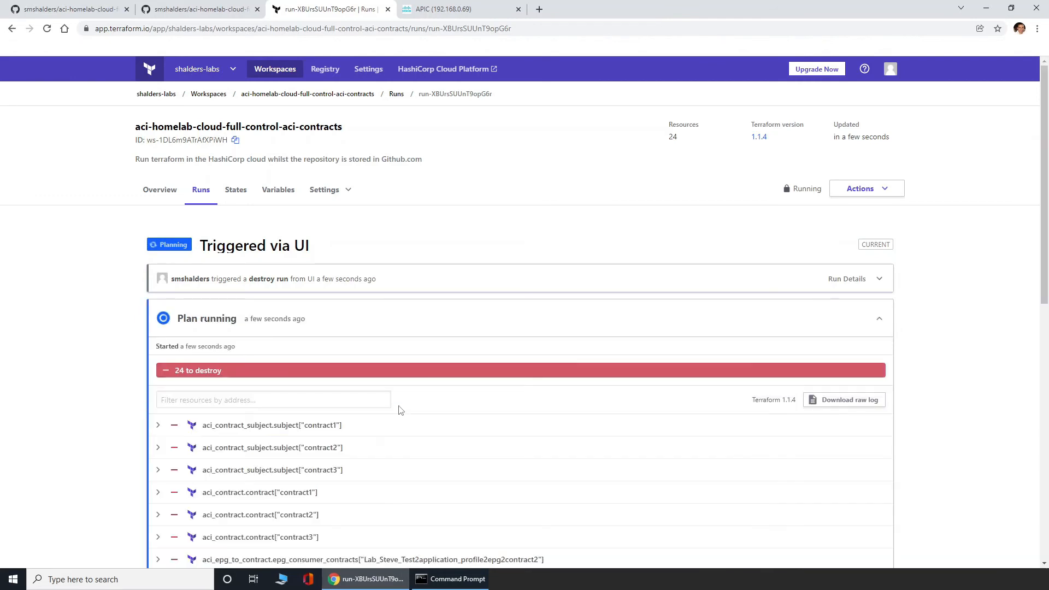
Confirm and apply the 24-resource contracts destroy plan with the comment 'Destroy'
scroll(down, 3)
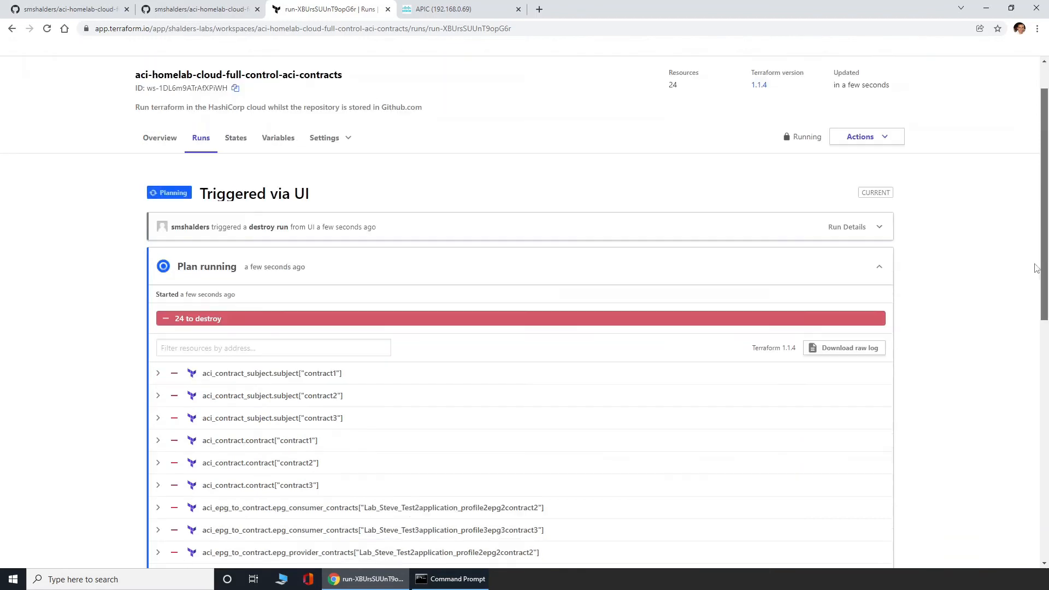
scroll(down, 3)
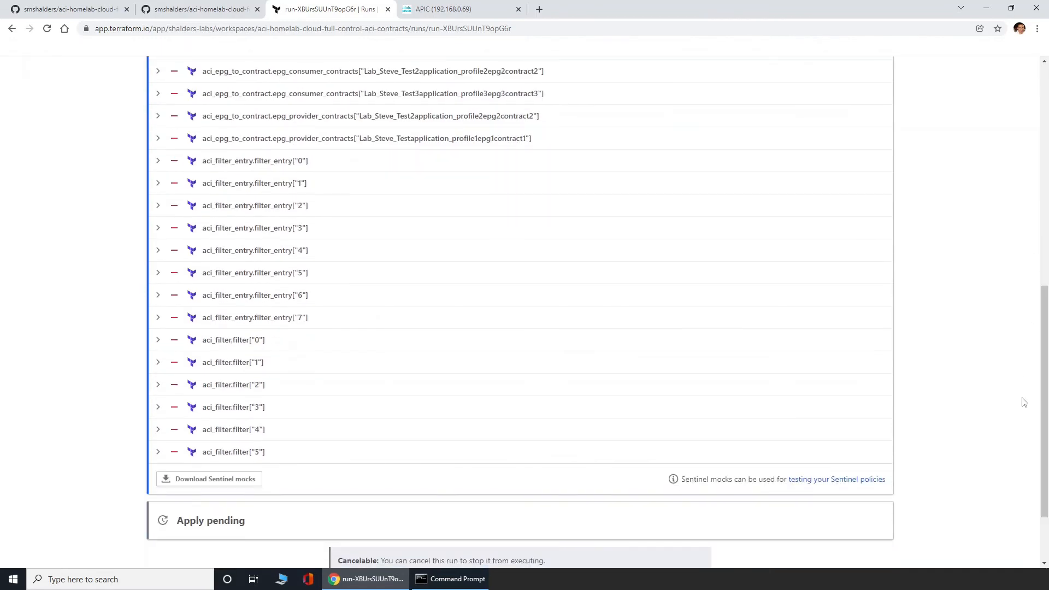
scroll(down, 3)
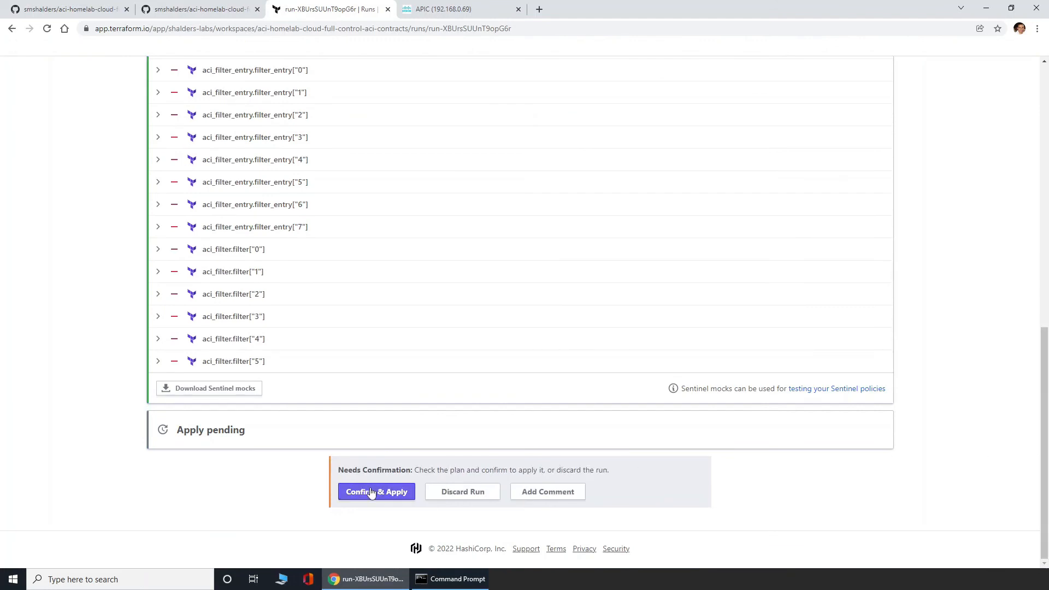
click(376, 491)
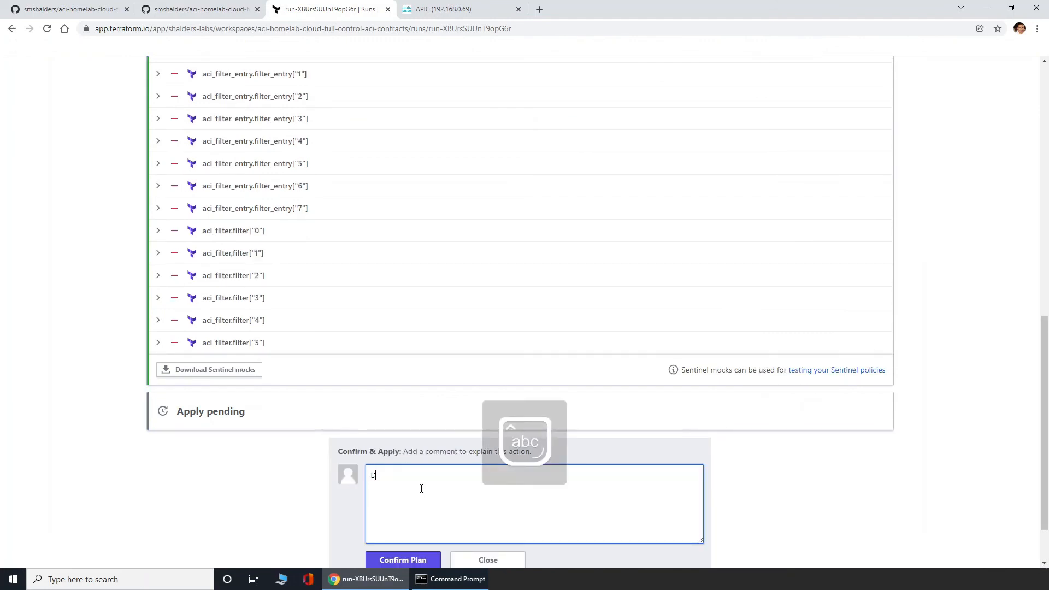
text(estroy)
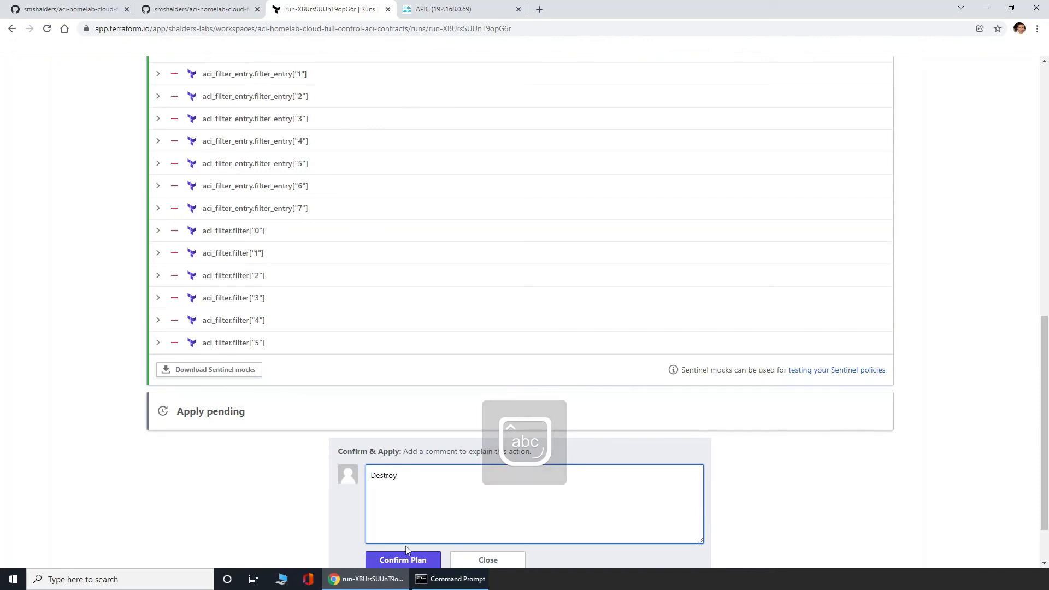
click(402, 560)
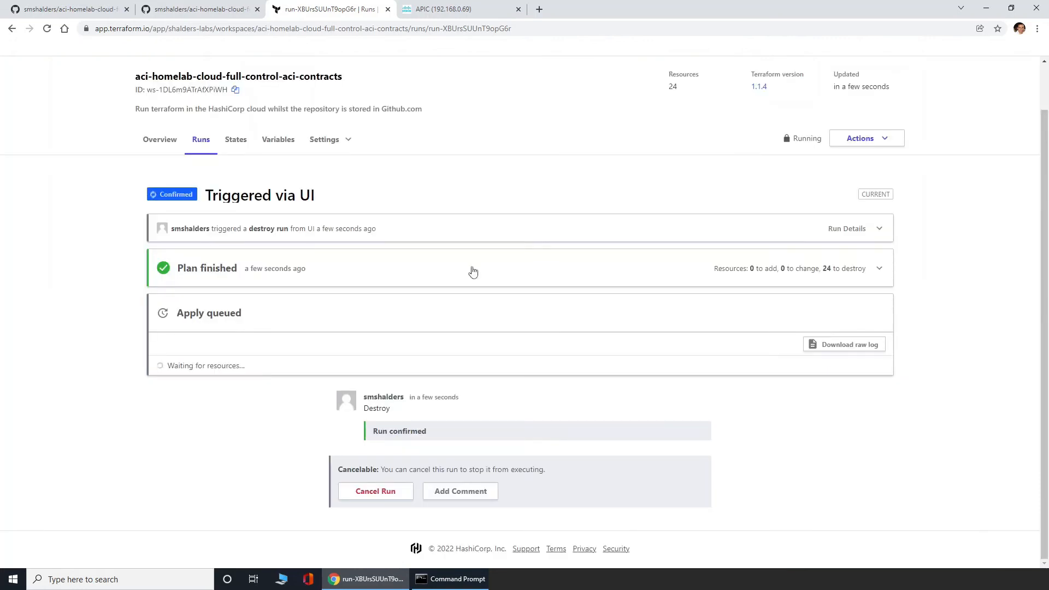
Verify in APIC that Lab_Steve_Test's epg1 now lists no contracts
click(459, 9)
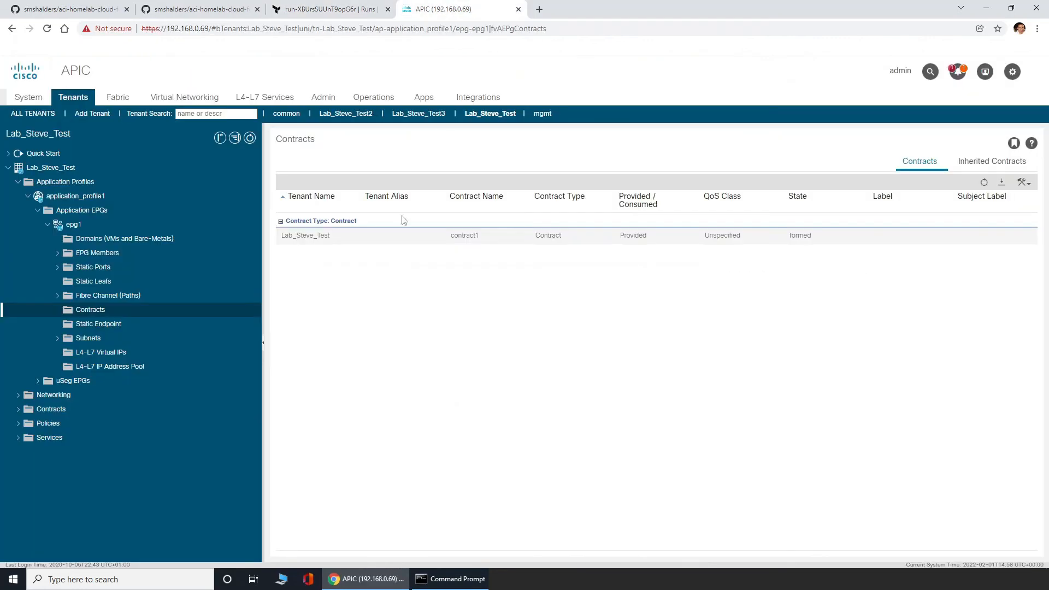
mouse_move(366, 274)
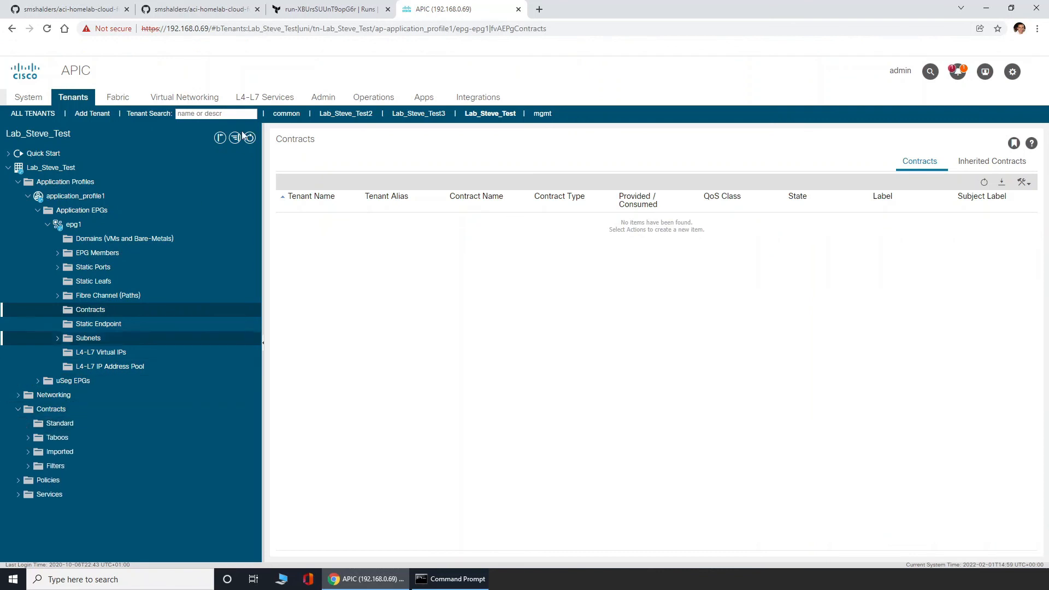
click(194, 9)
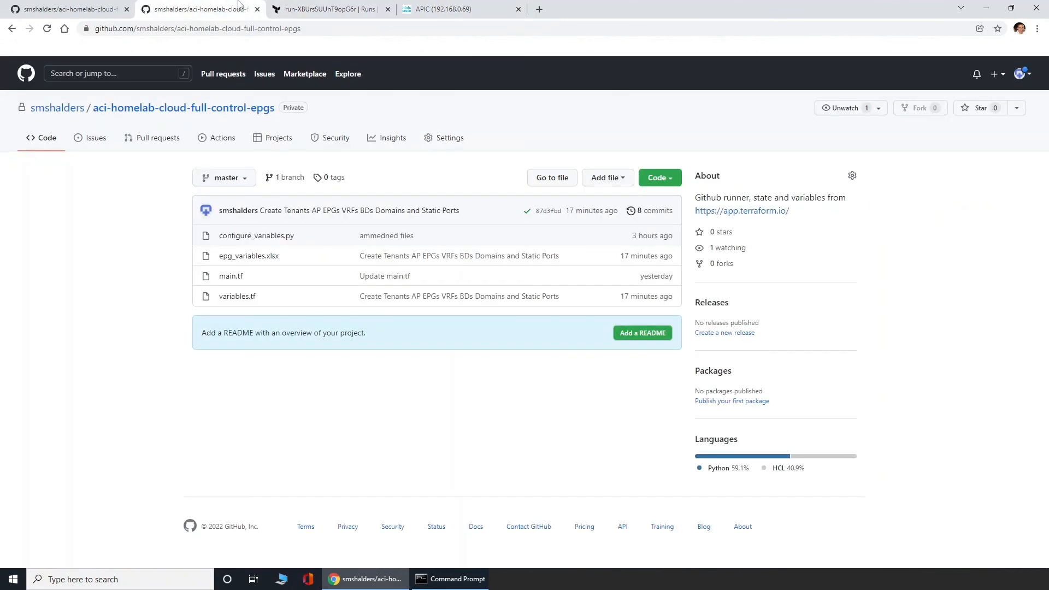
Review the applied contracts destroy run with all 24 resources destroyed
click(327, 9)
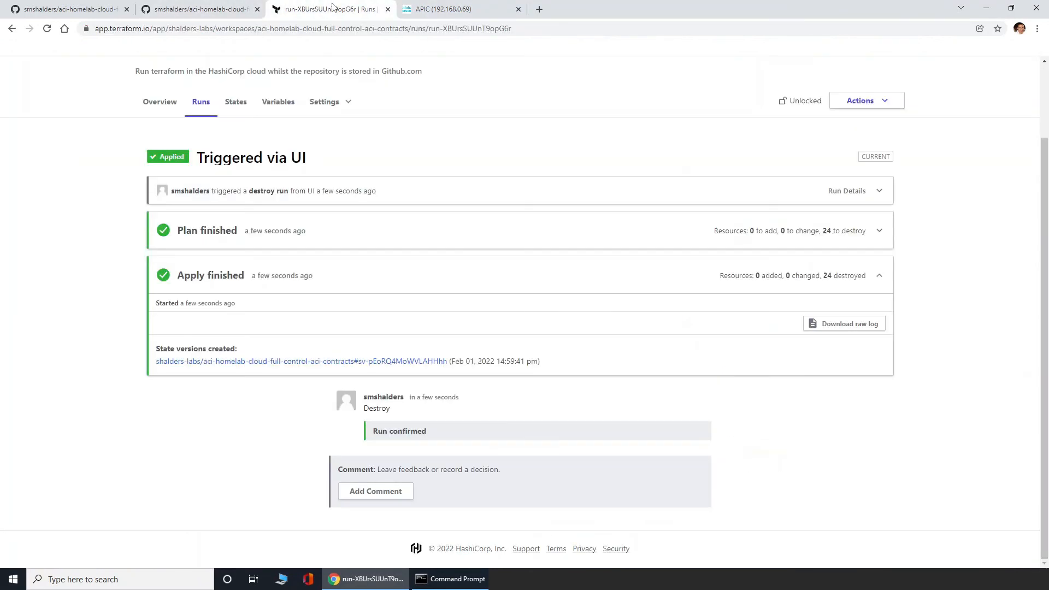
mouse_move(904, 450)
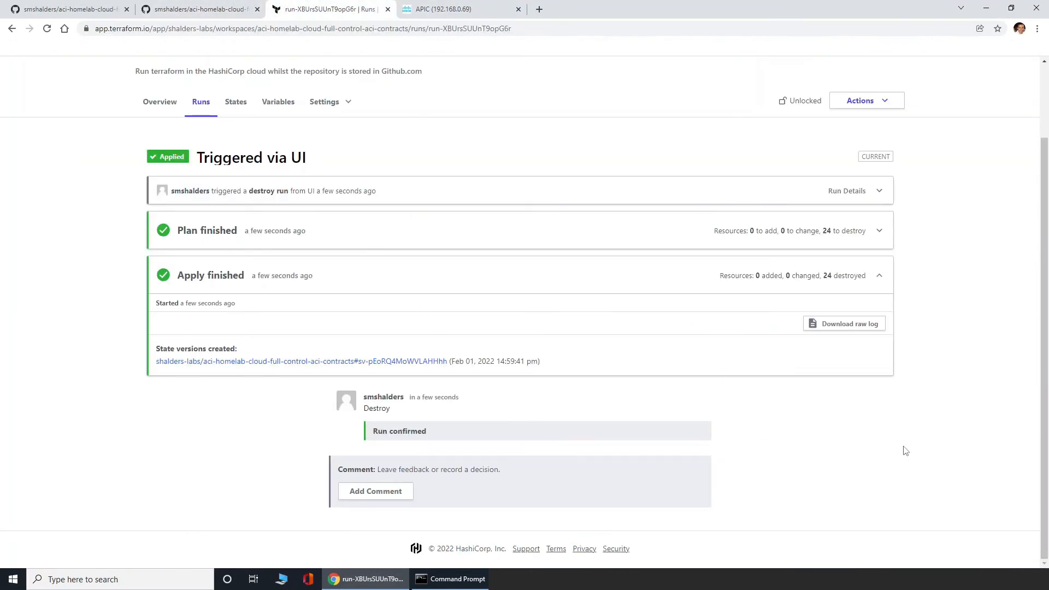
mouse_move(1044, 424)
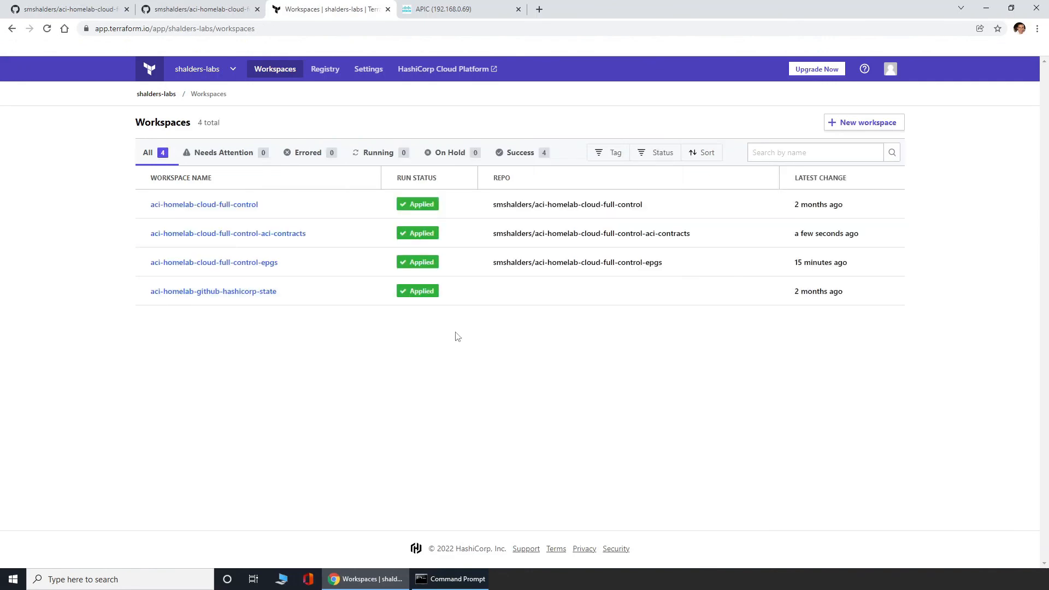
mouse_move(214, 262)
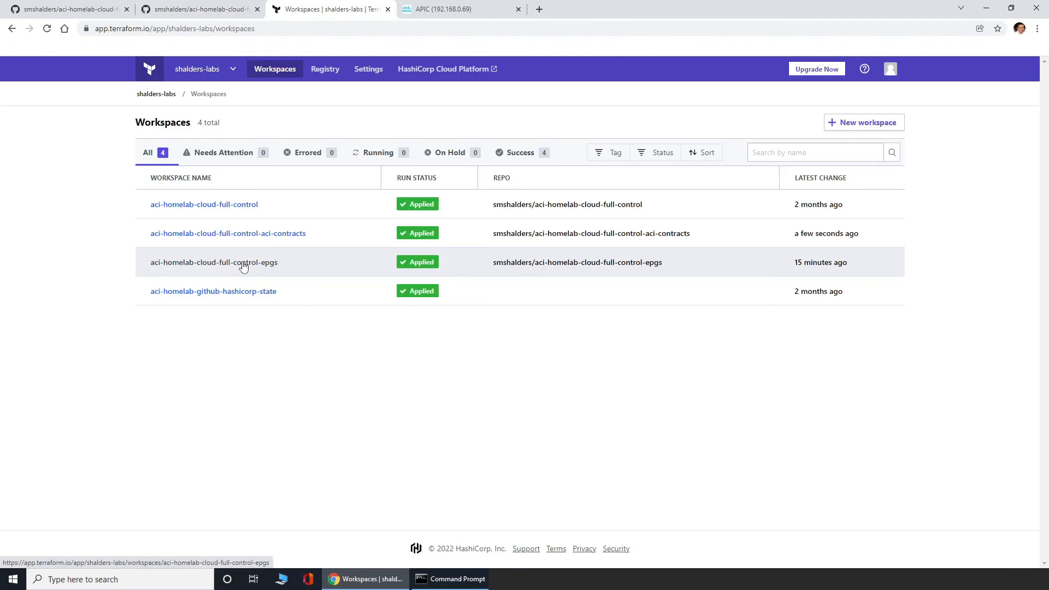
Show the aci-homelab-cloud-full-control-epgs workspace's Destruction and Deletion settings
click(214, 262)
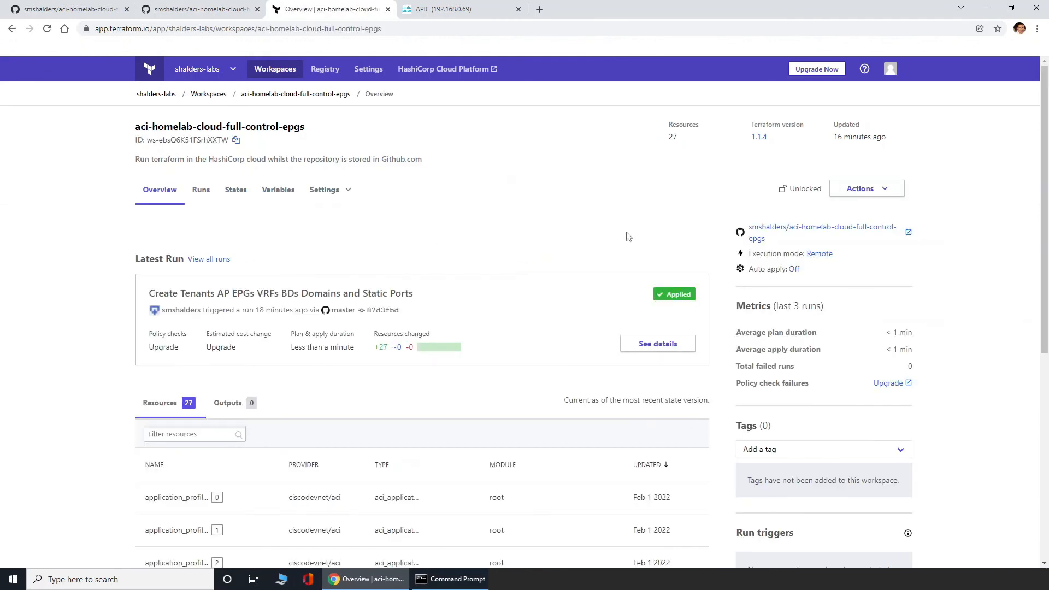
click(324, 189)
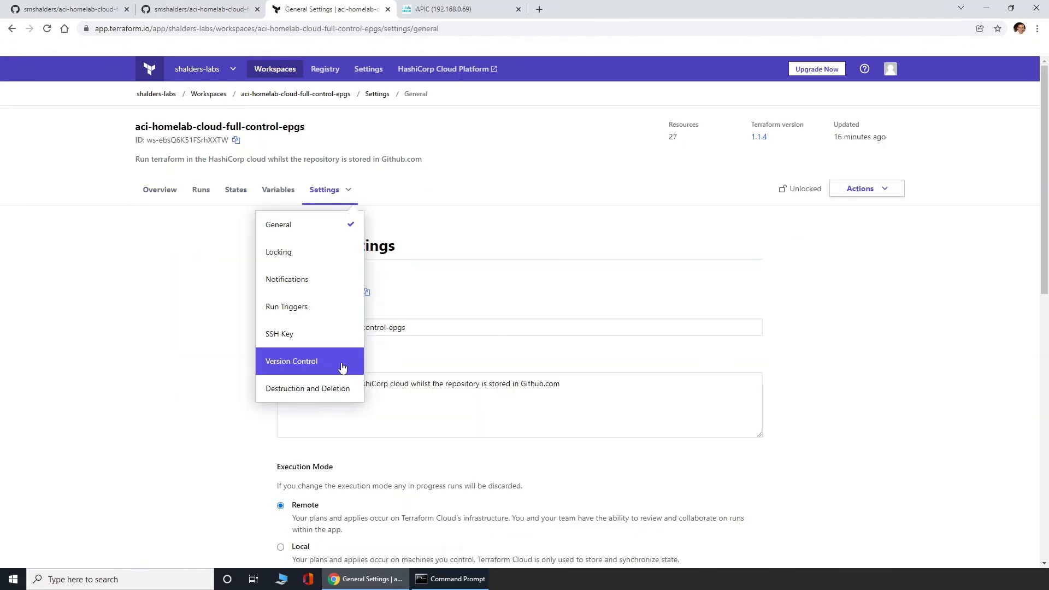
click(307, 388)
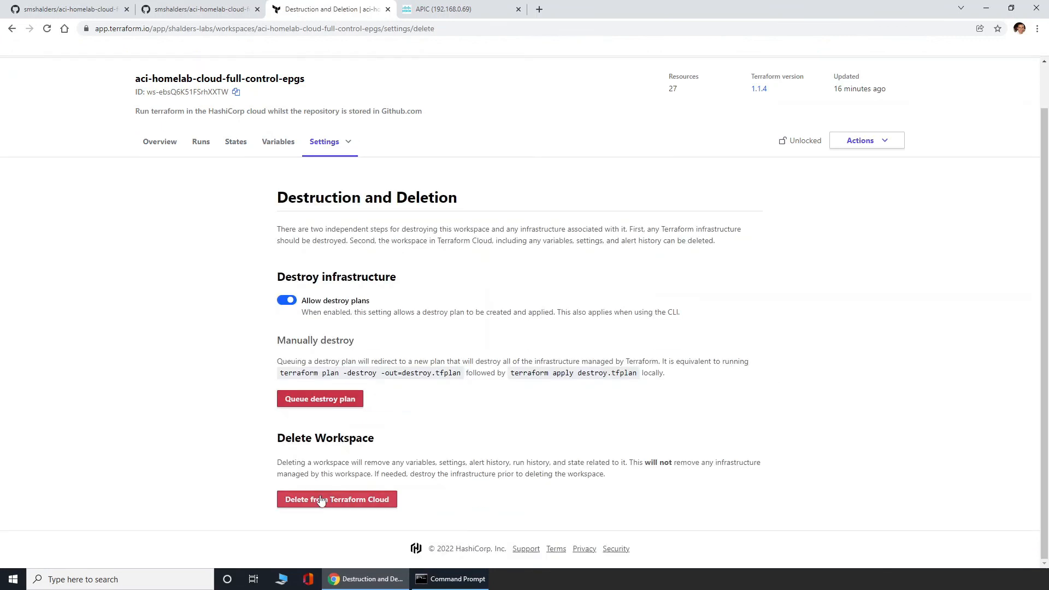
Queue and apply the epgs destroy plan, then check APIC shows no Lab_Steve tenants
click(320, 399)
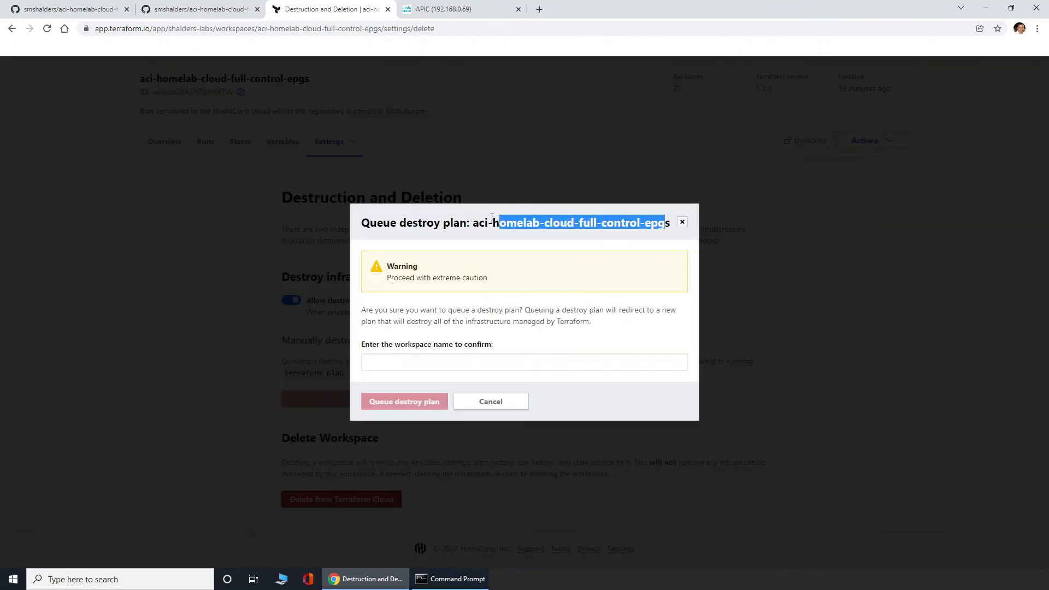
text(aci-homelab-cloud-full-control-epgs)
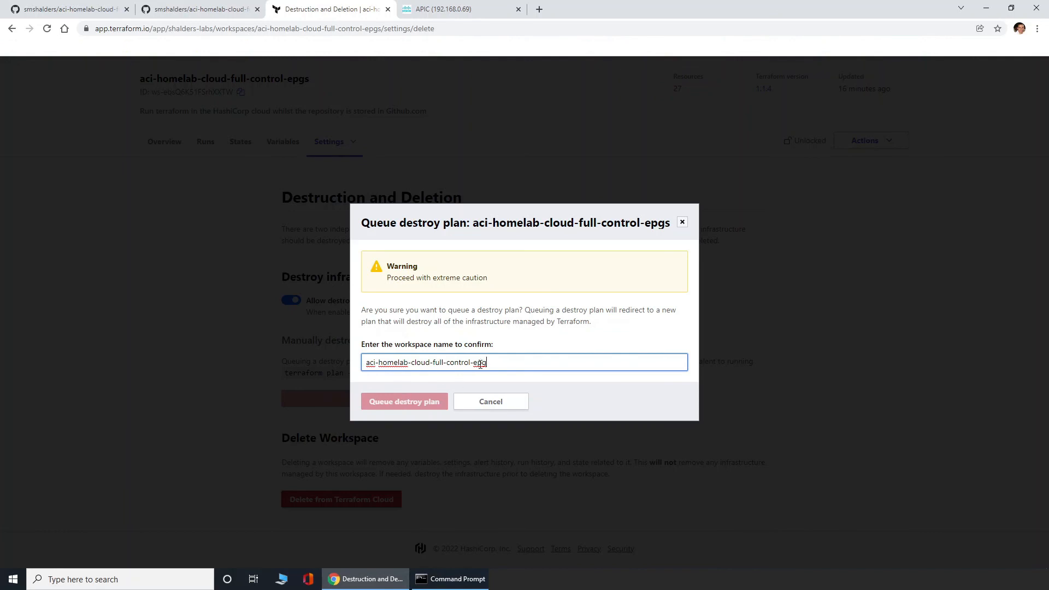
click(403, 401)
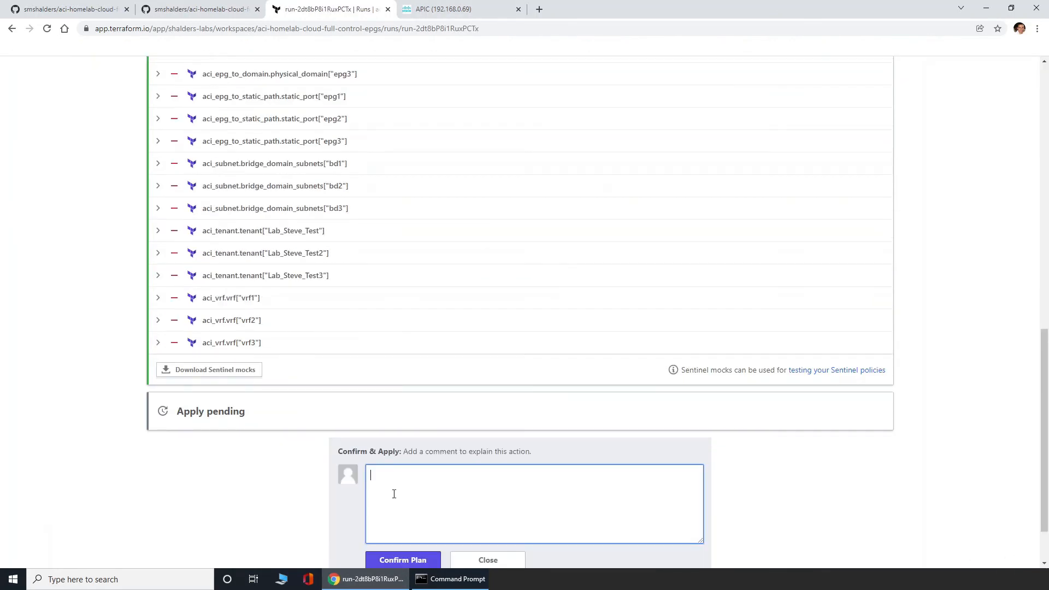
click(461, 9)
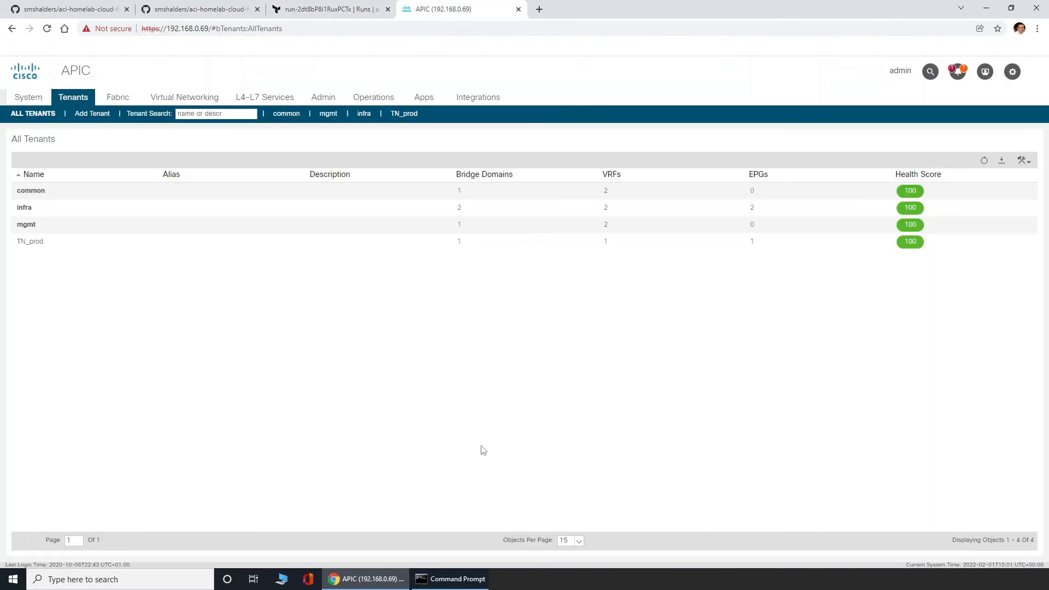
click(327, 9)
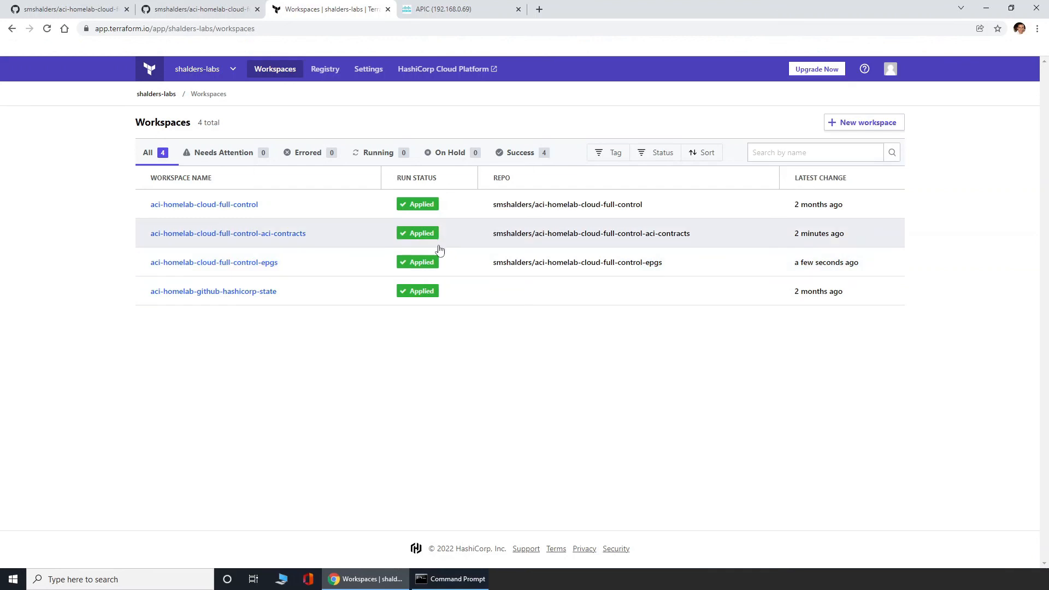
mouse_move(434, 244)
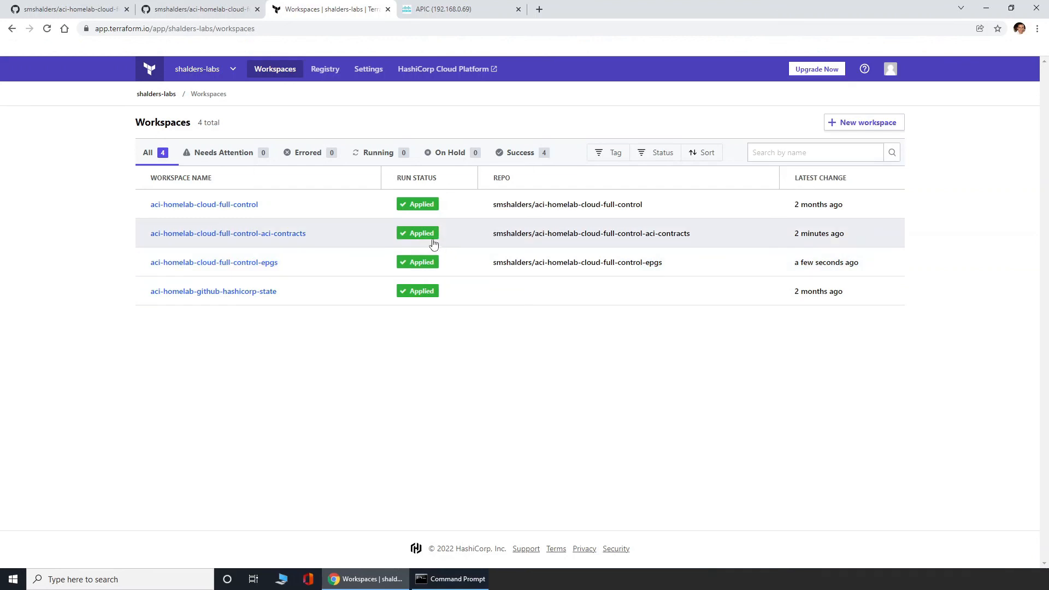
Review the epgs workspace's state versions, including the Create Tenants JSON, then its zero-resource overview
click(214, 262)
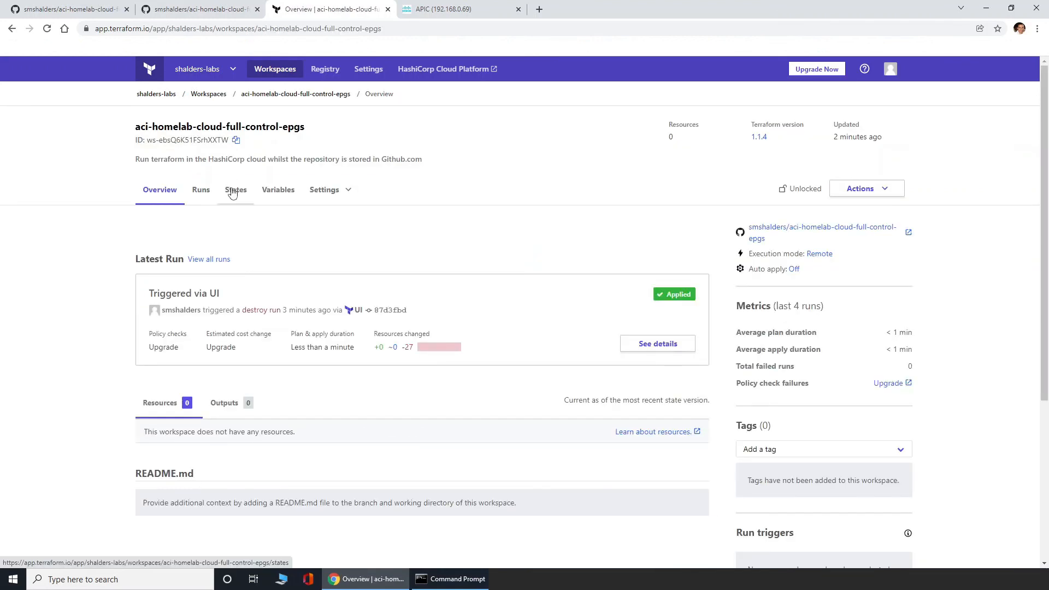
click(235, 190)
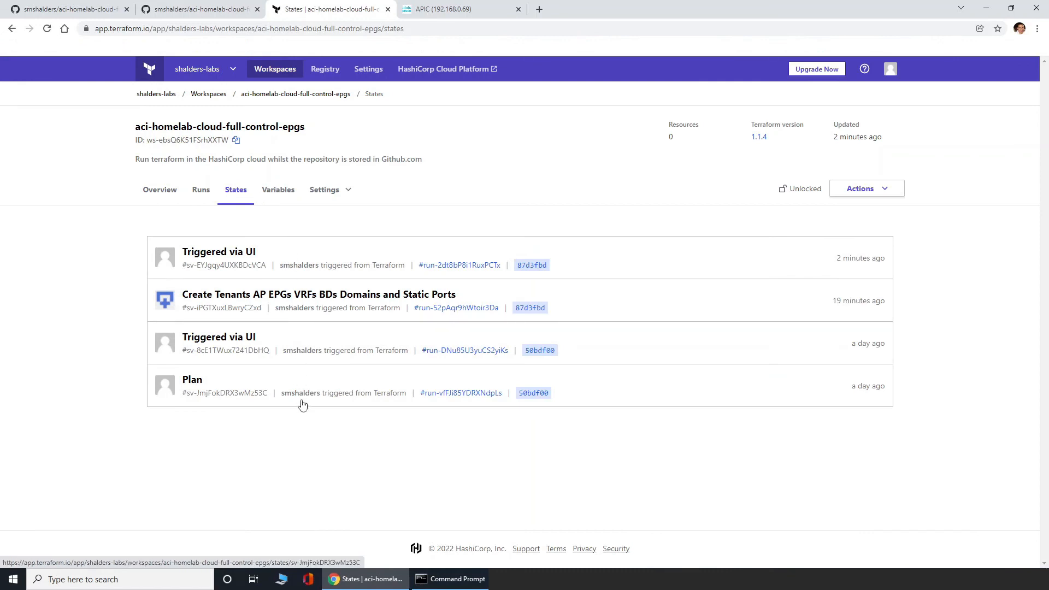
mouse_move(242, 298)
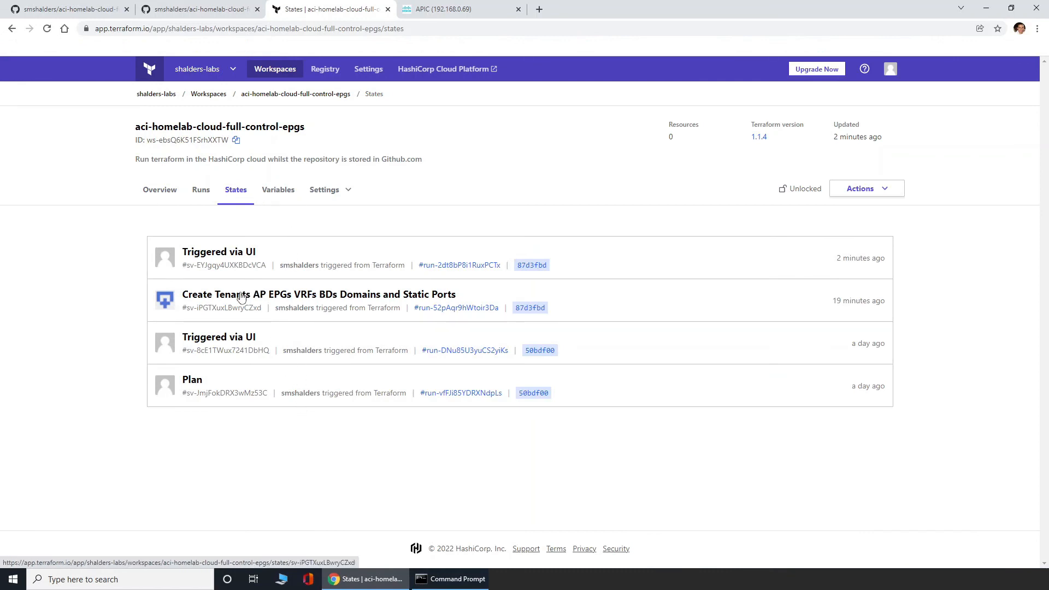
click(319, 294)
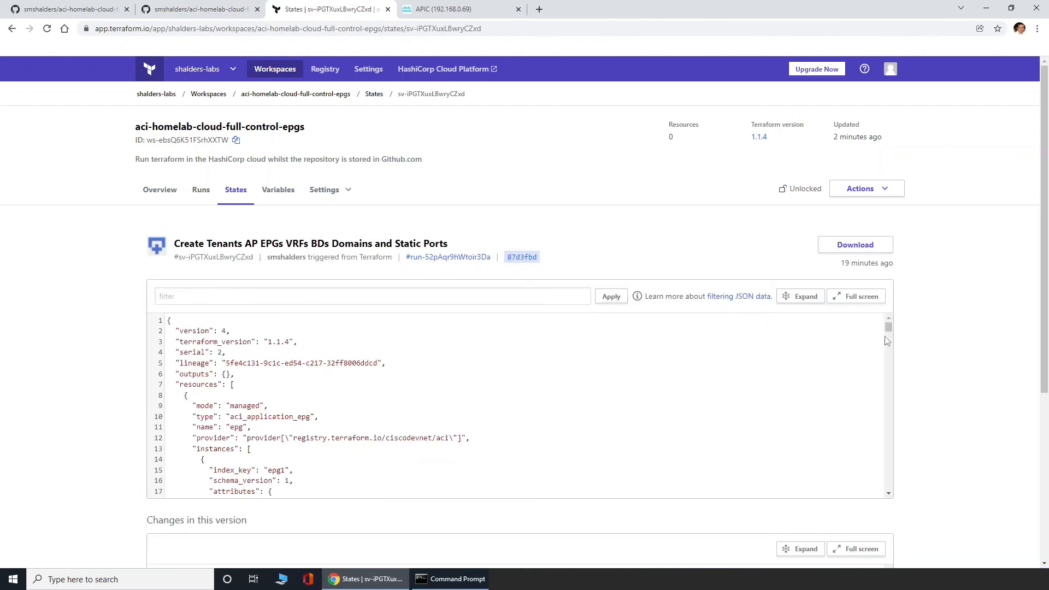
scroll(down, 3)
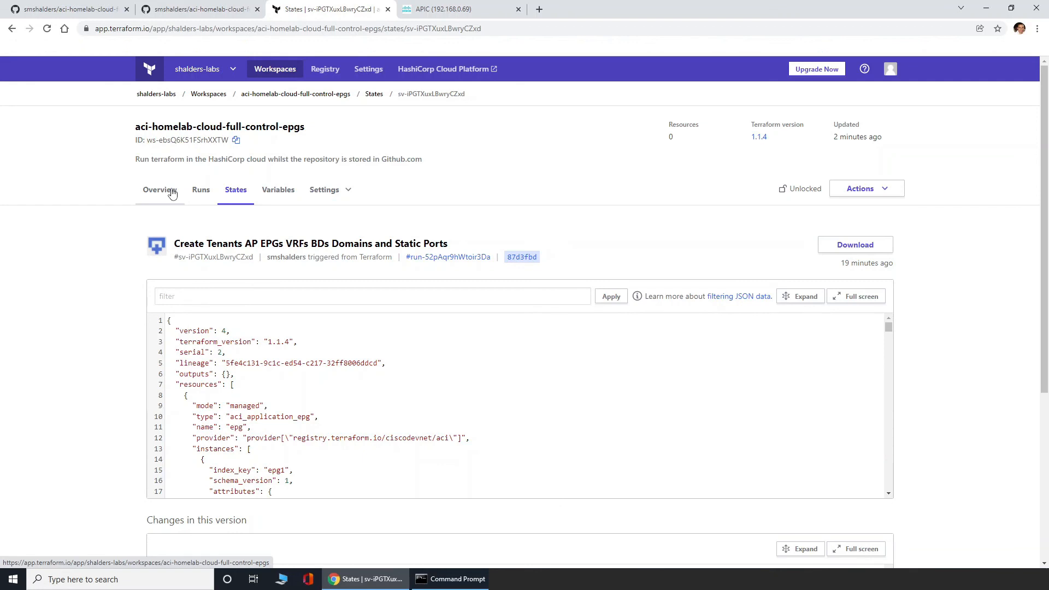
click(159, 190)
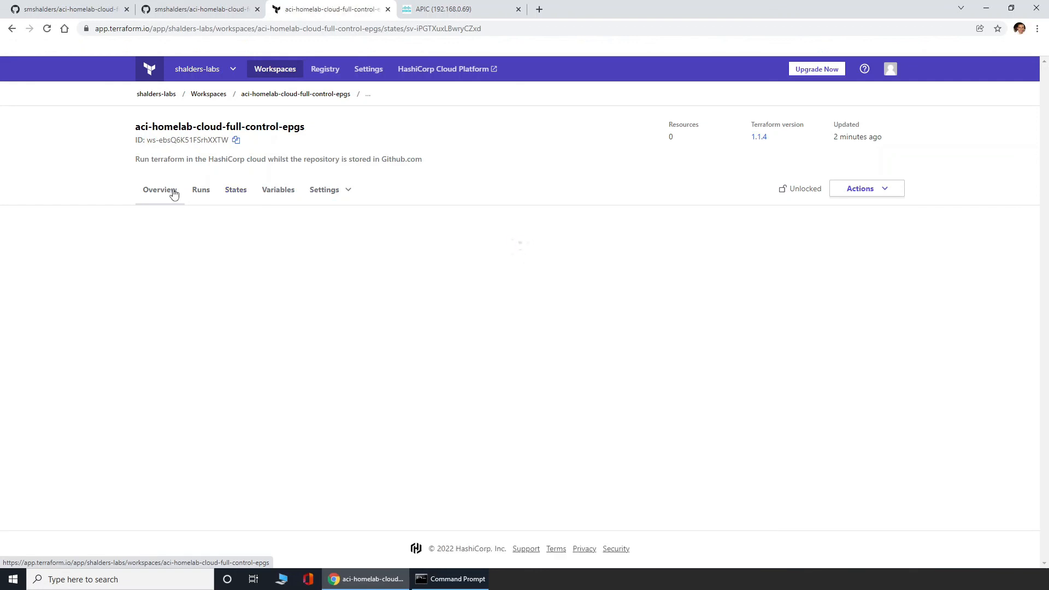